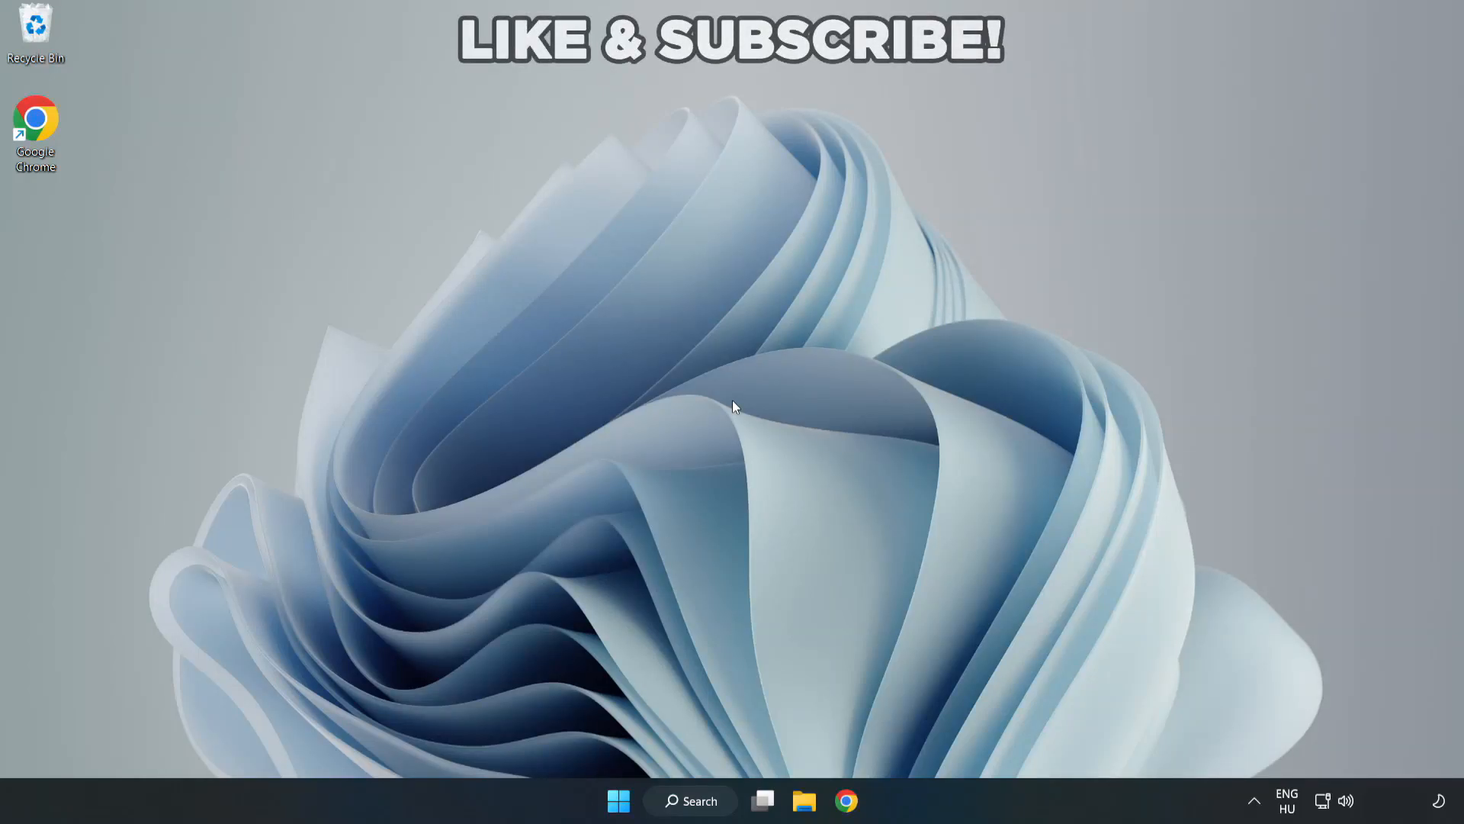
mouse_move(732, 413)
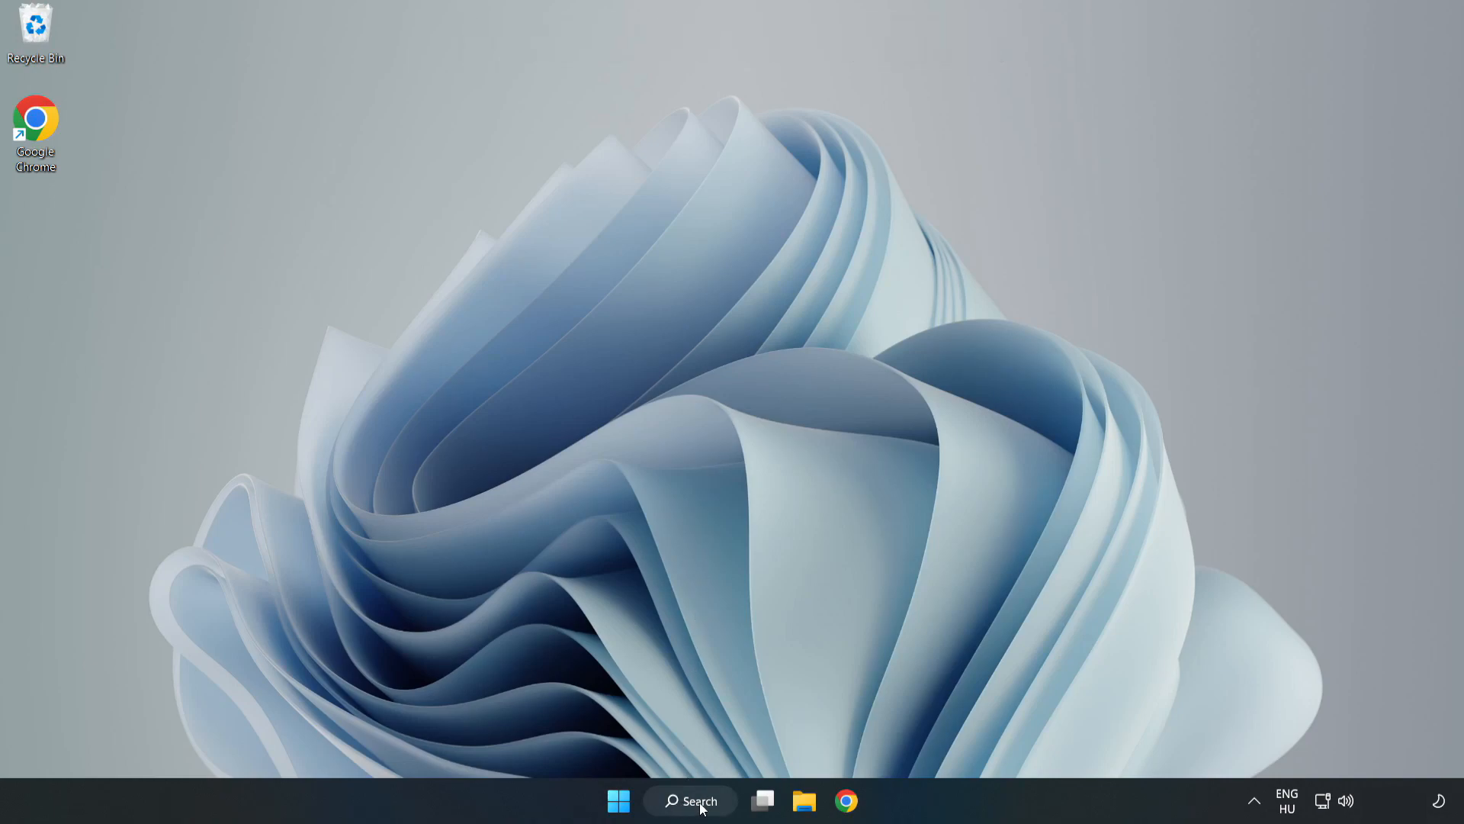
Search Windows for 'device' and launch Device Manager from the results
left_click(689, 800)
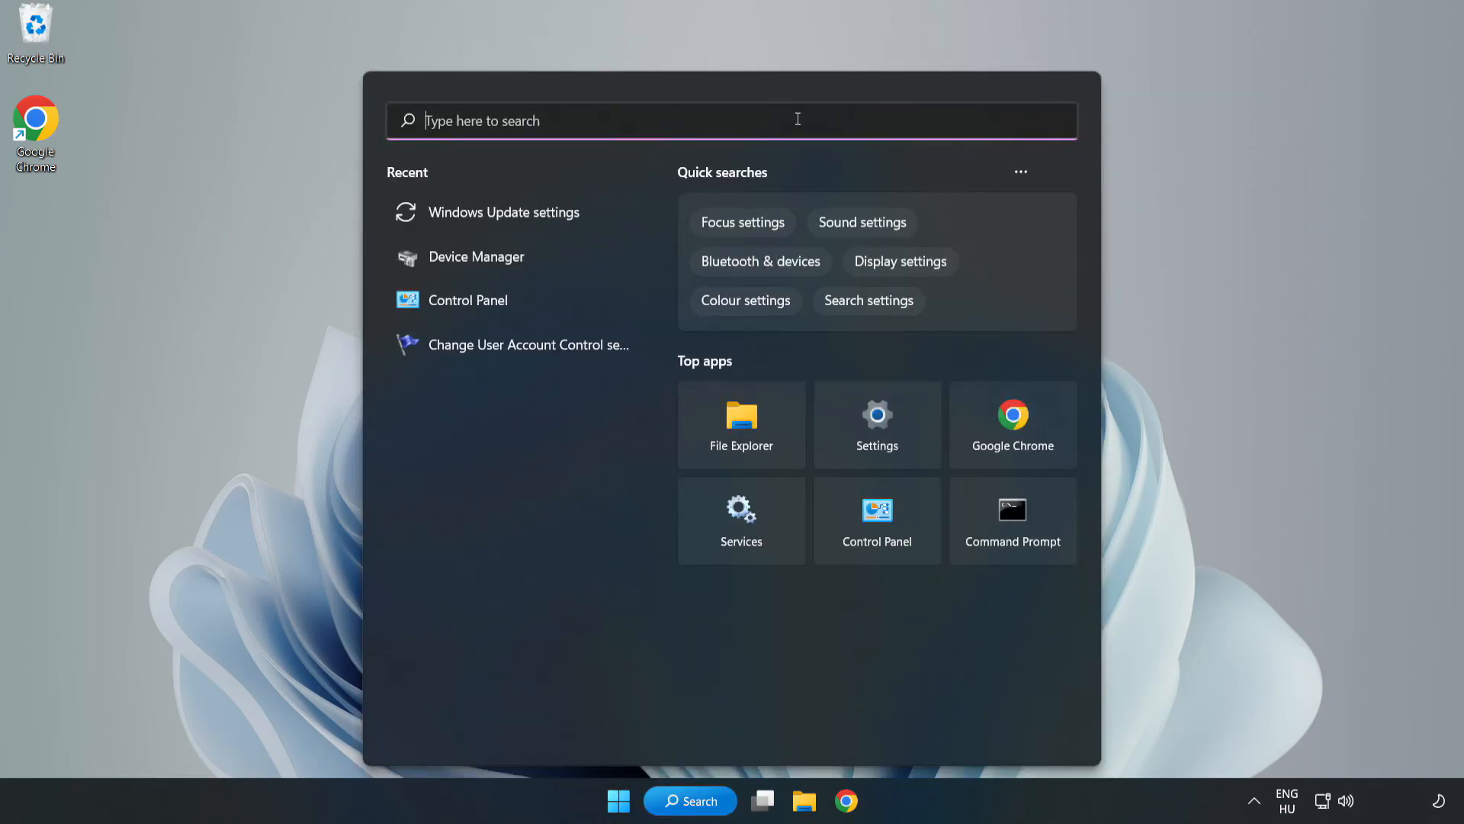
type("device manager")
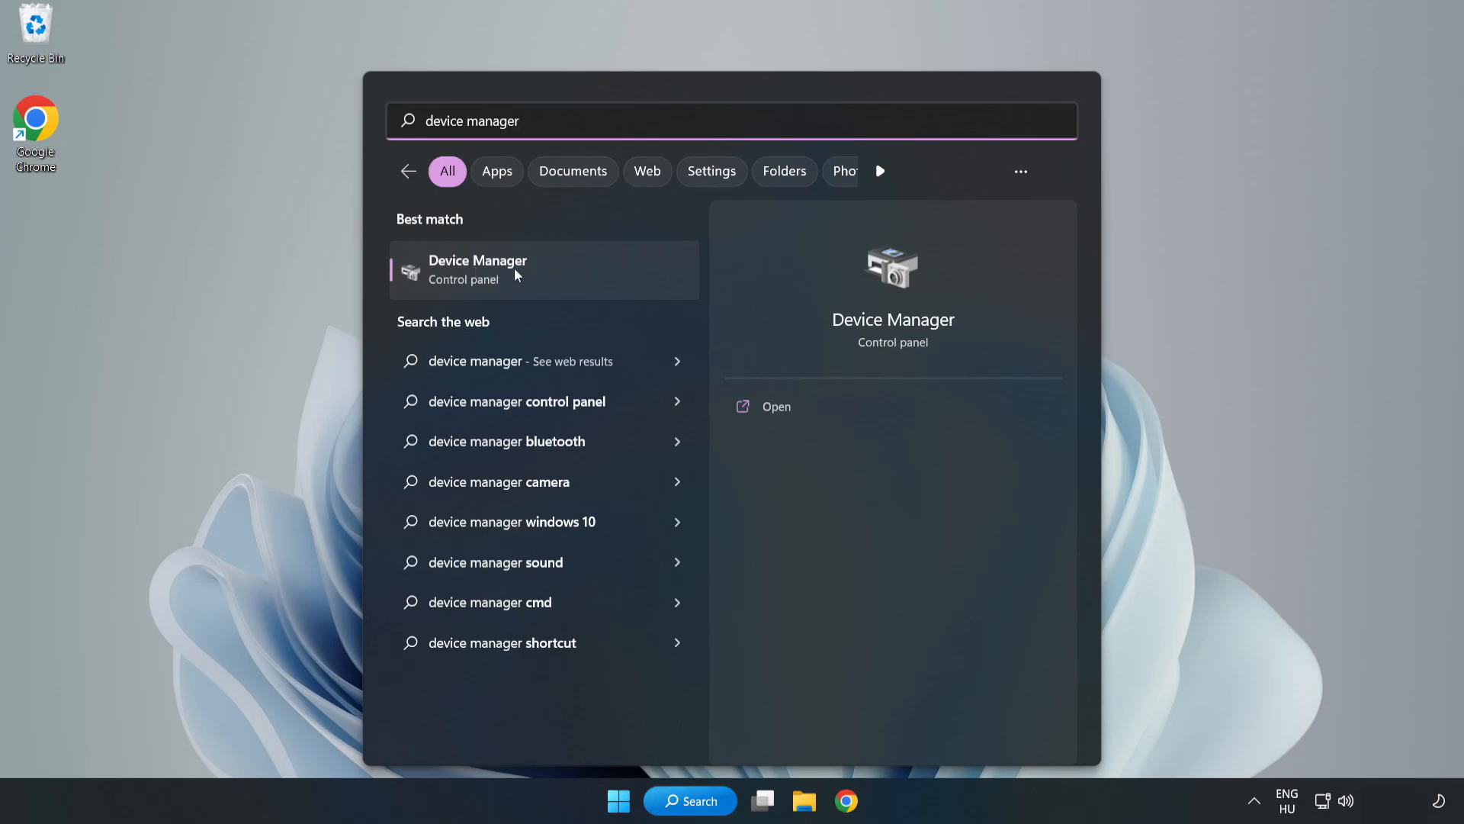
left_click(477, 270)
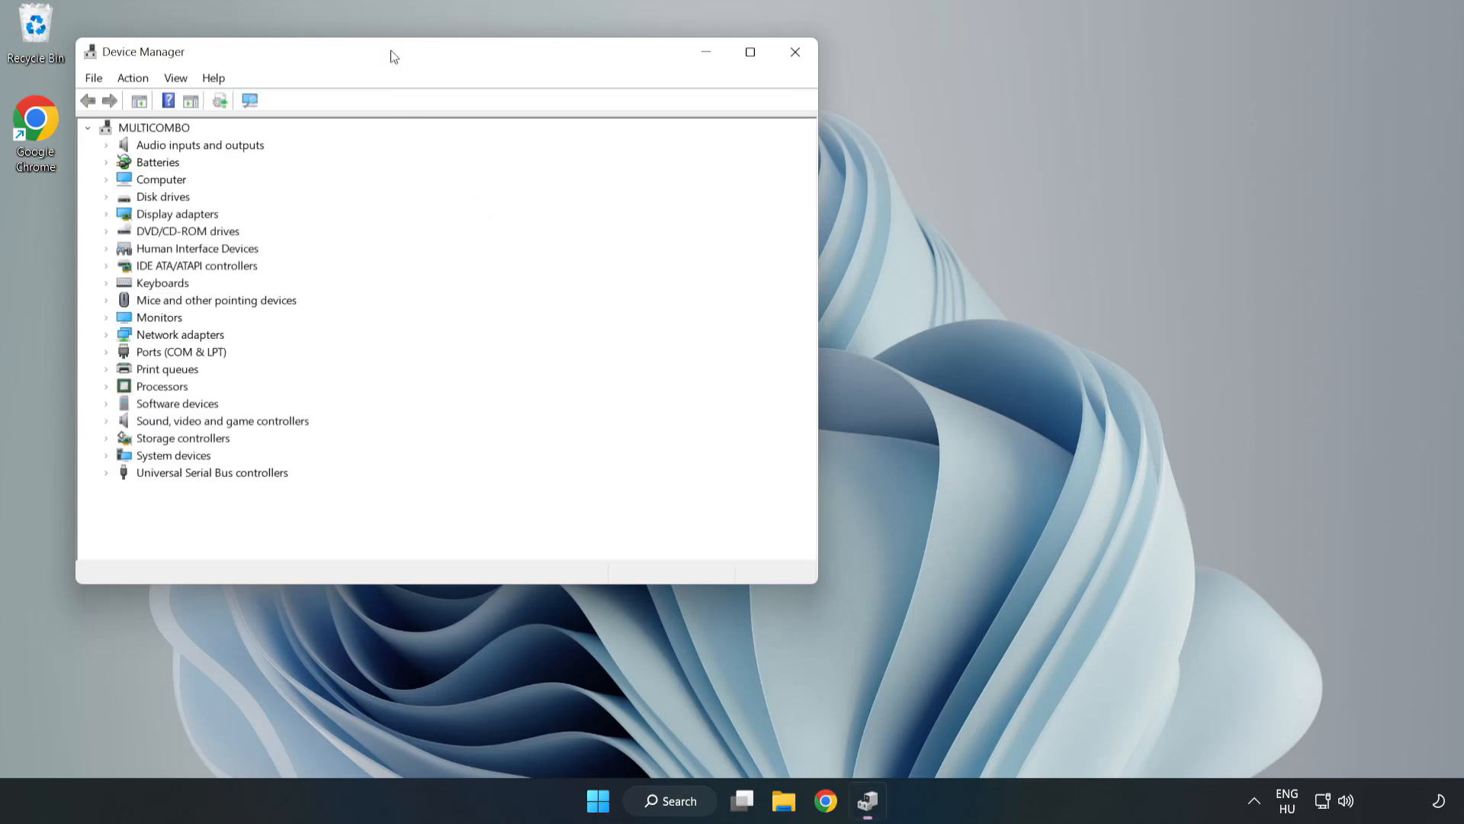
Center Device Manager, expand Display adapters, and bring up VMware SVGA 3D's context menu
left_click_drag(392, 51, 707, 125)
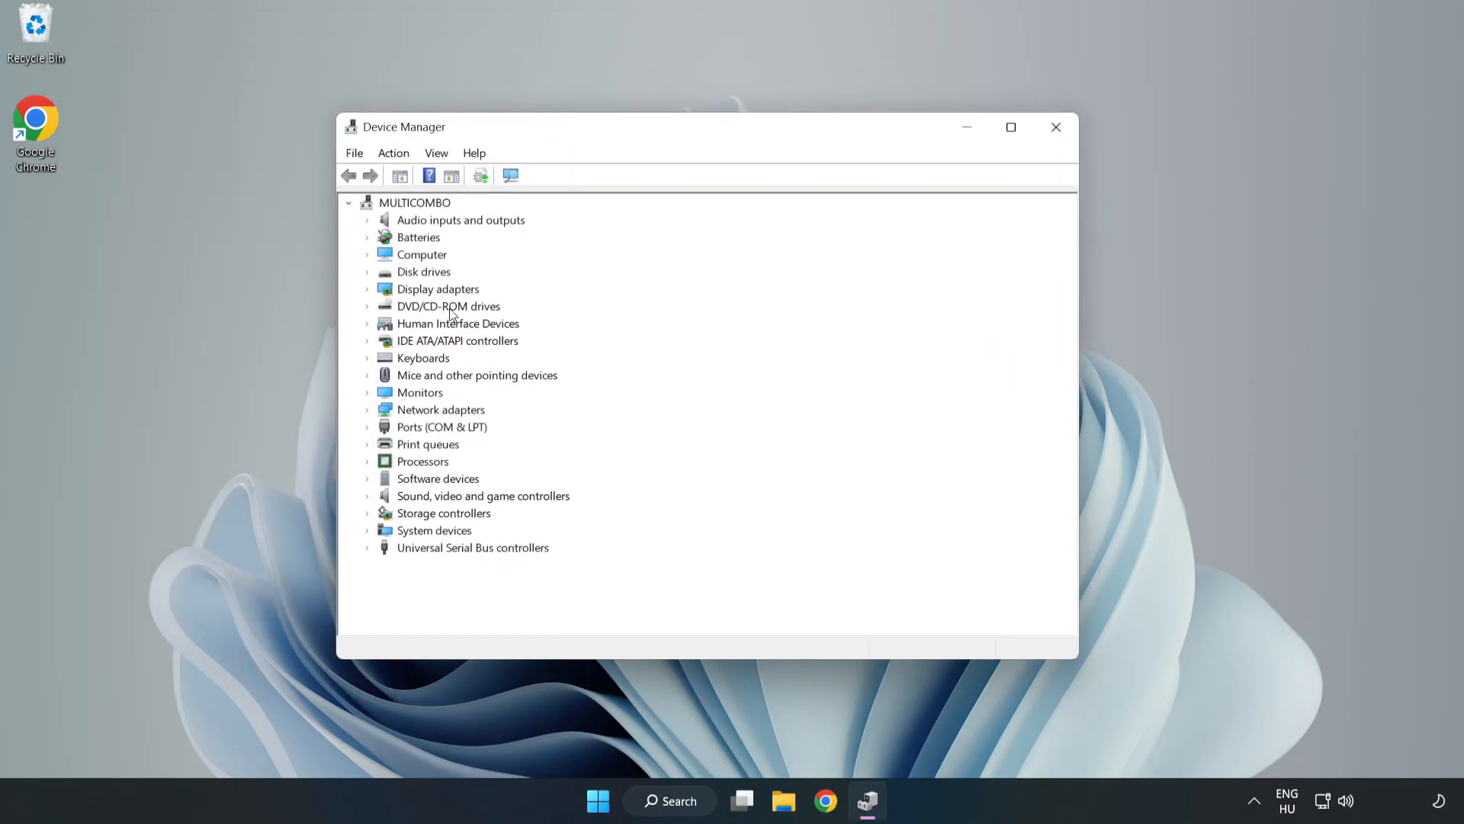
left_click(437, 288)
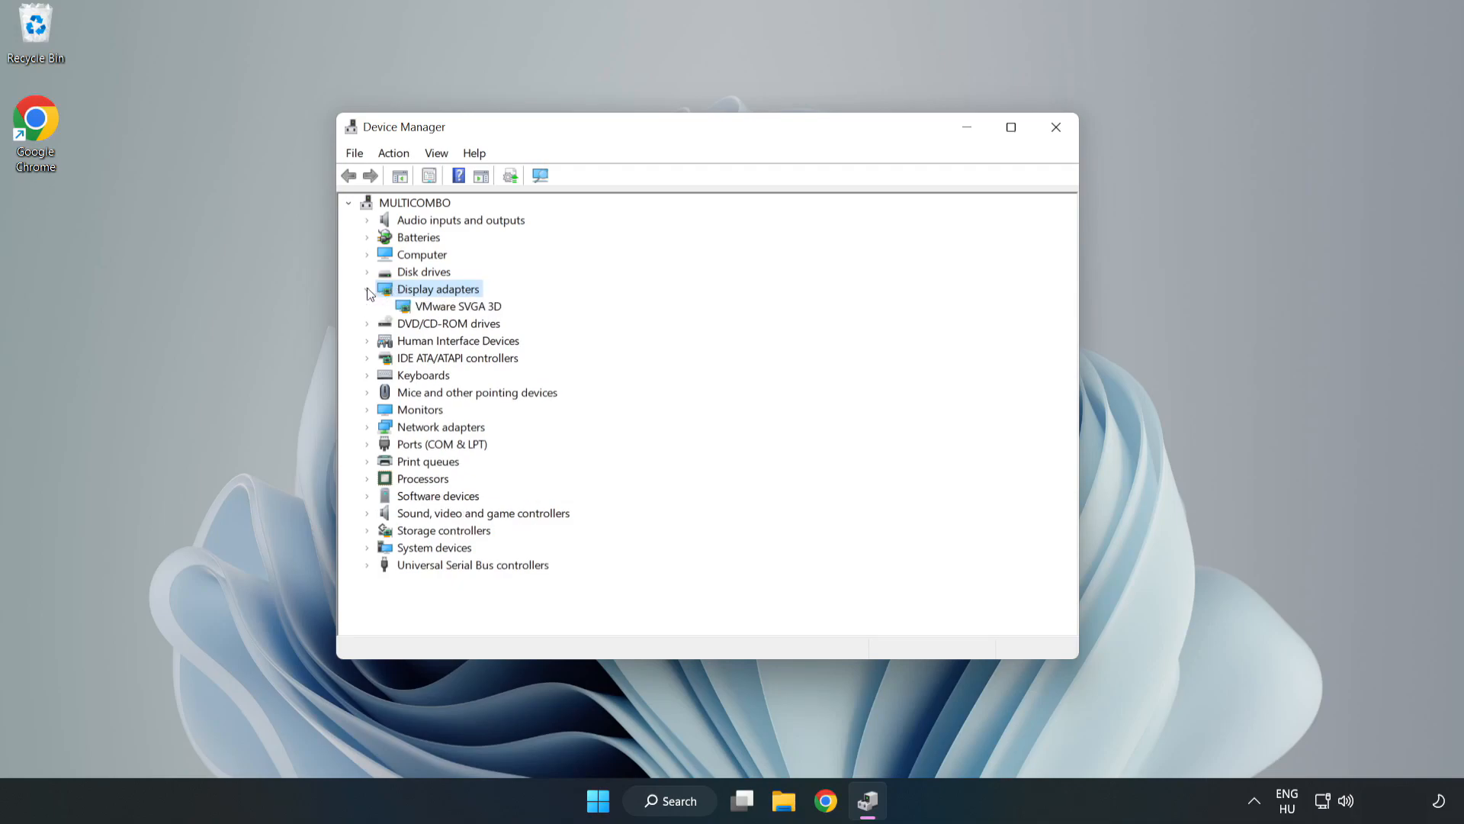
left_click(458, 305)
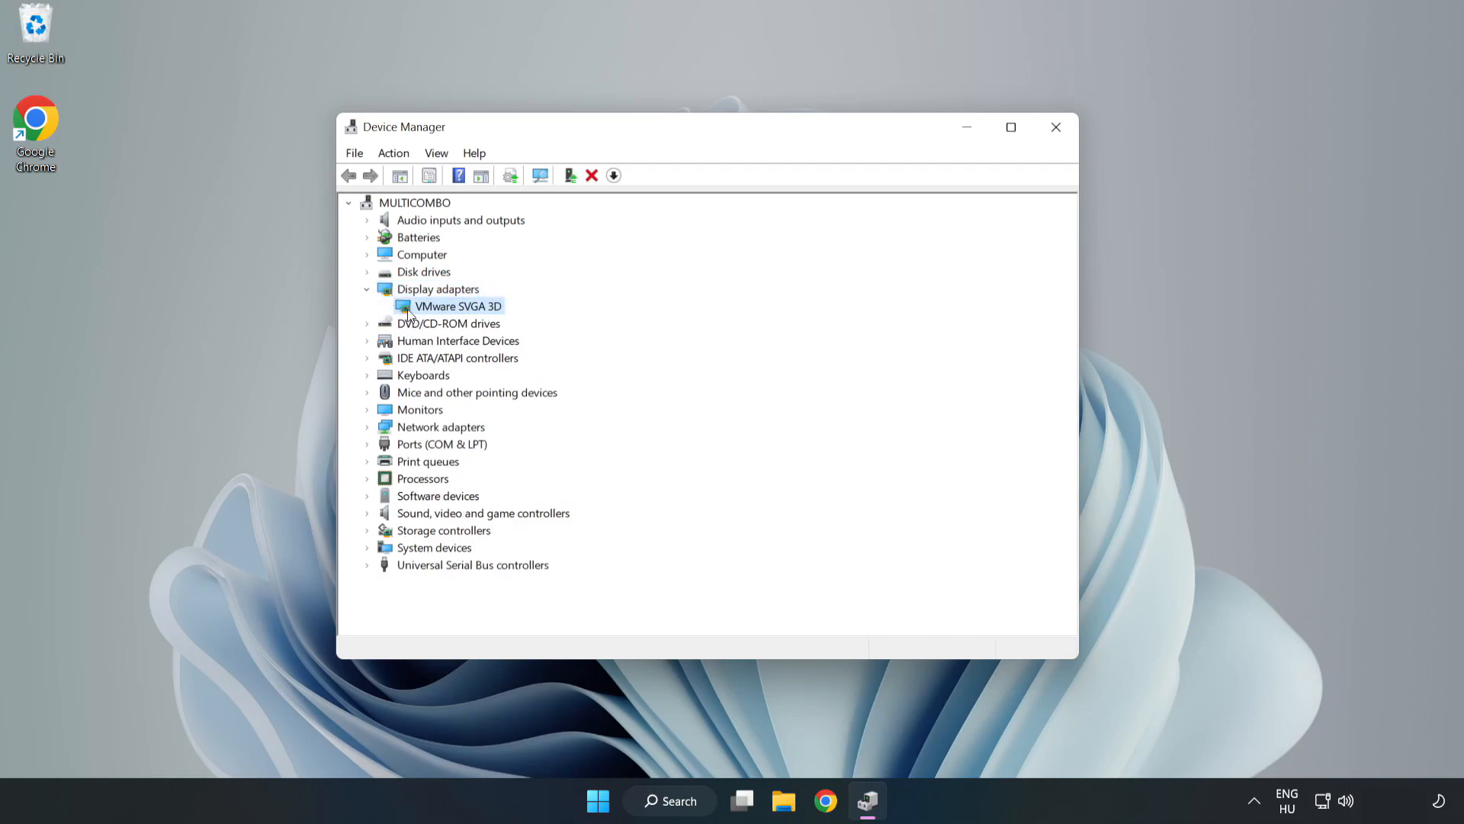
right_click(457, 305)
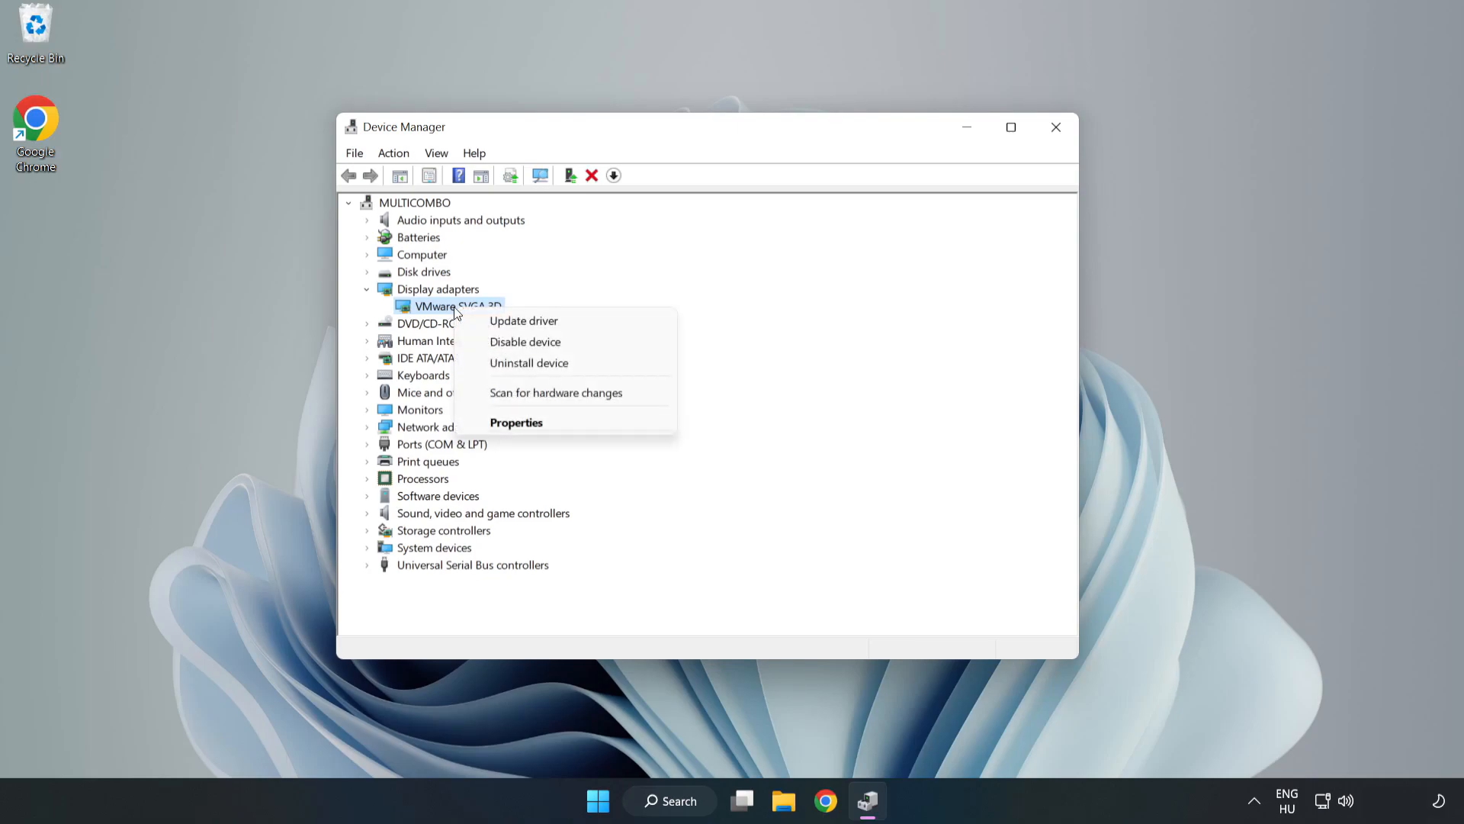
mouse_move(523, 321)
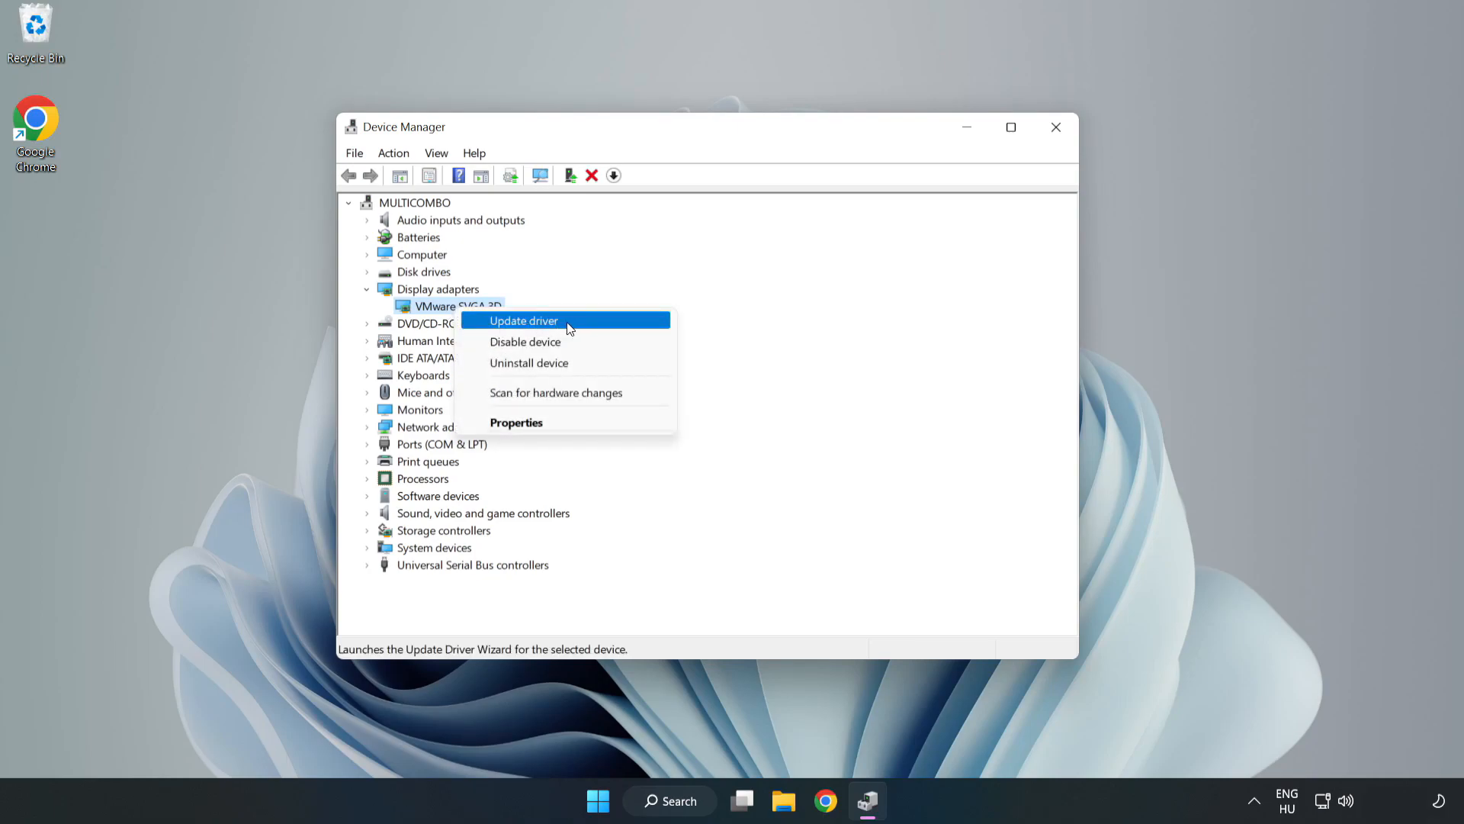
Auto-search for a VMware SVGA 3D driver update, dismiss the result, and close Device Manager
left_click(524, 320)
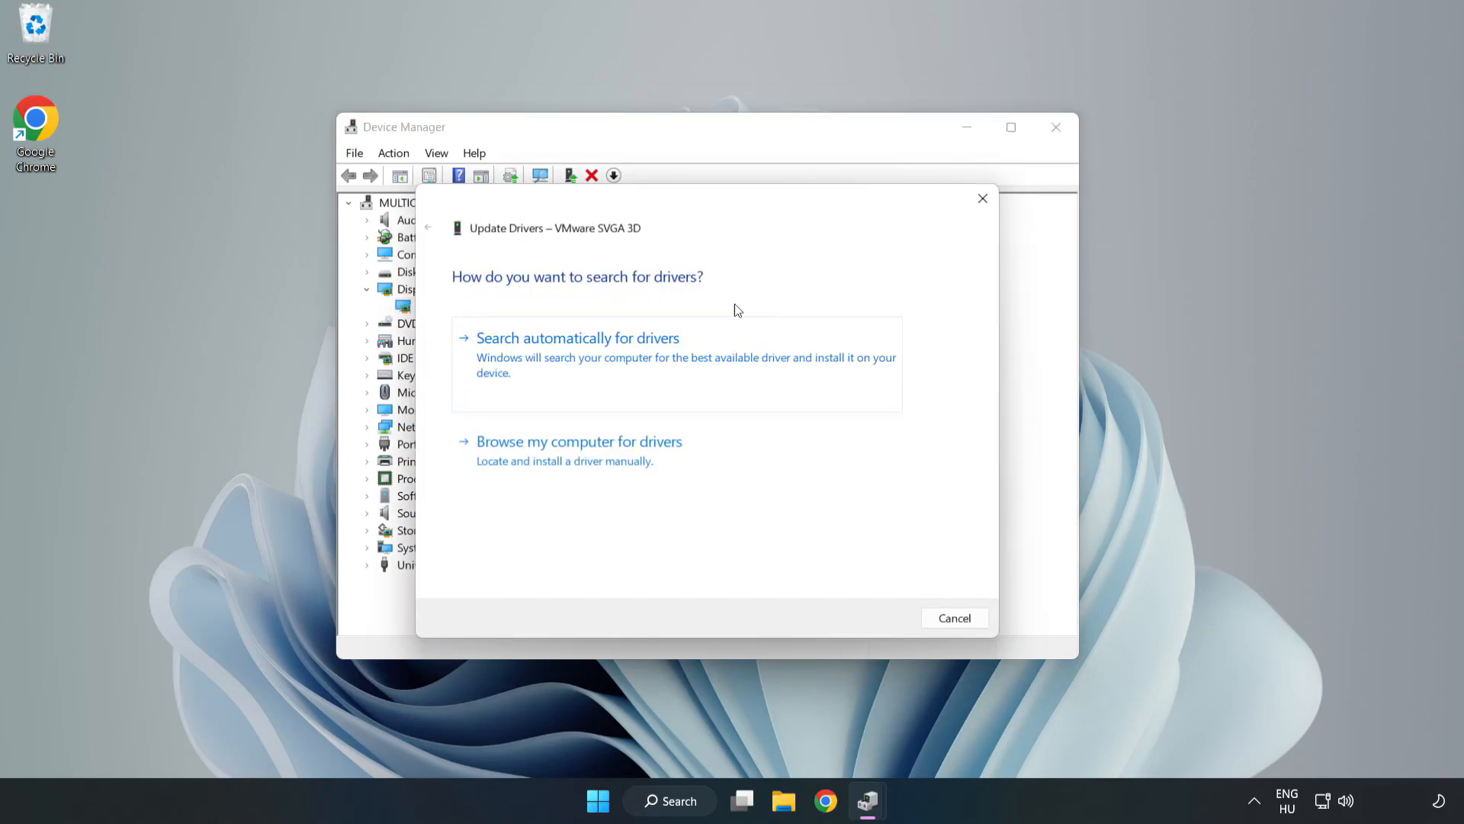
mouse_move(528, 361)
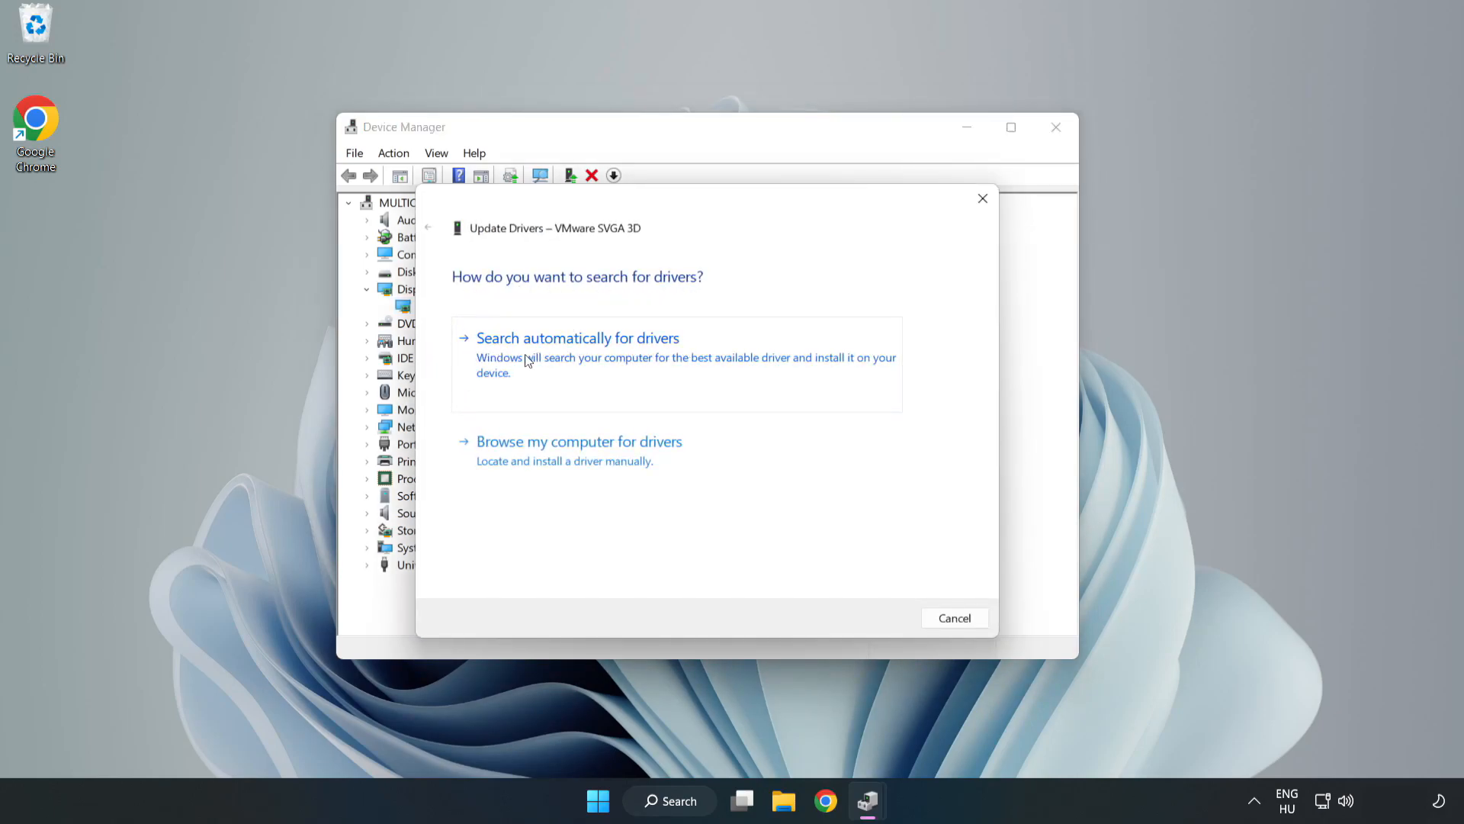
left_click(578, 337)
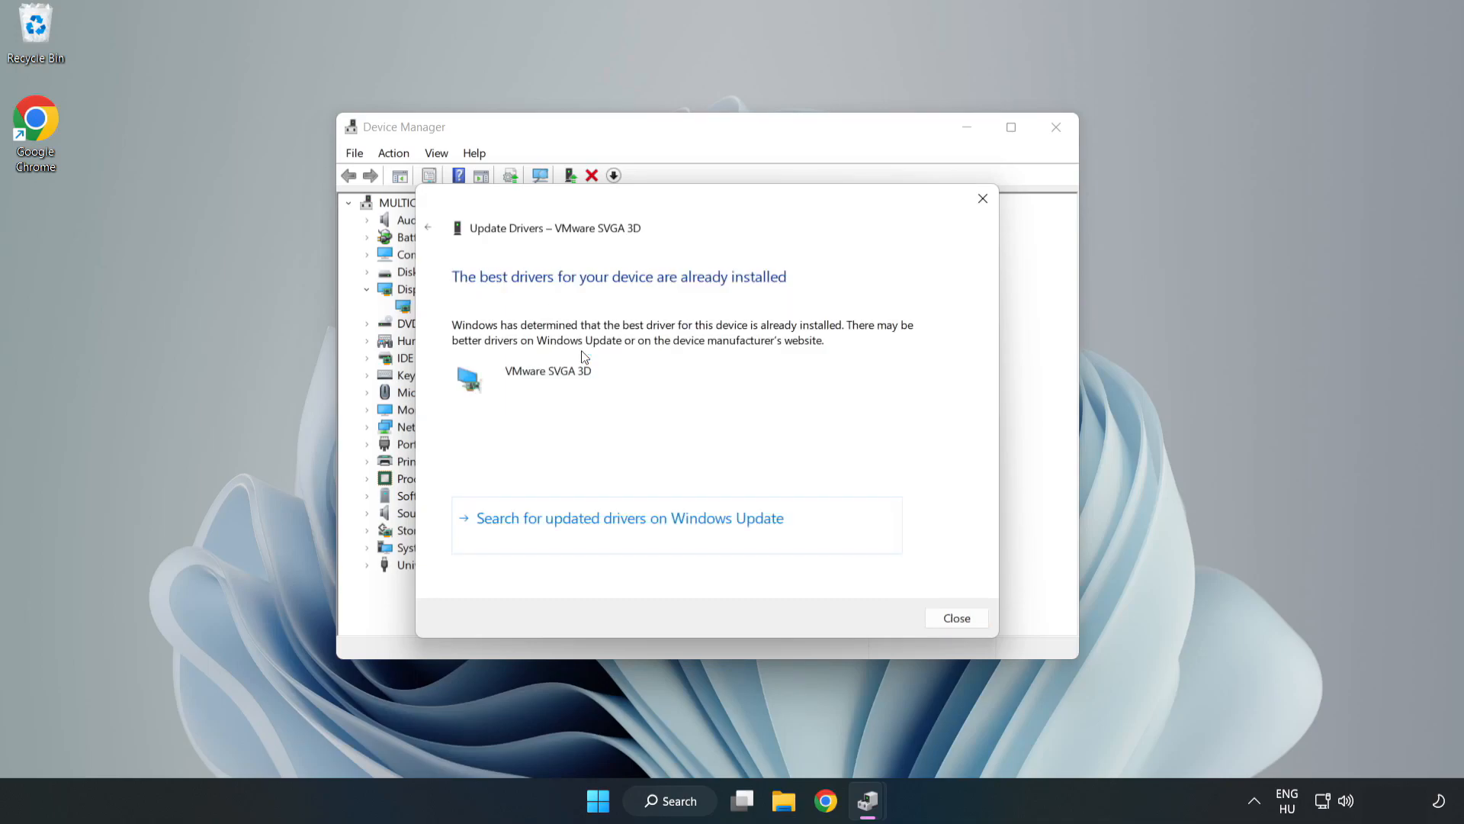
mouse_move(625, 315)
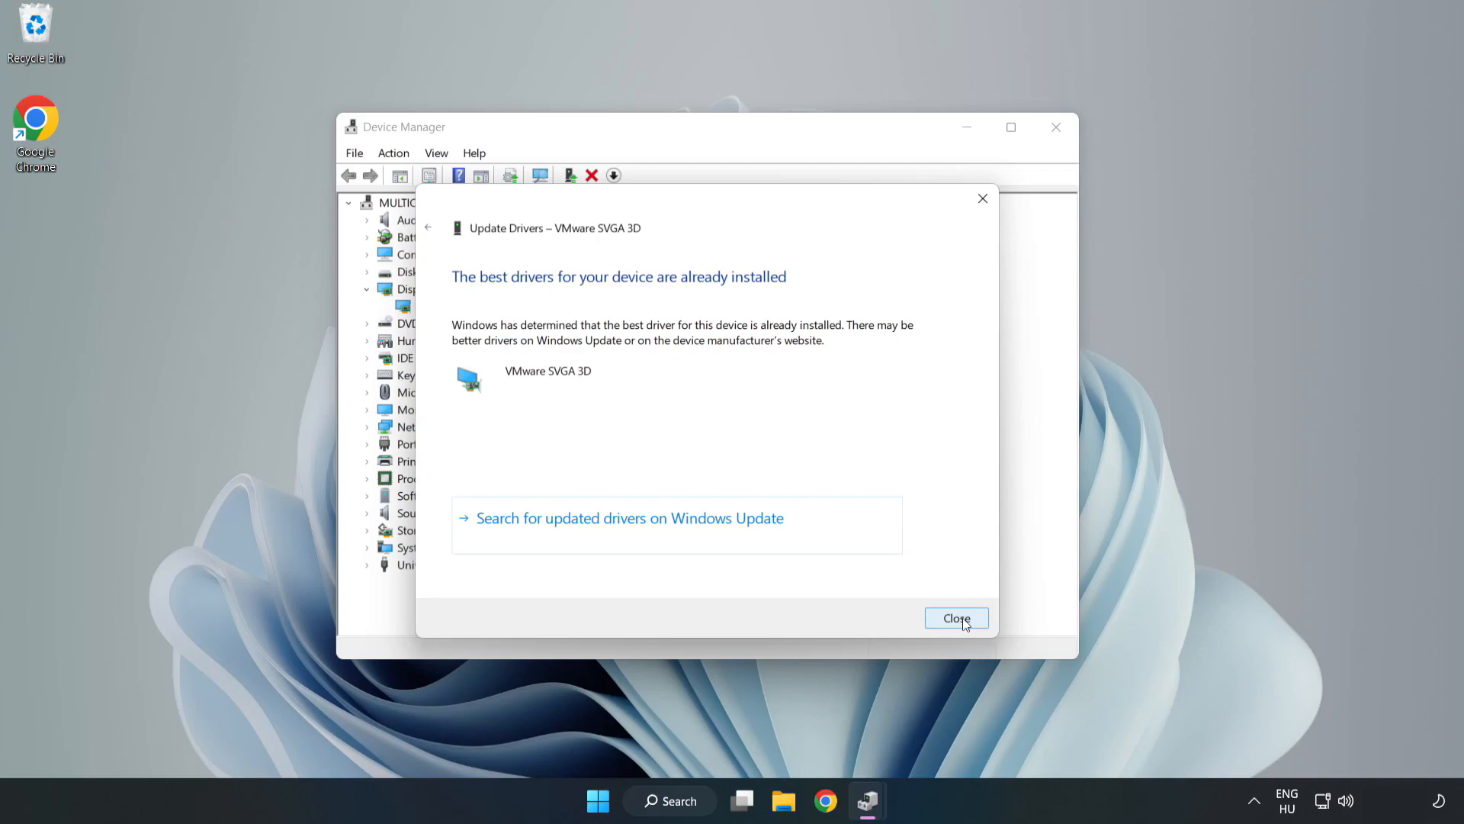
left_click(956, 619)
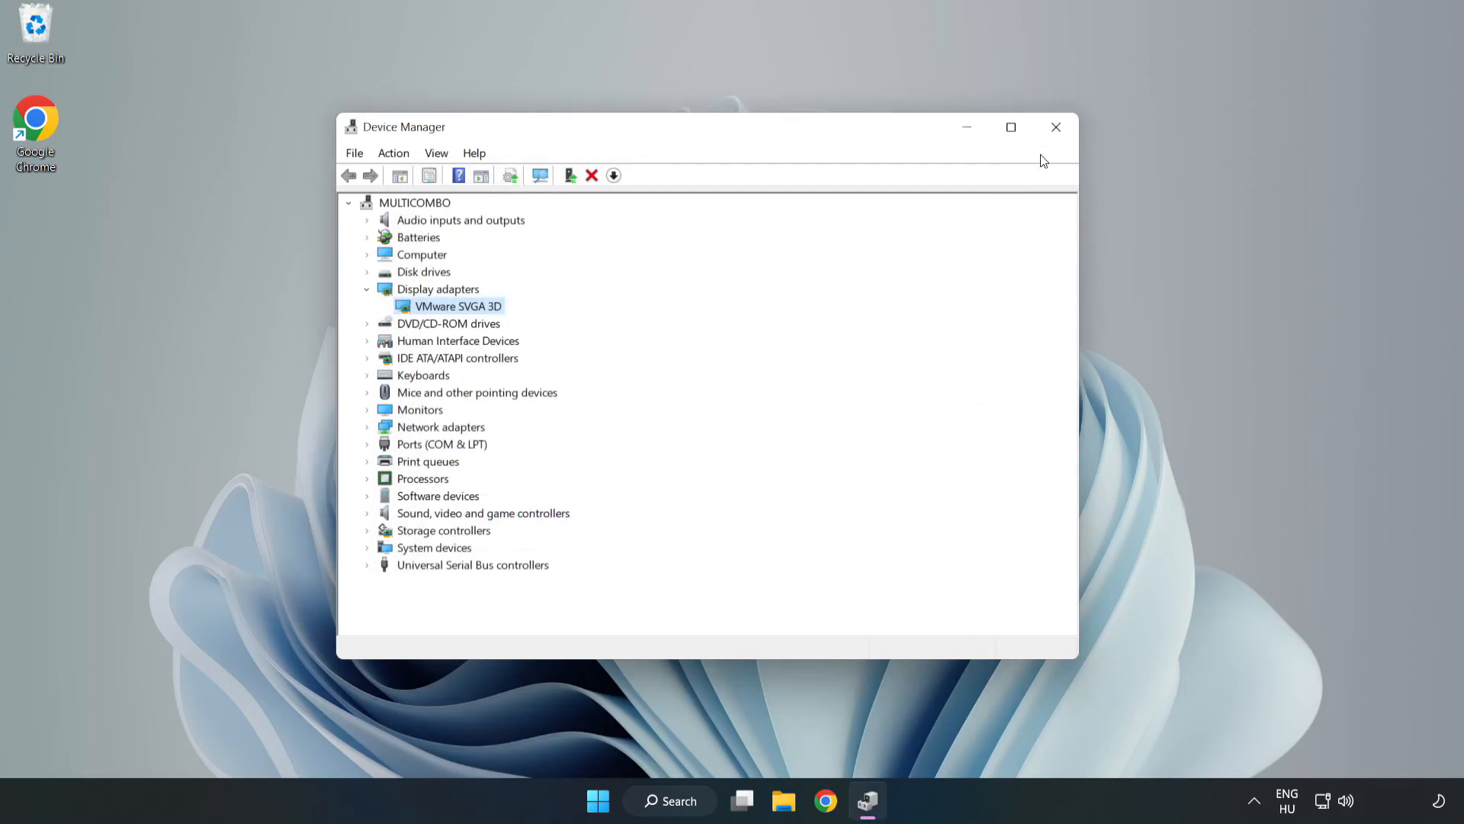
mouse_move(1056, 127)
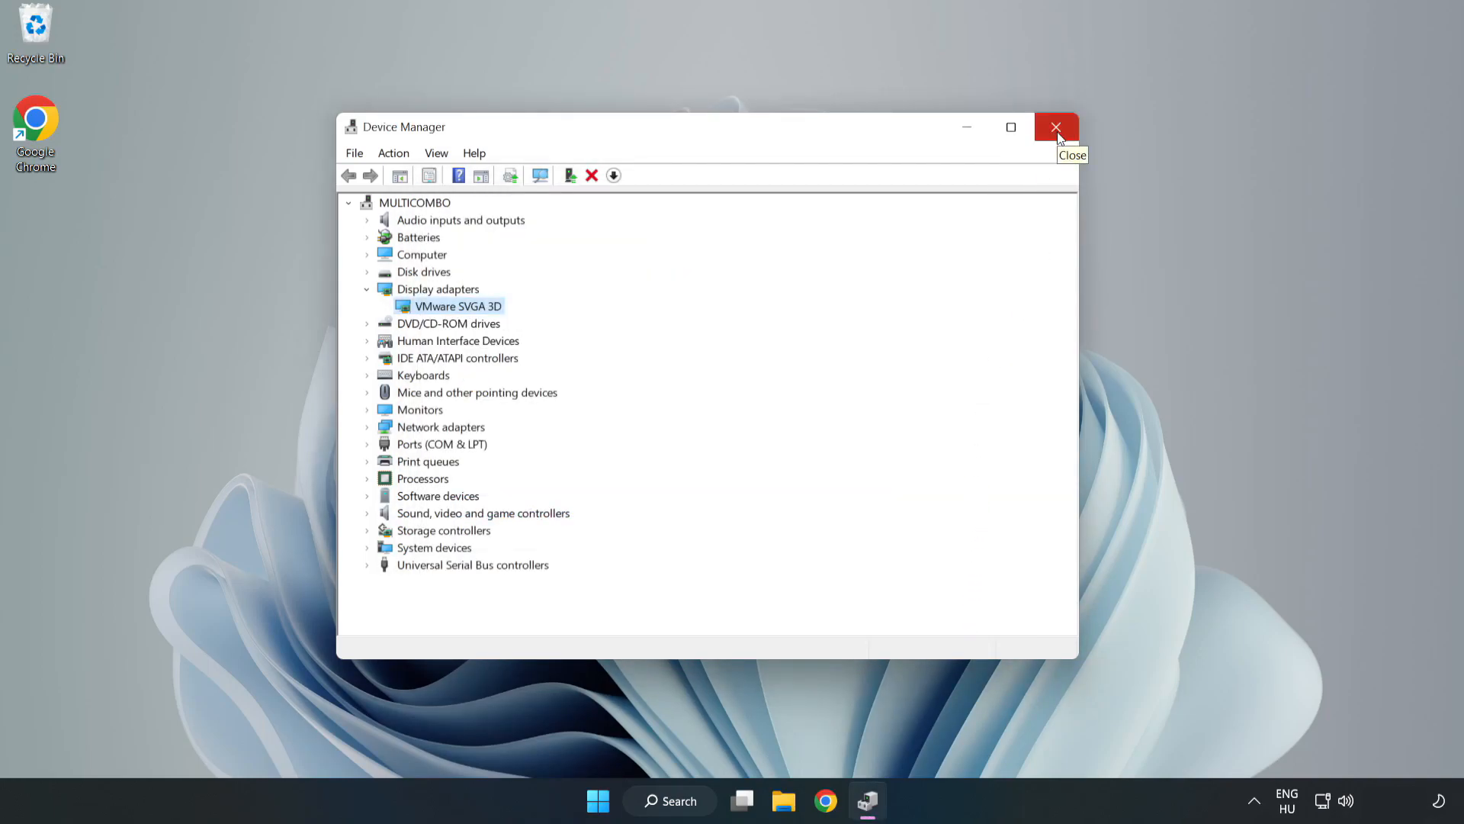
left_click(1056, 126)
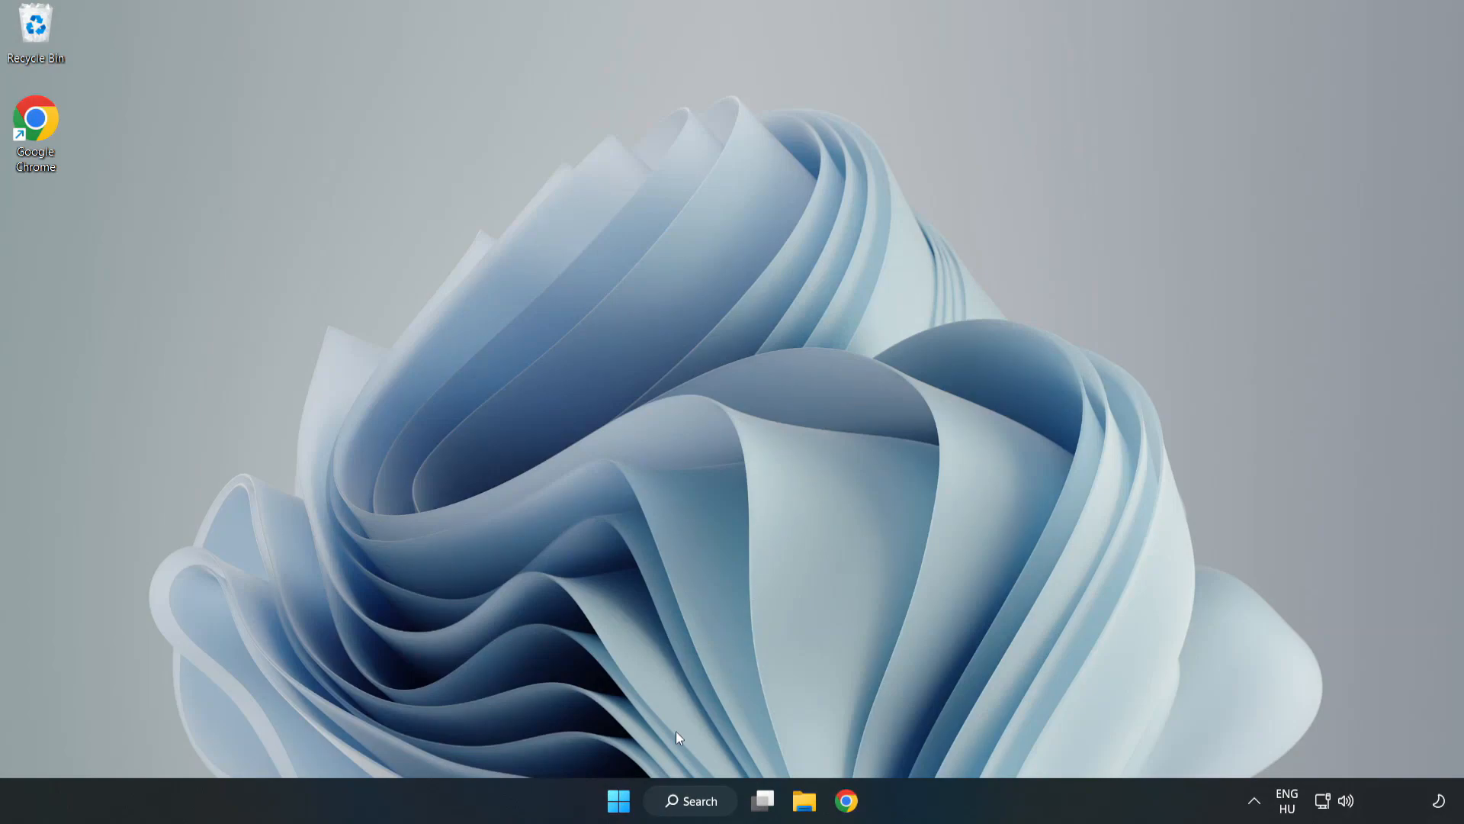
Search Windows for 'update' and launch Windows Update settings
left_click(690, 800)
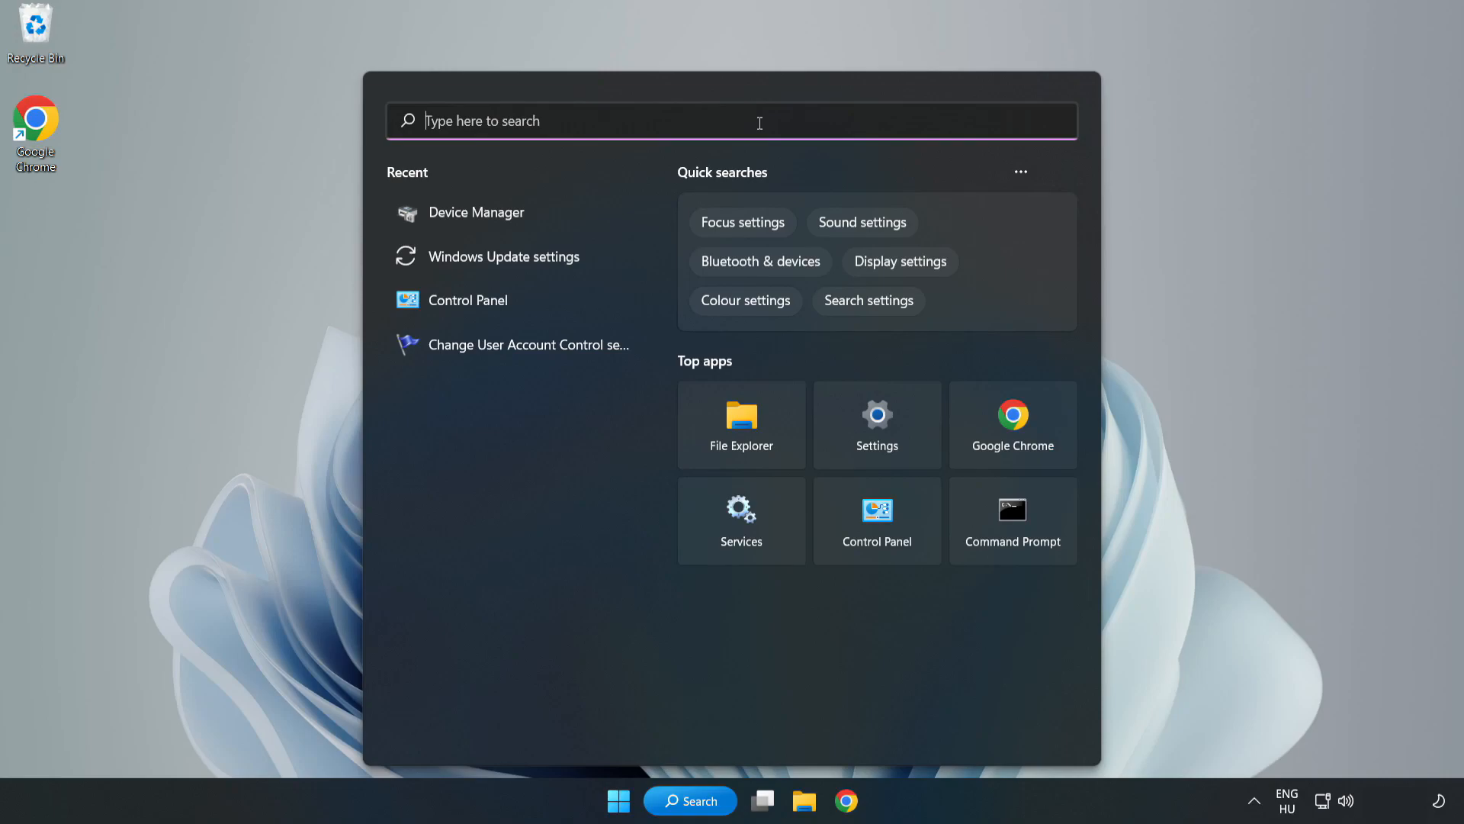
type("updates")
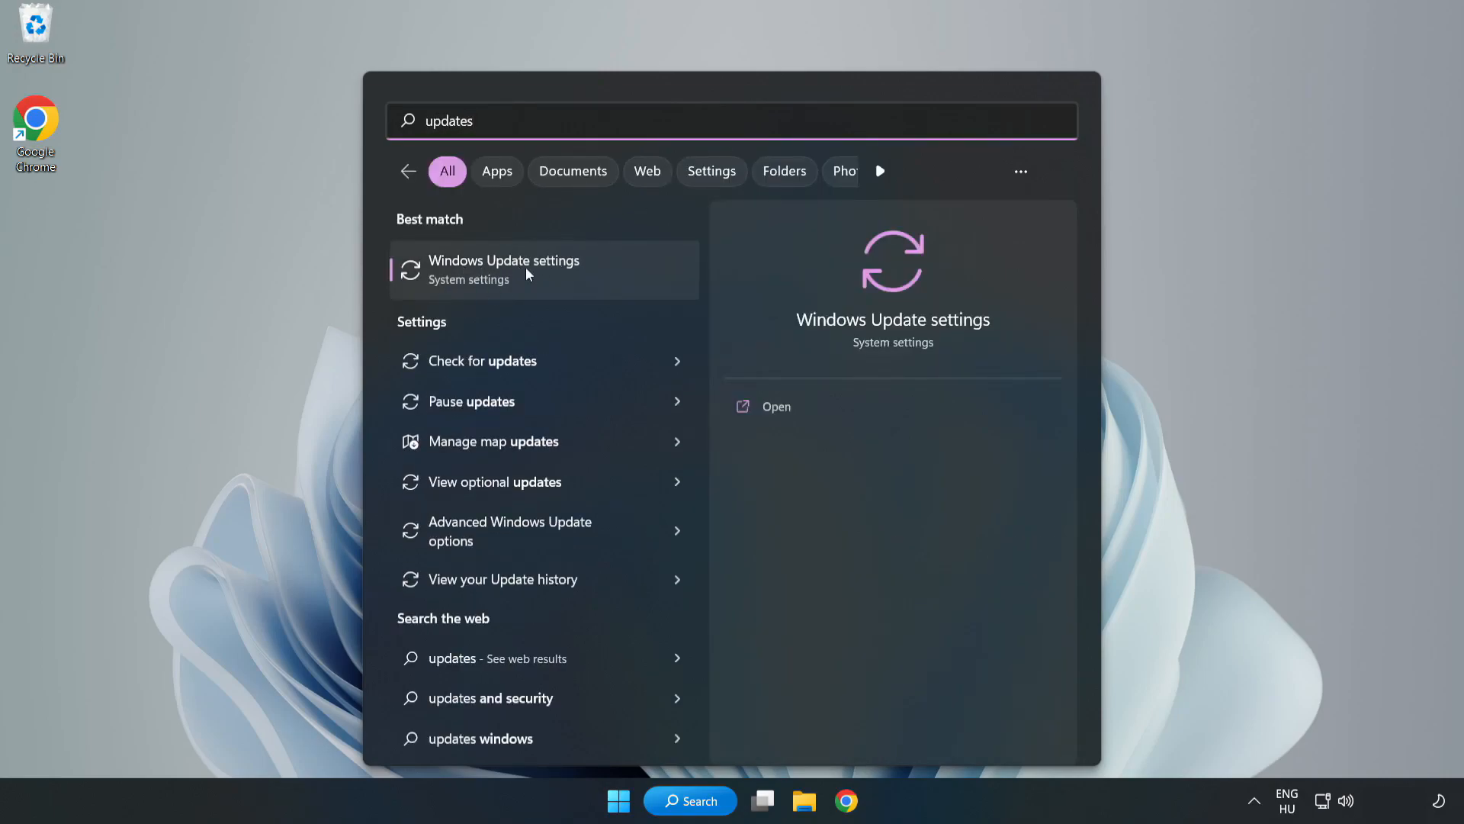
left_click(504, 269)
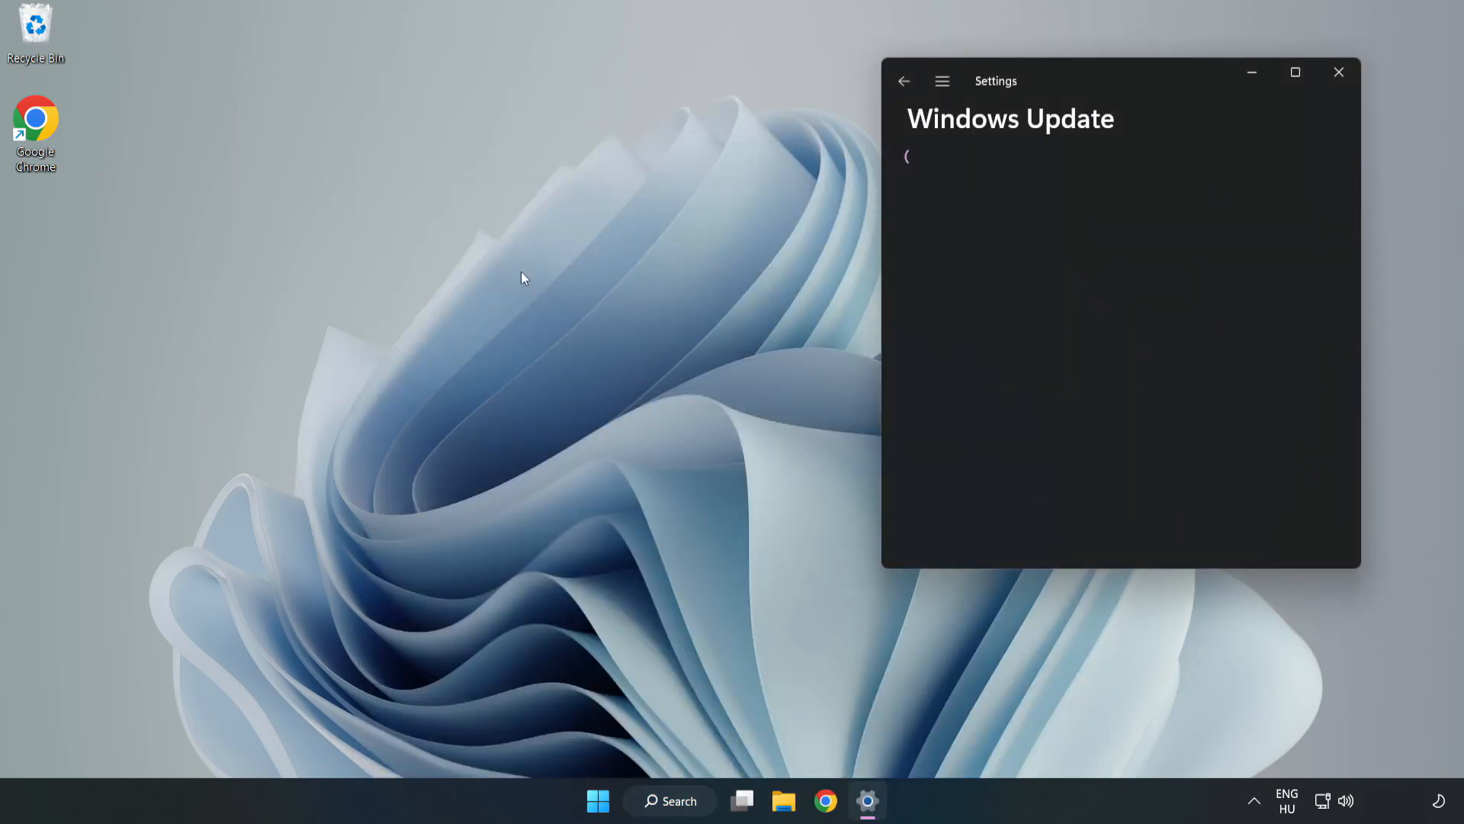
Maximize Settings, check for updates, and download the Defender security intelligence update
left_click(1295, 72)
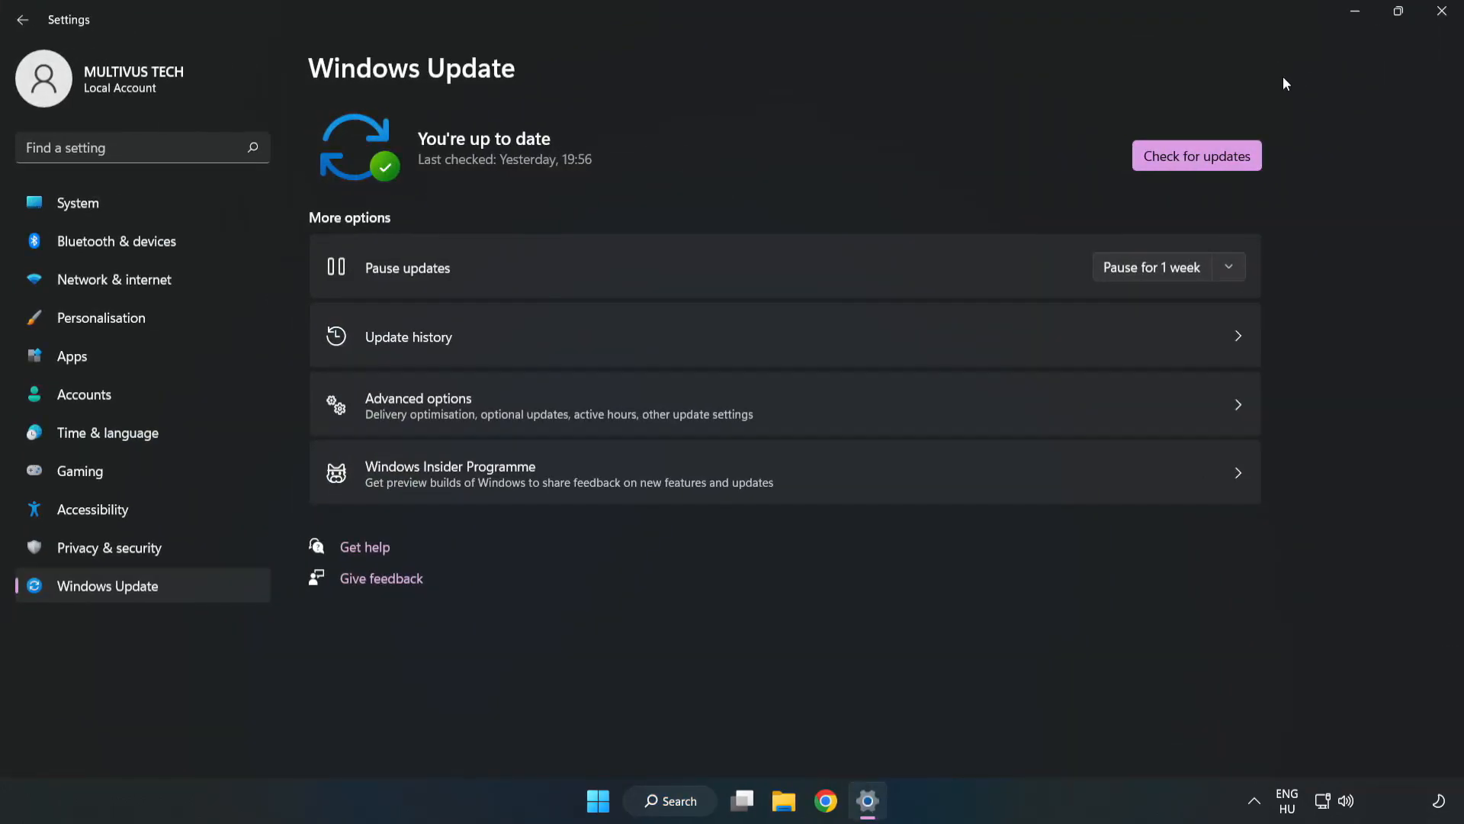
mouse_move(1039, 147)
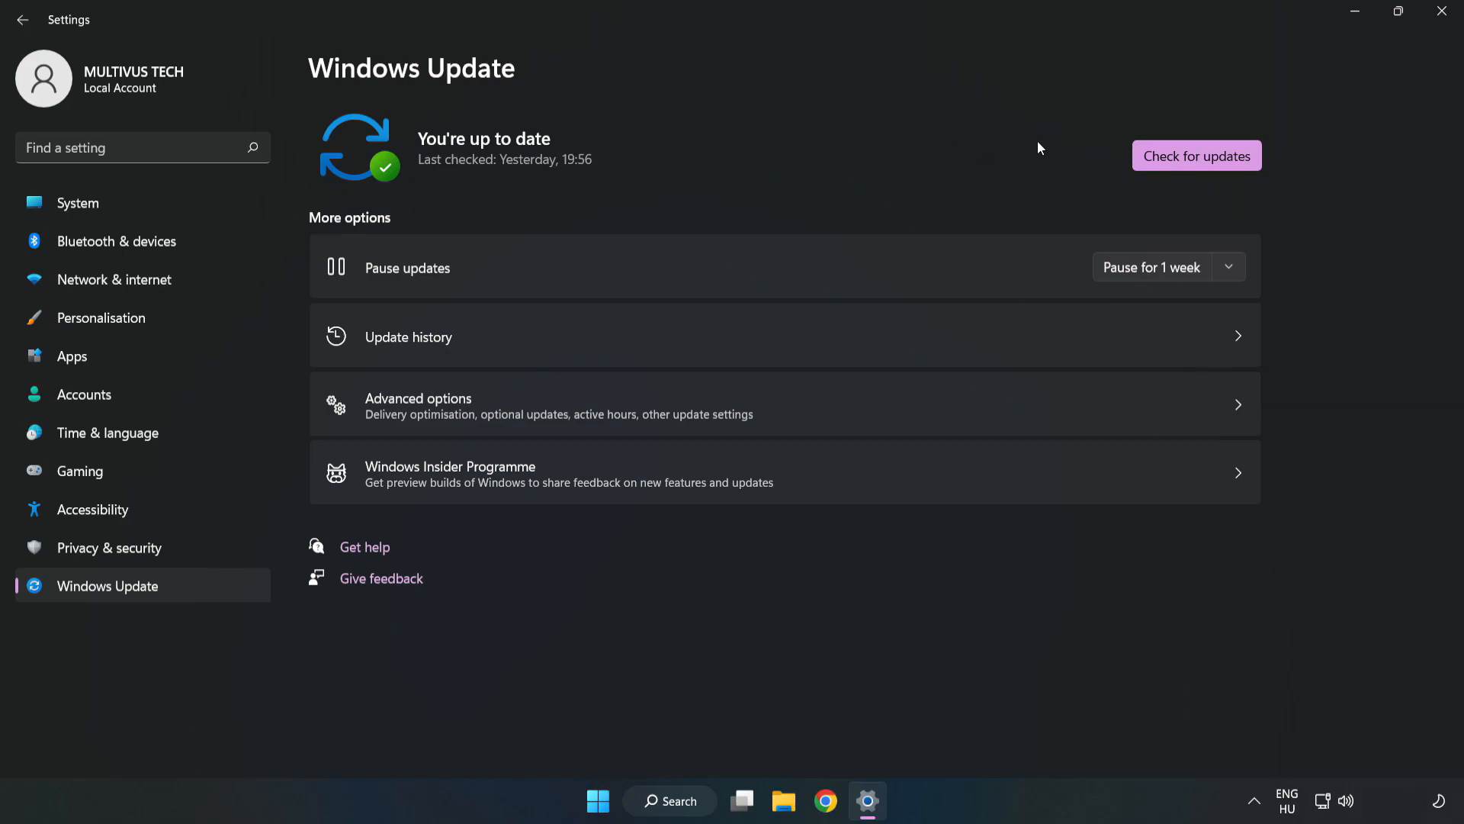
left_click(1197, 155)
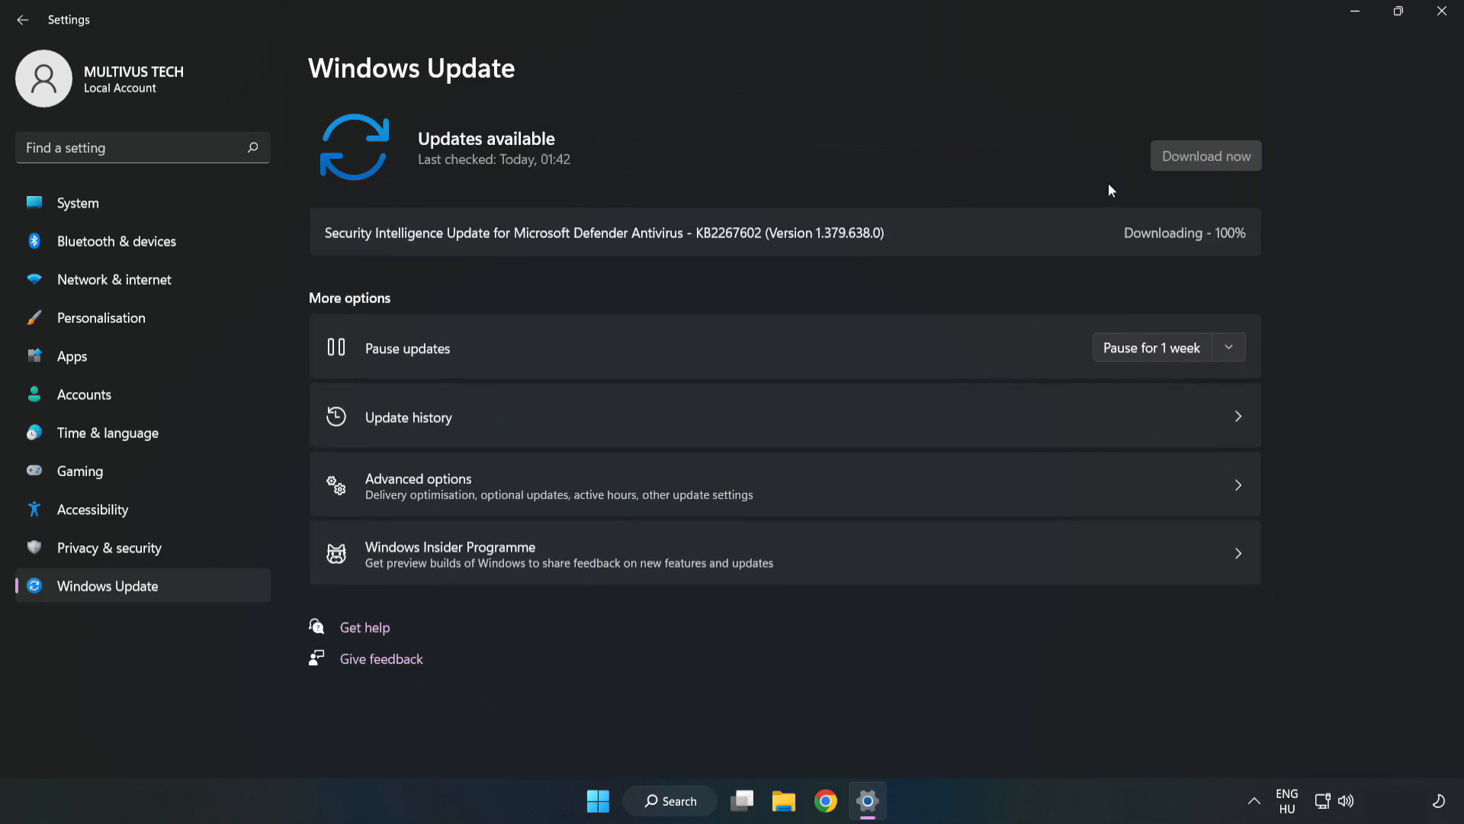
left_click(1206, 155)
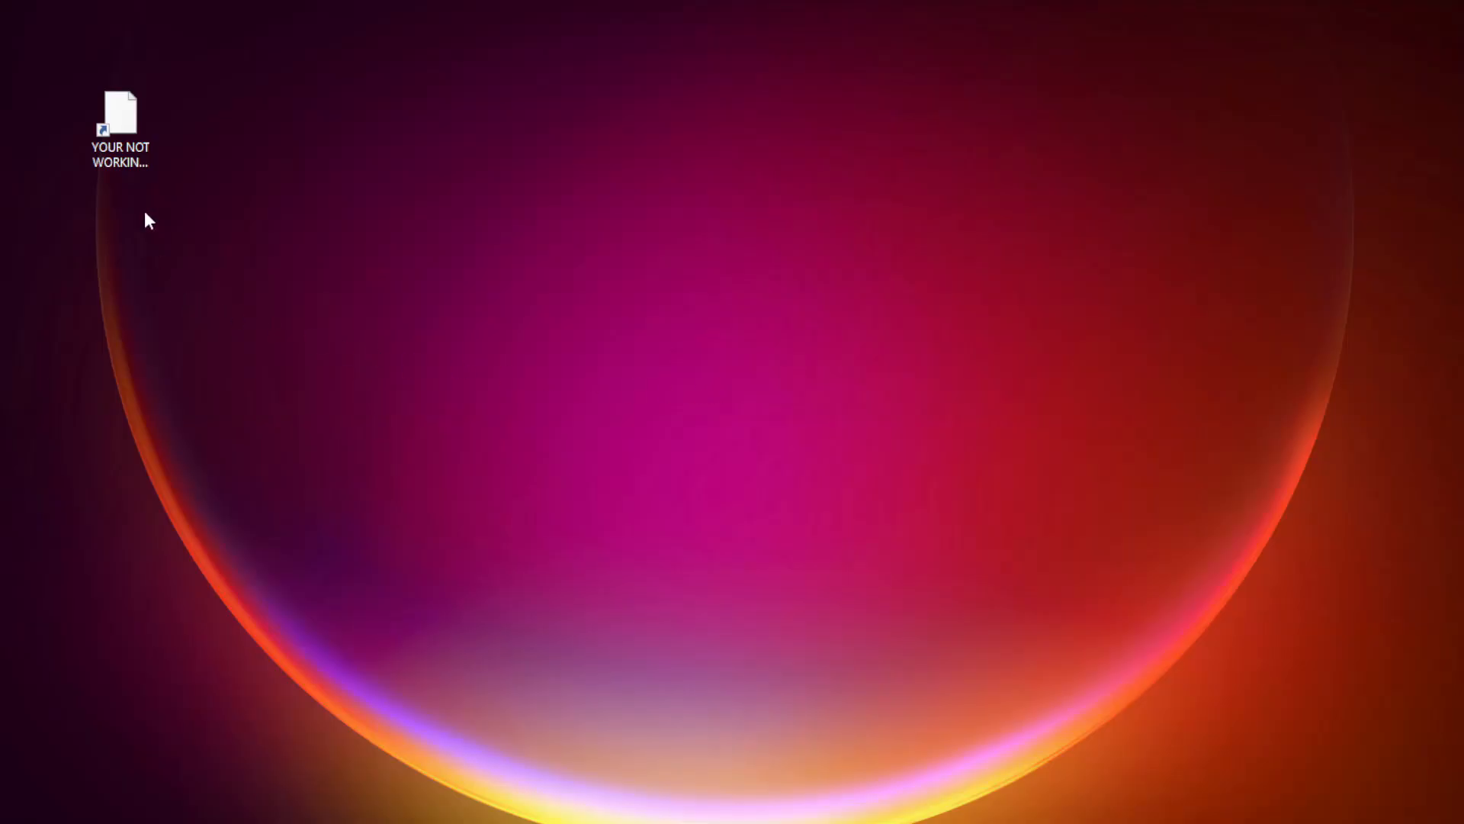
Open Properties for the YOUR NOT WORKING APP shortcut and center the dialog
left_click(120, 121)
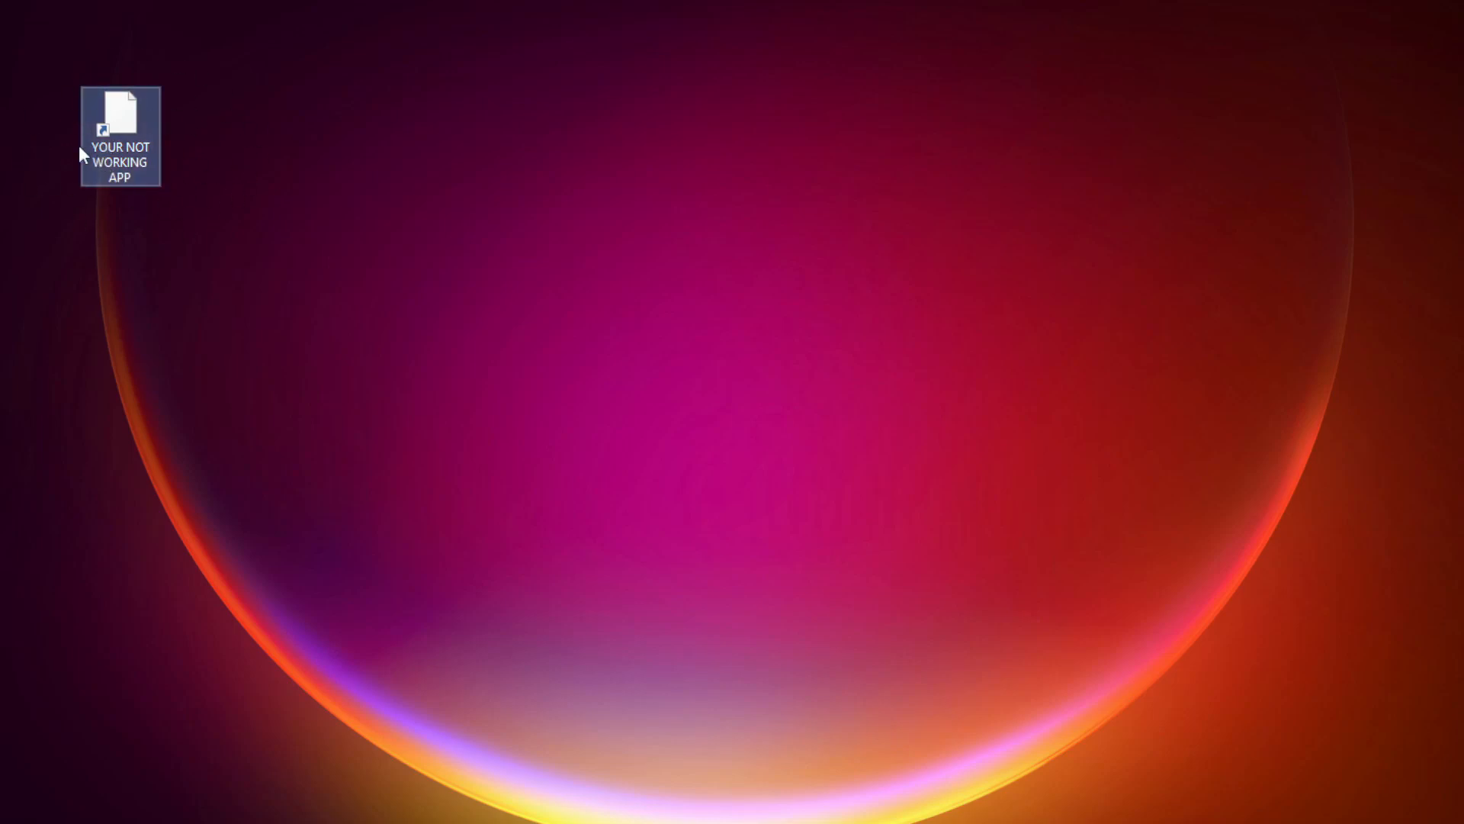
right_click(119, 136)
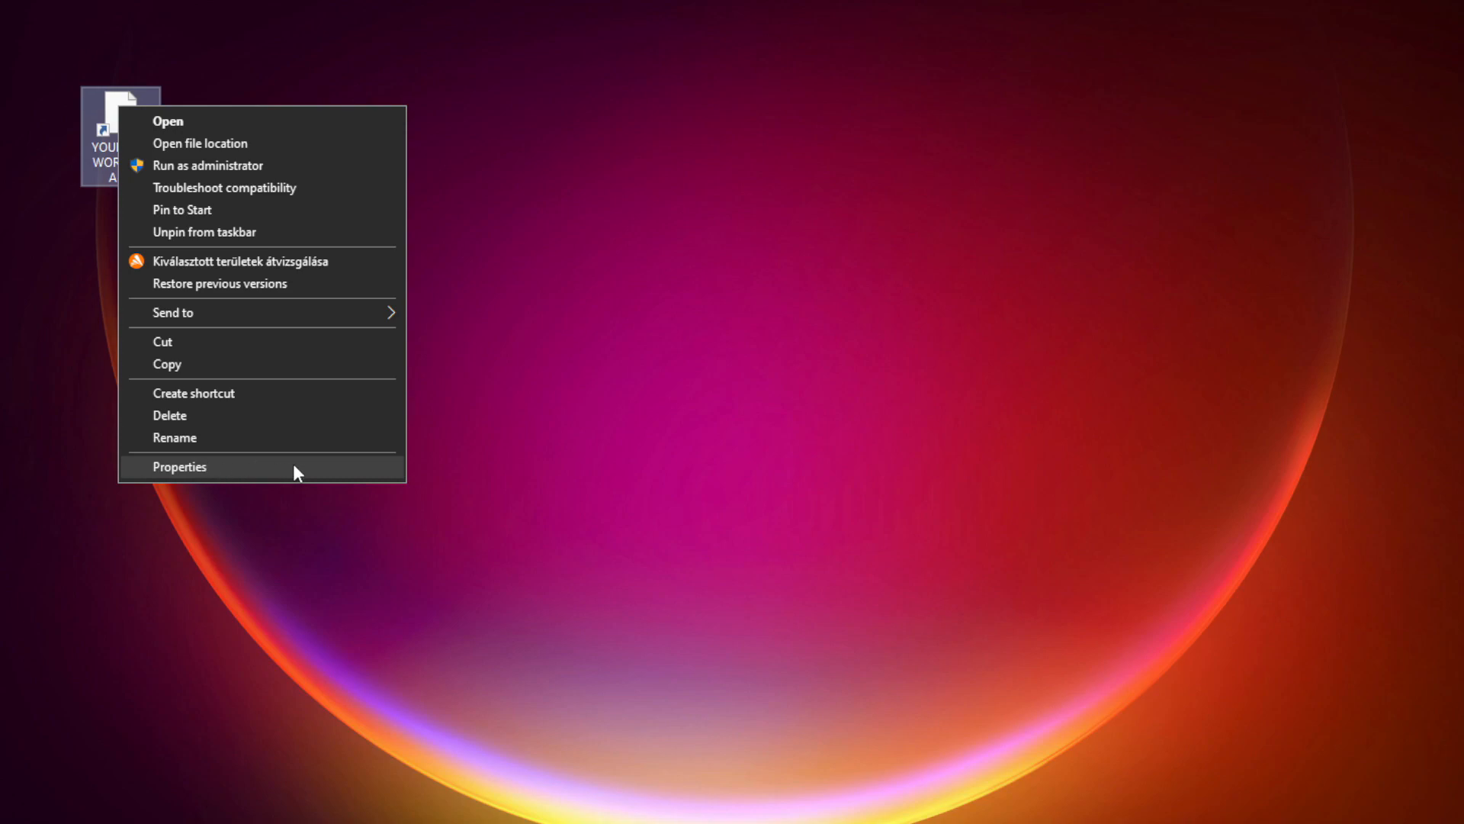
left_click(178, 466)
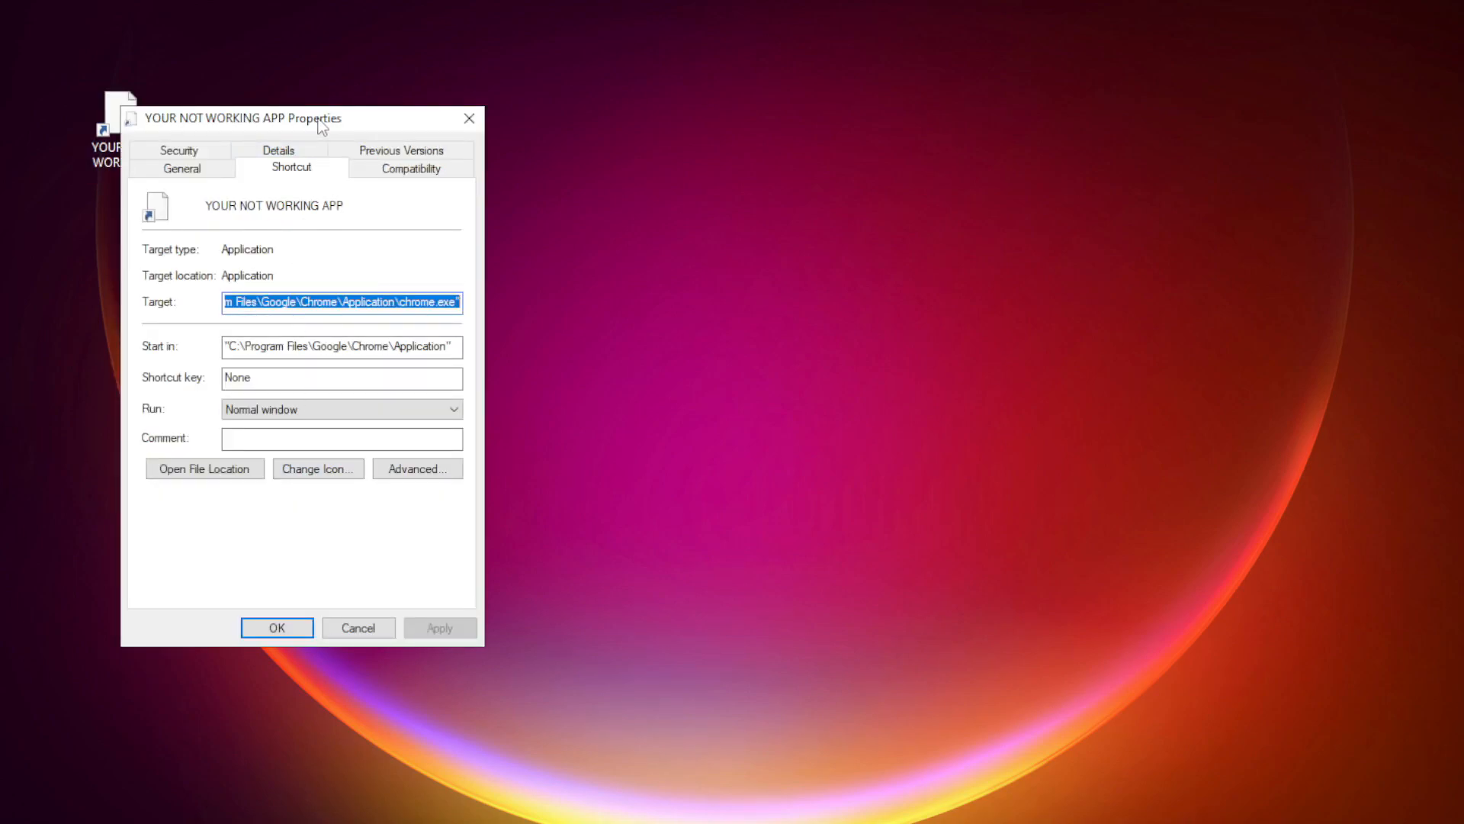
left_click_drag(317, 117, 710, 154)
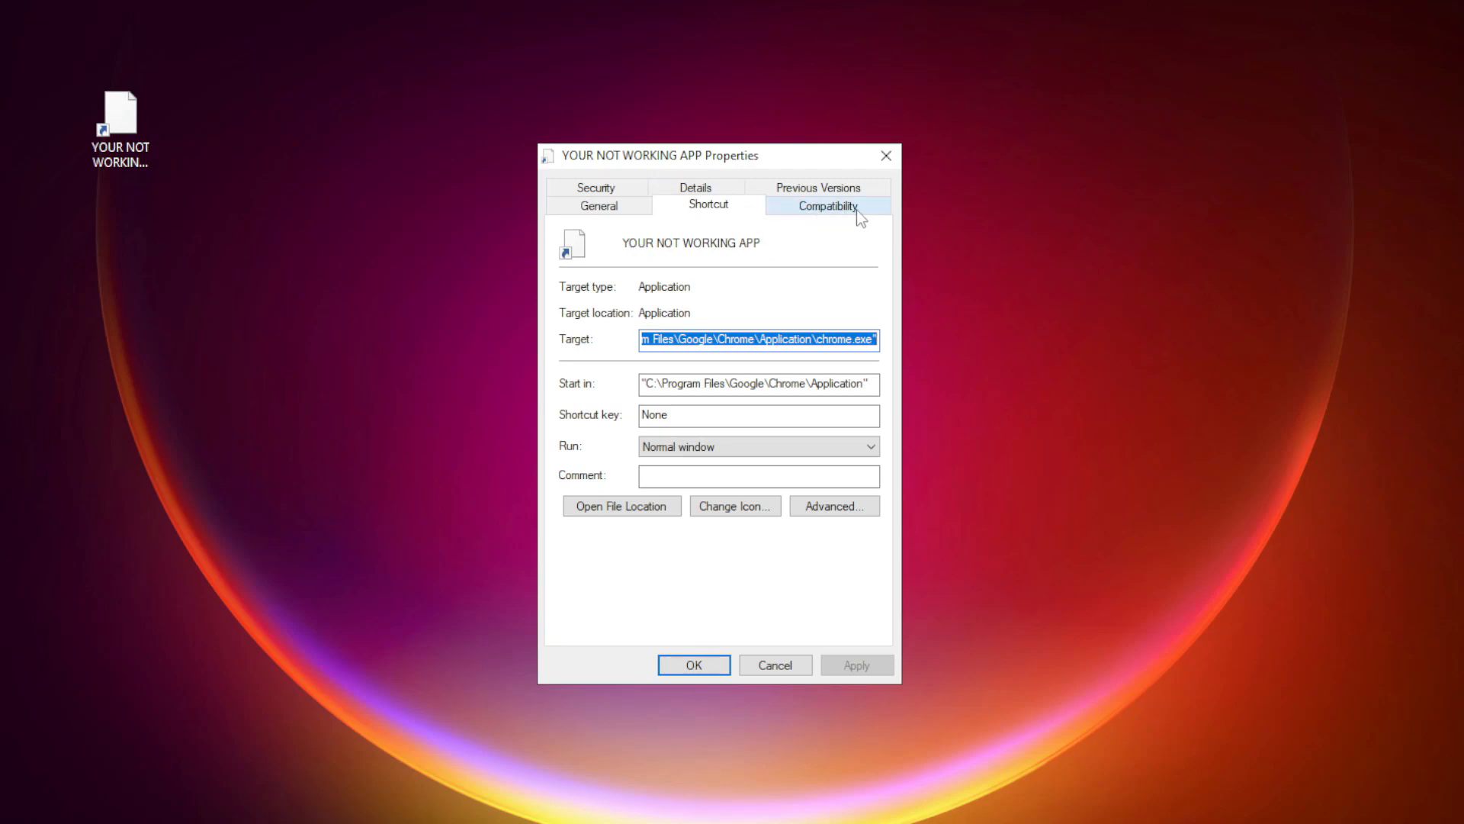
Enable Windows 8 compatibility mode, disable fullscreen optimizations, and apply with OK
left_click(825, 205)
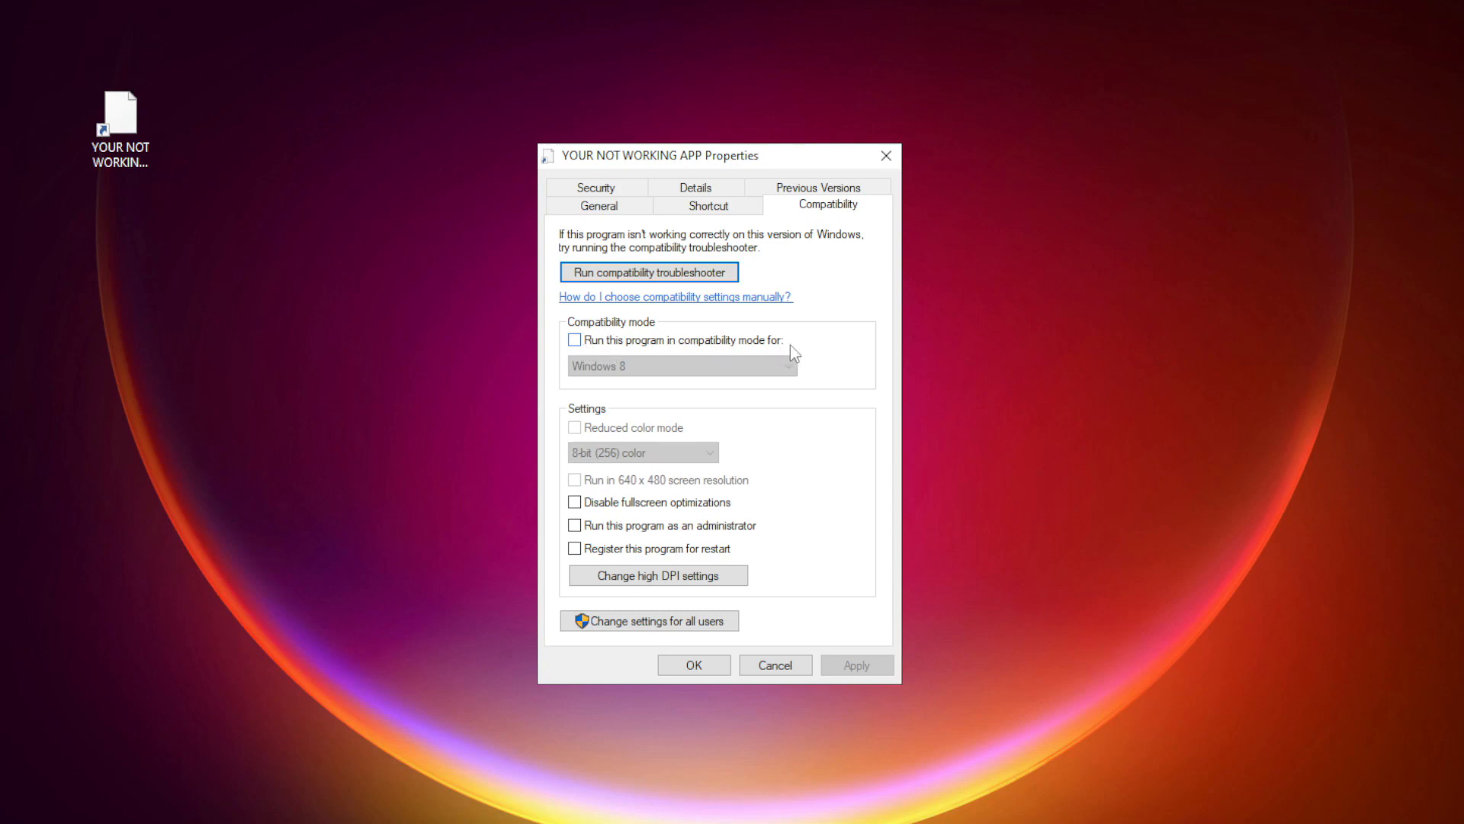
left_click(574, 340)
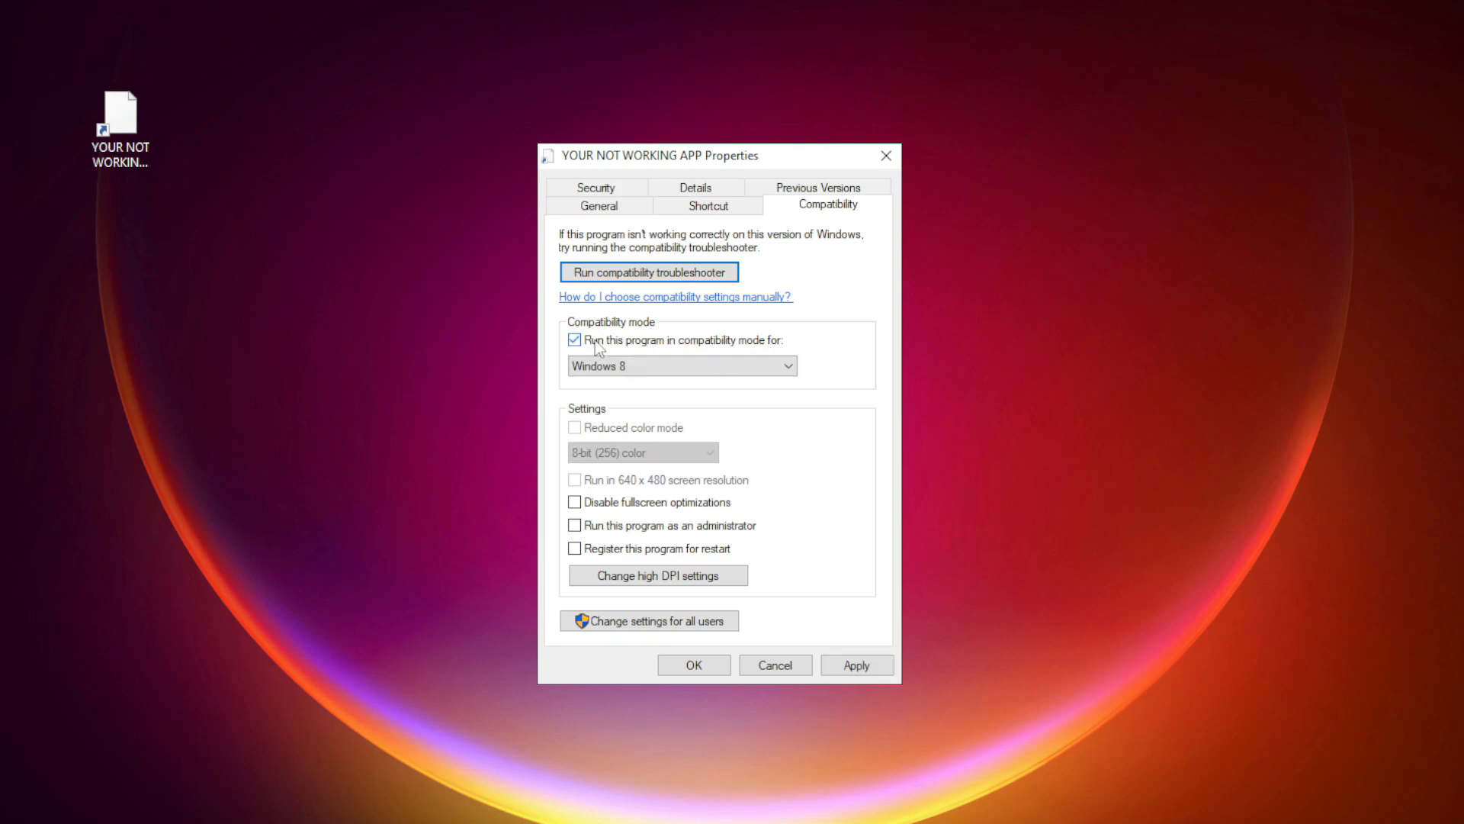
left_click(787, 365)
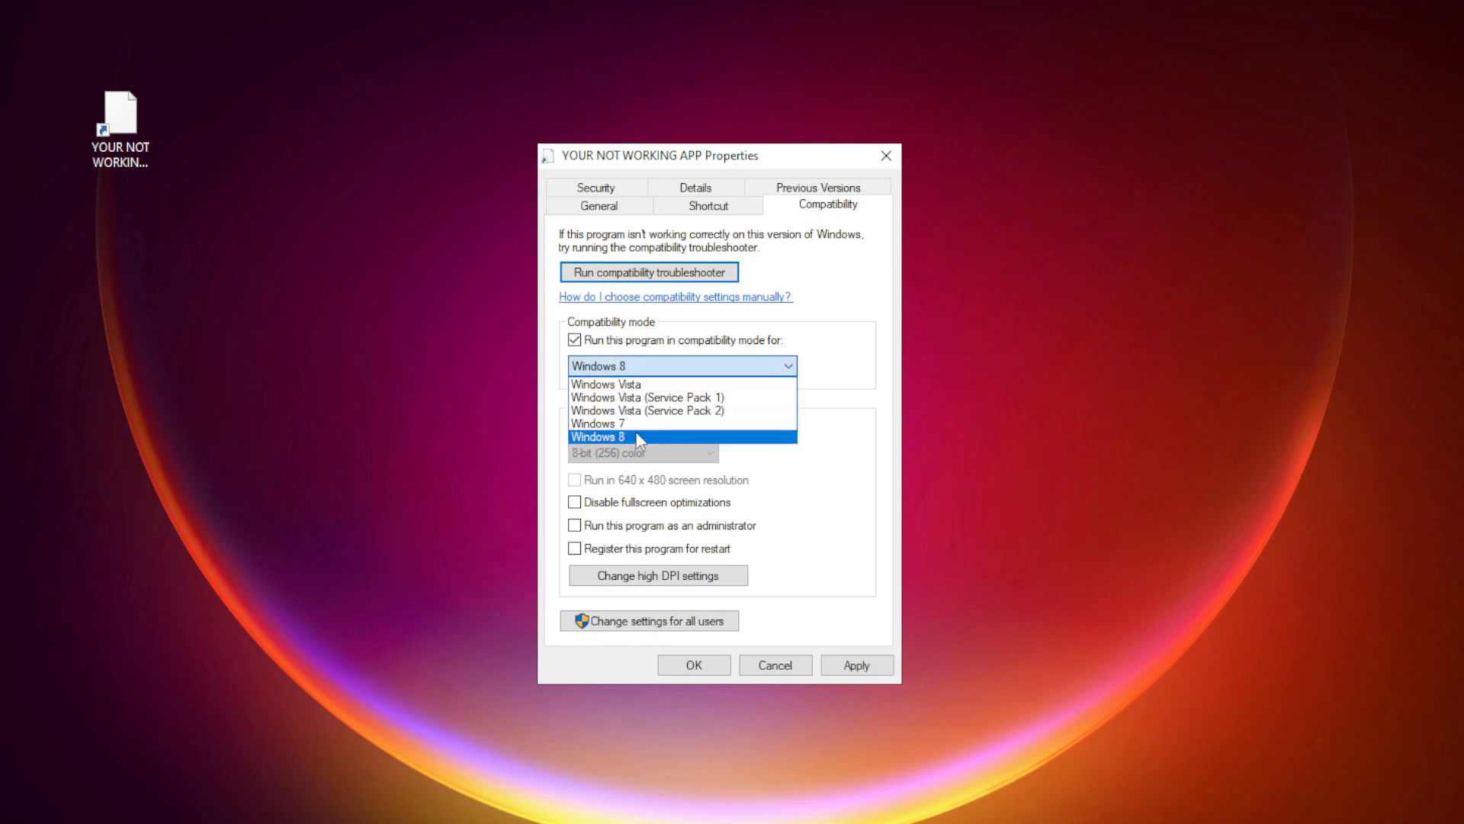
left_click(598, 437)
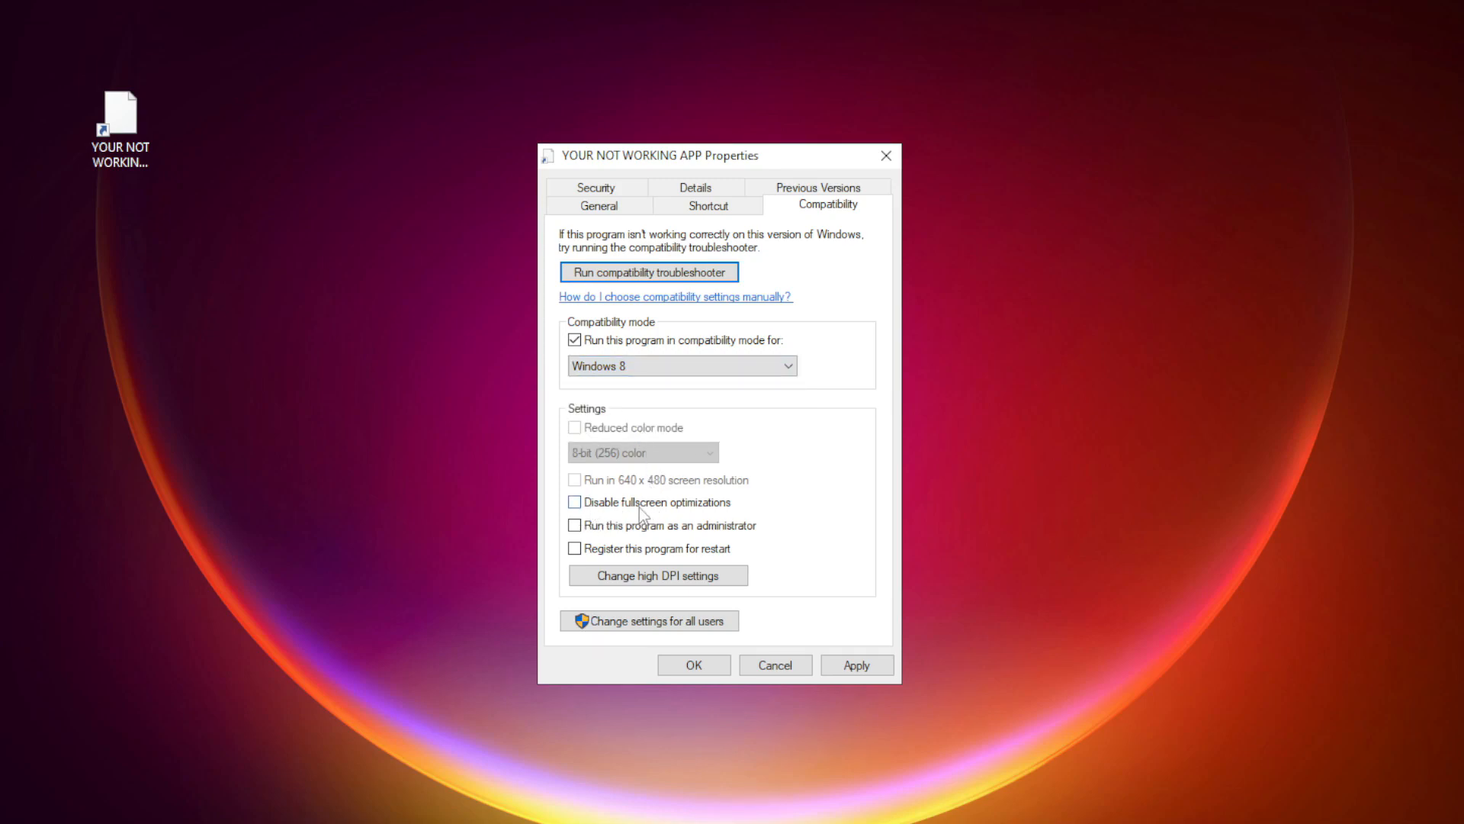
left_click(574, 501)
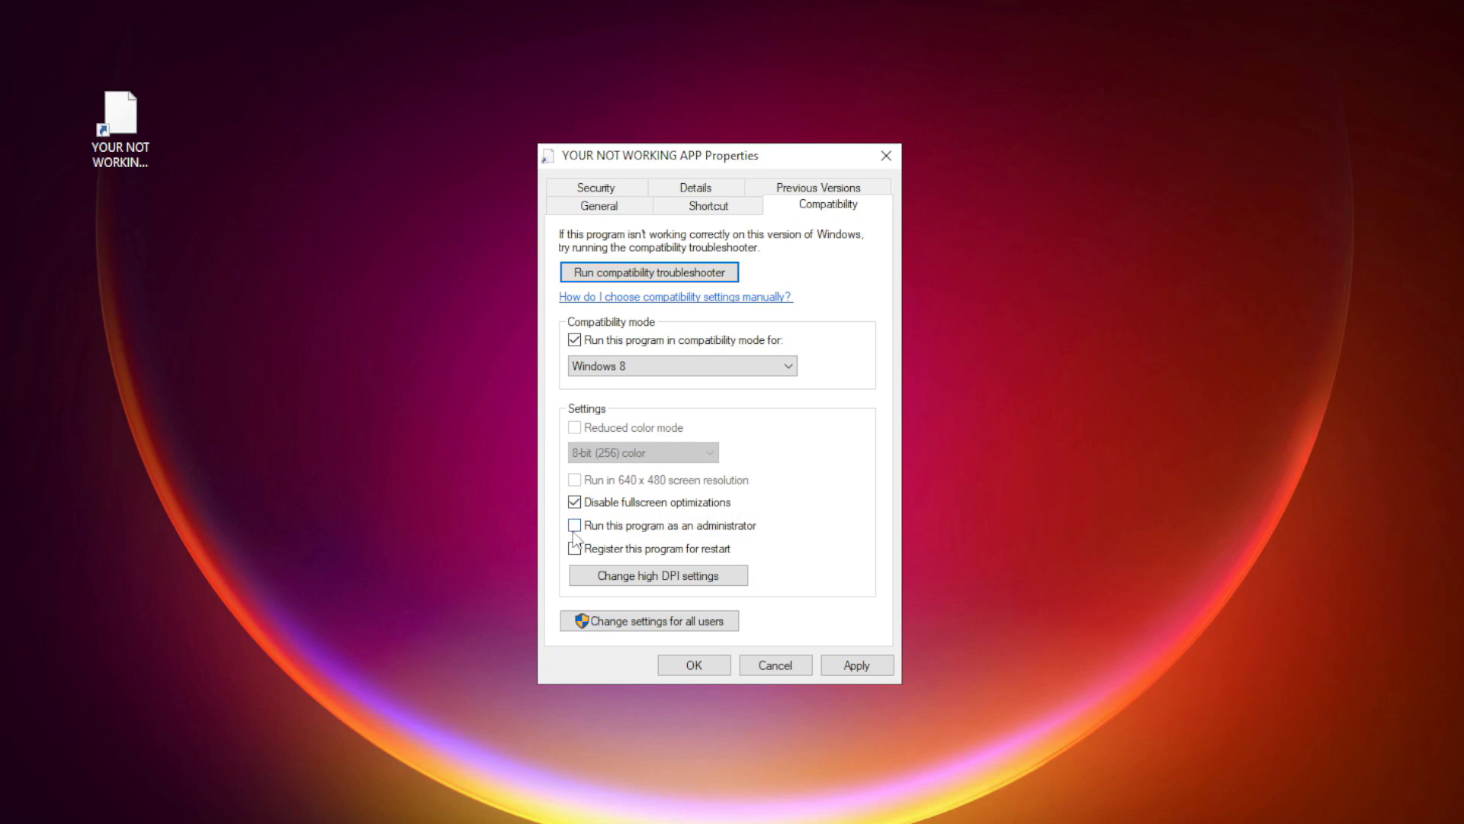
left_click(574, 525)
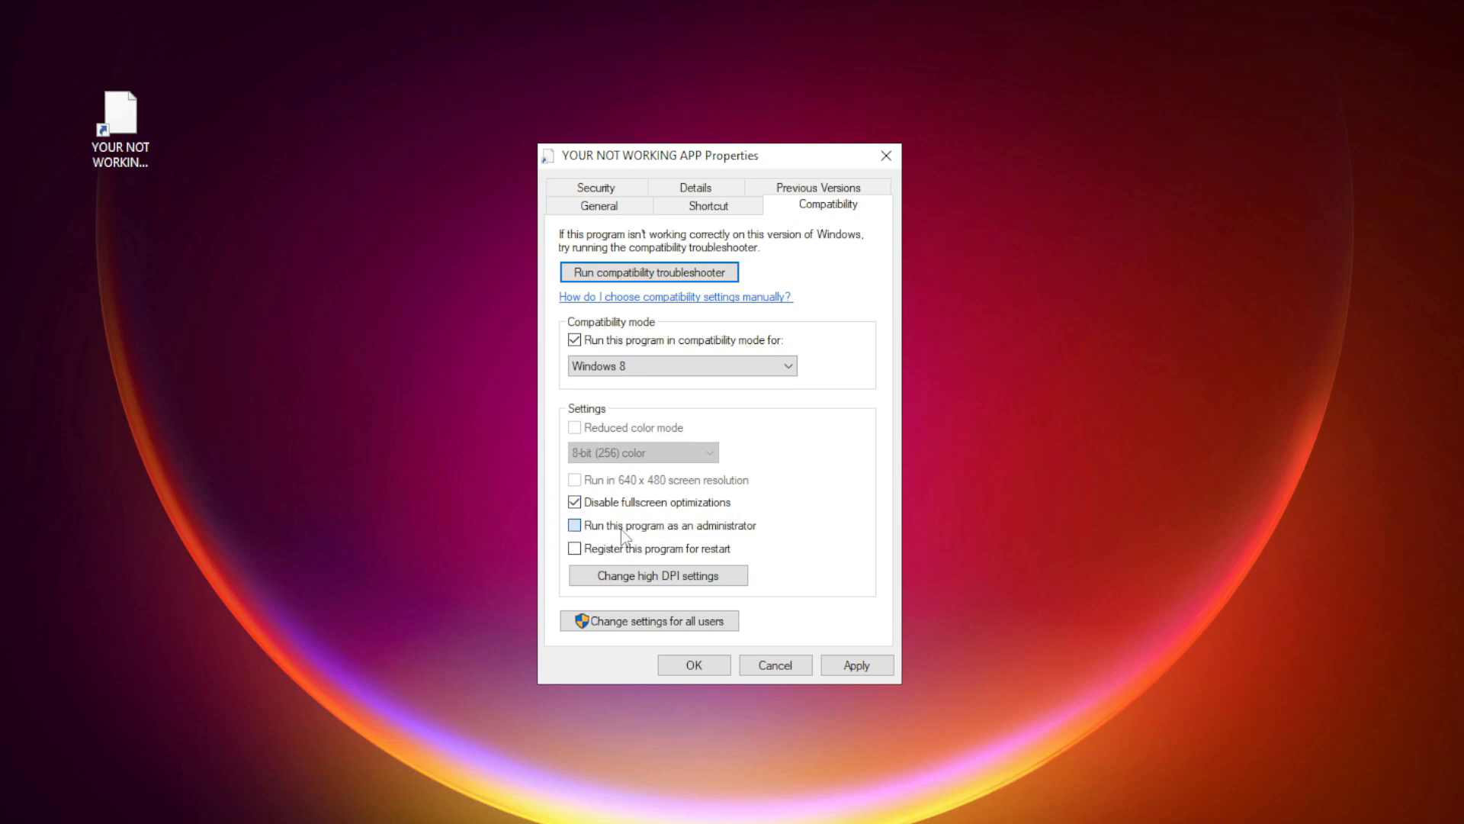
left_click(574, 525)
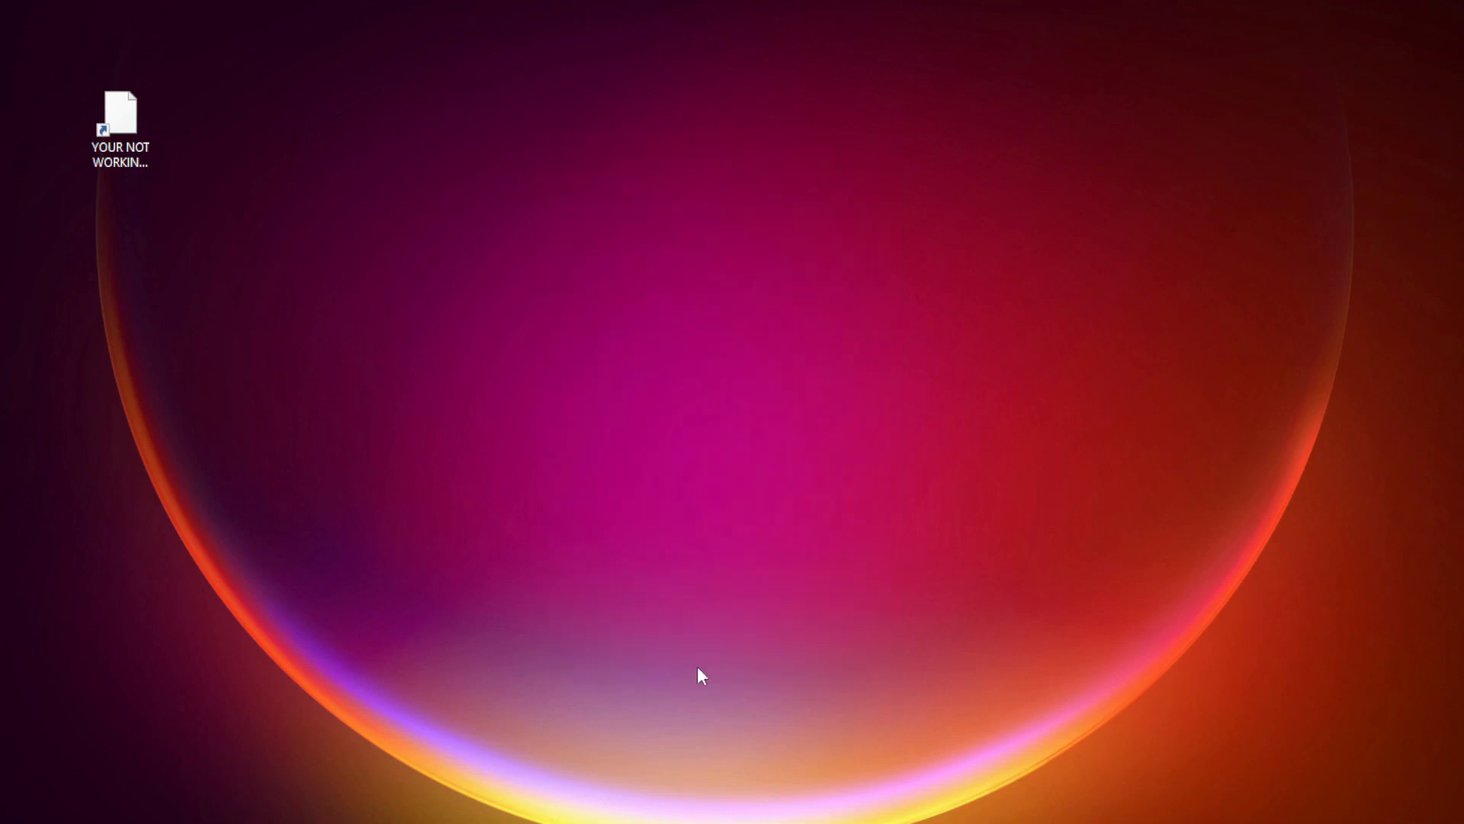
left_click(120, 121)
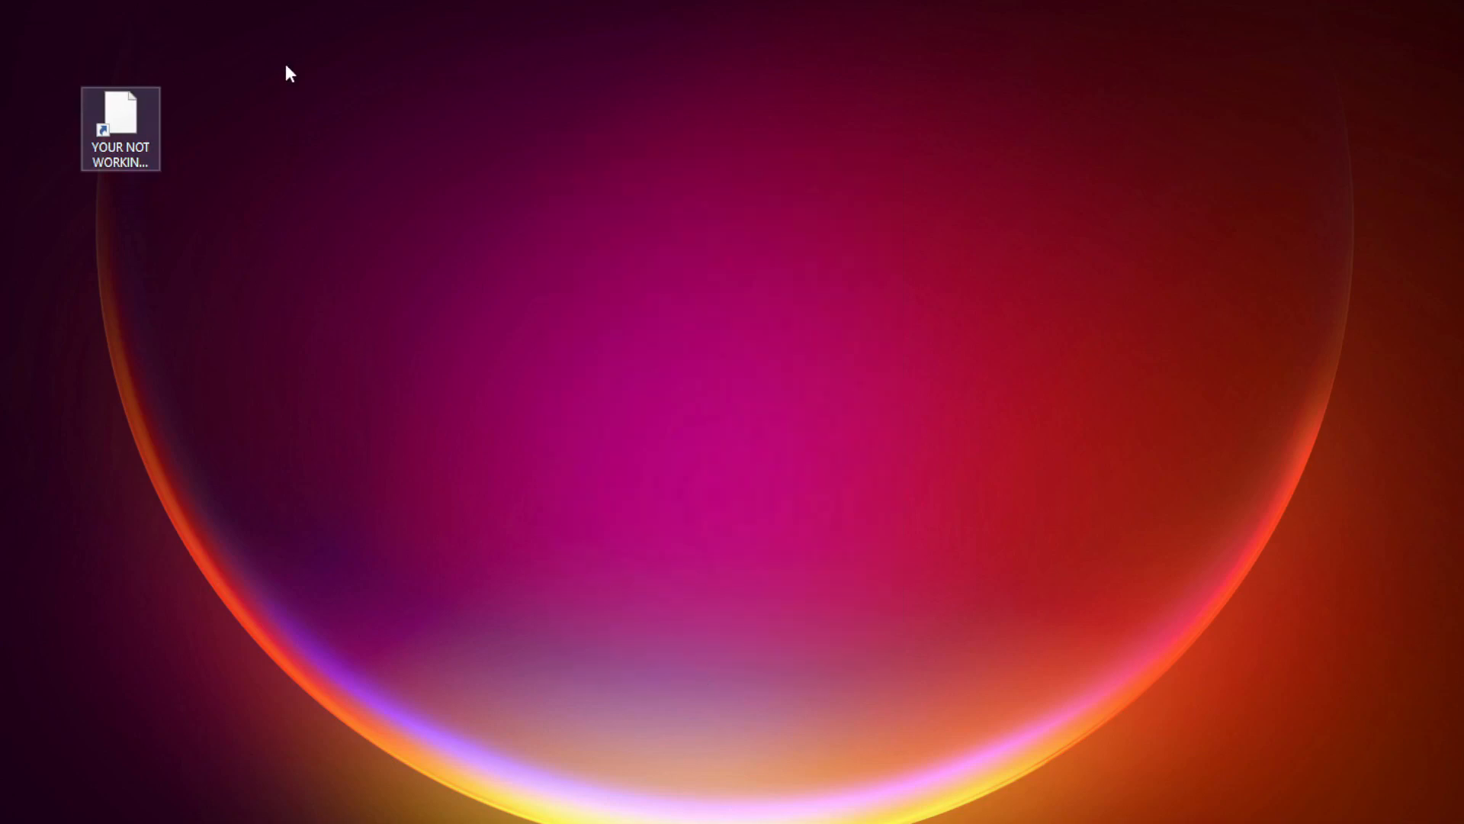
left_click(120, 128)
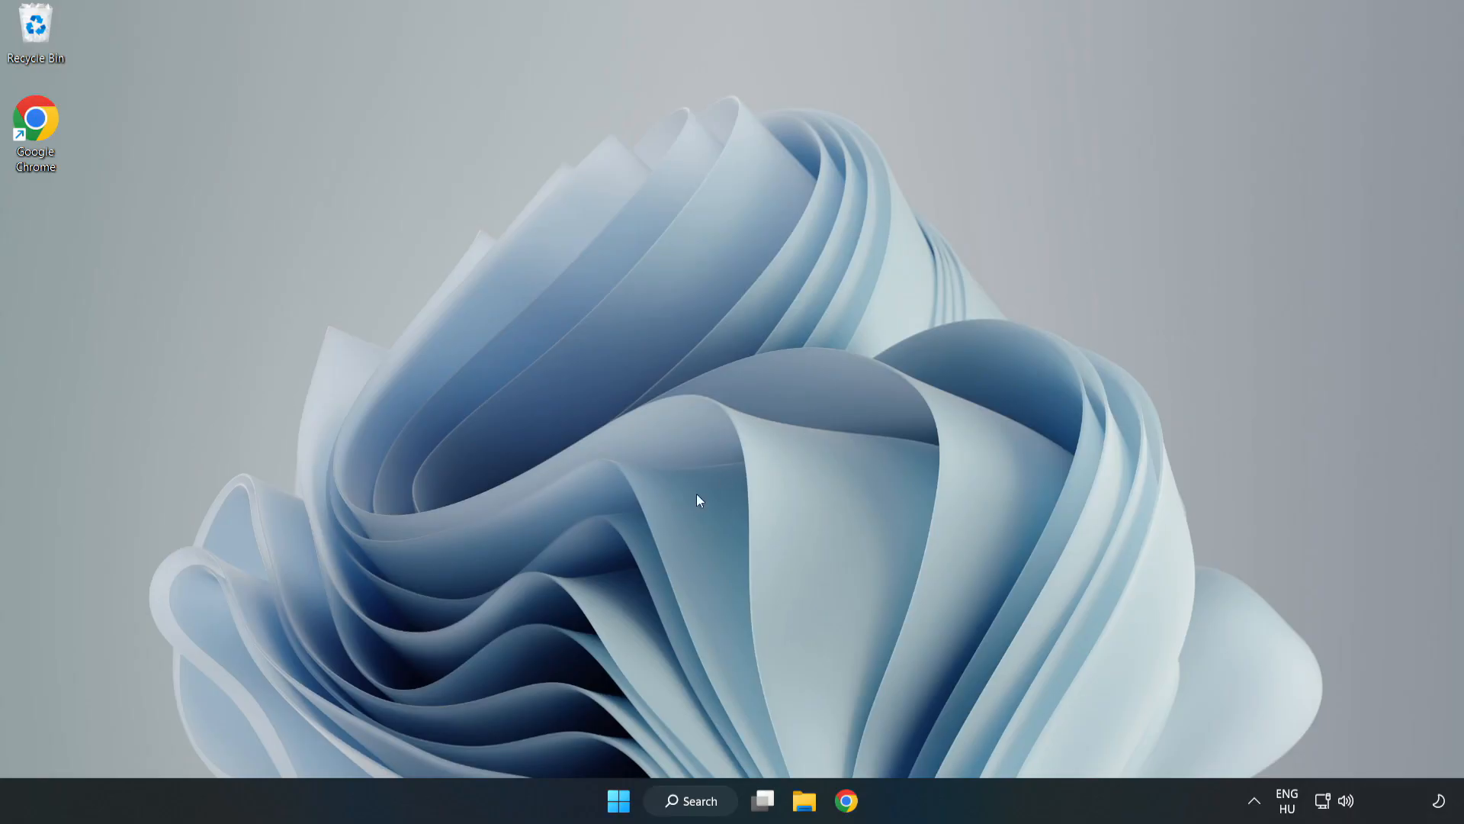
mouse_move(618, 802)
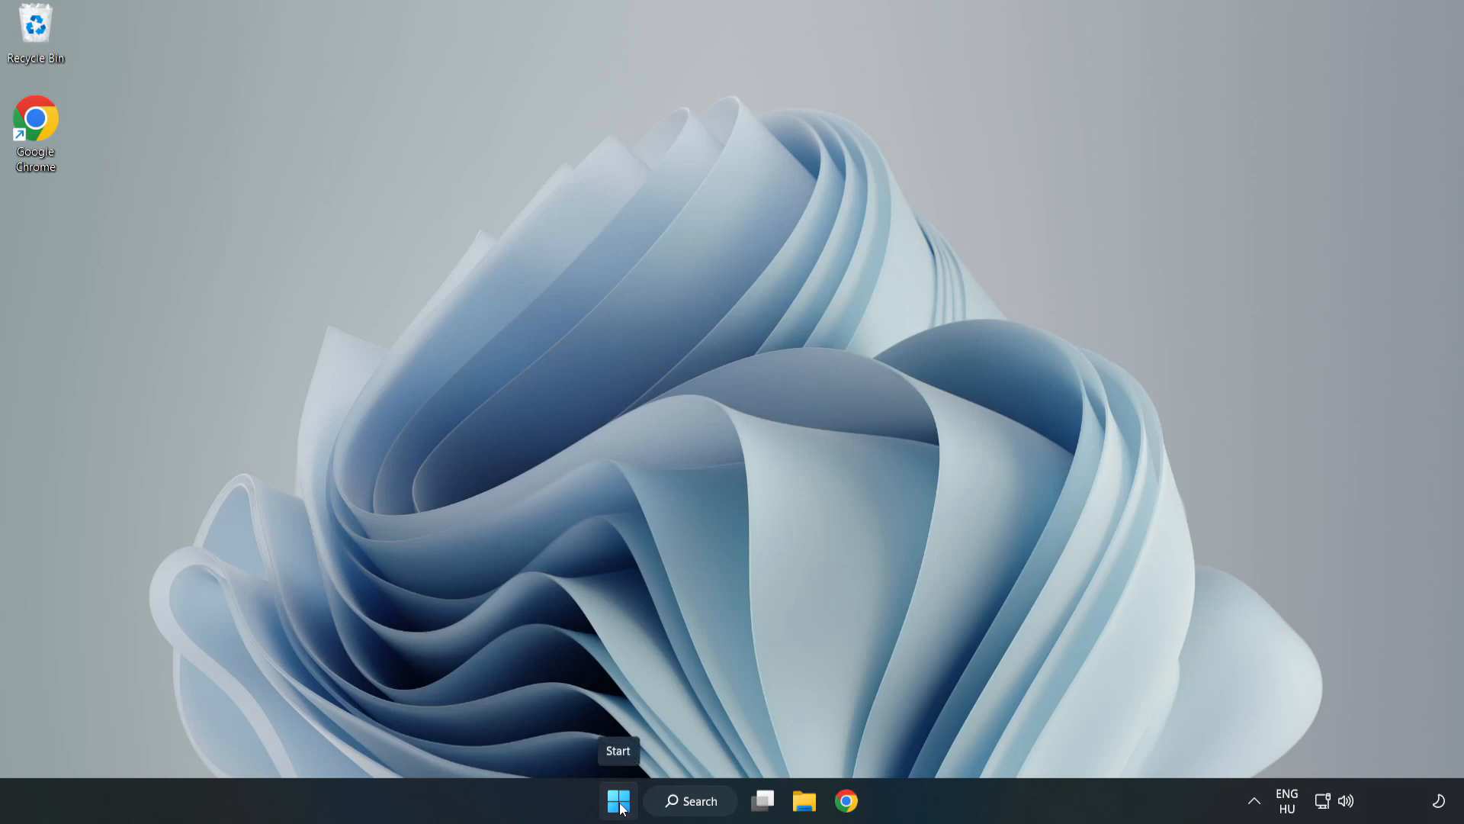
Disable Phone Link under Task Manager's startup apps, then close Task Manager
right_click(616, 799)
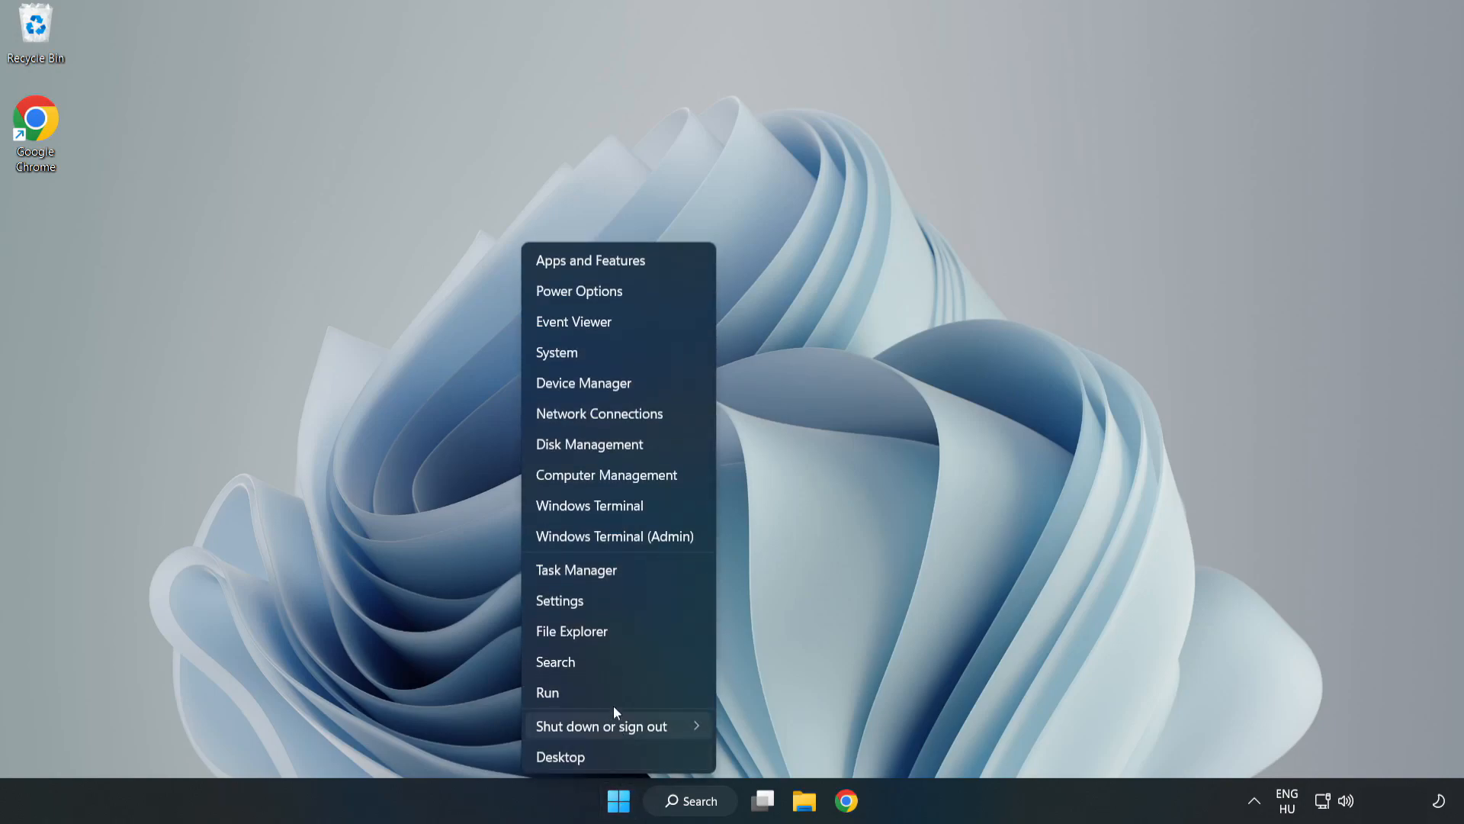
mouse_move(616, 570)
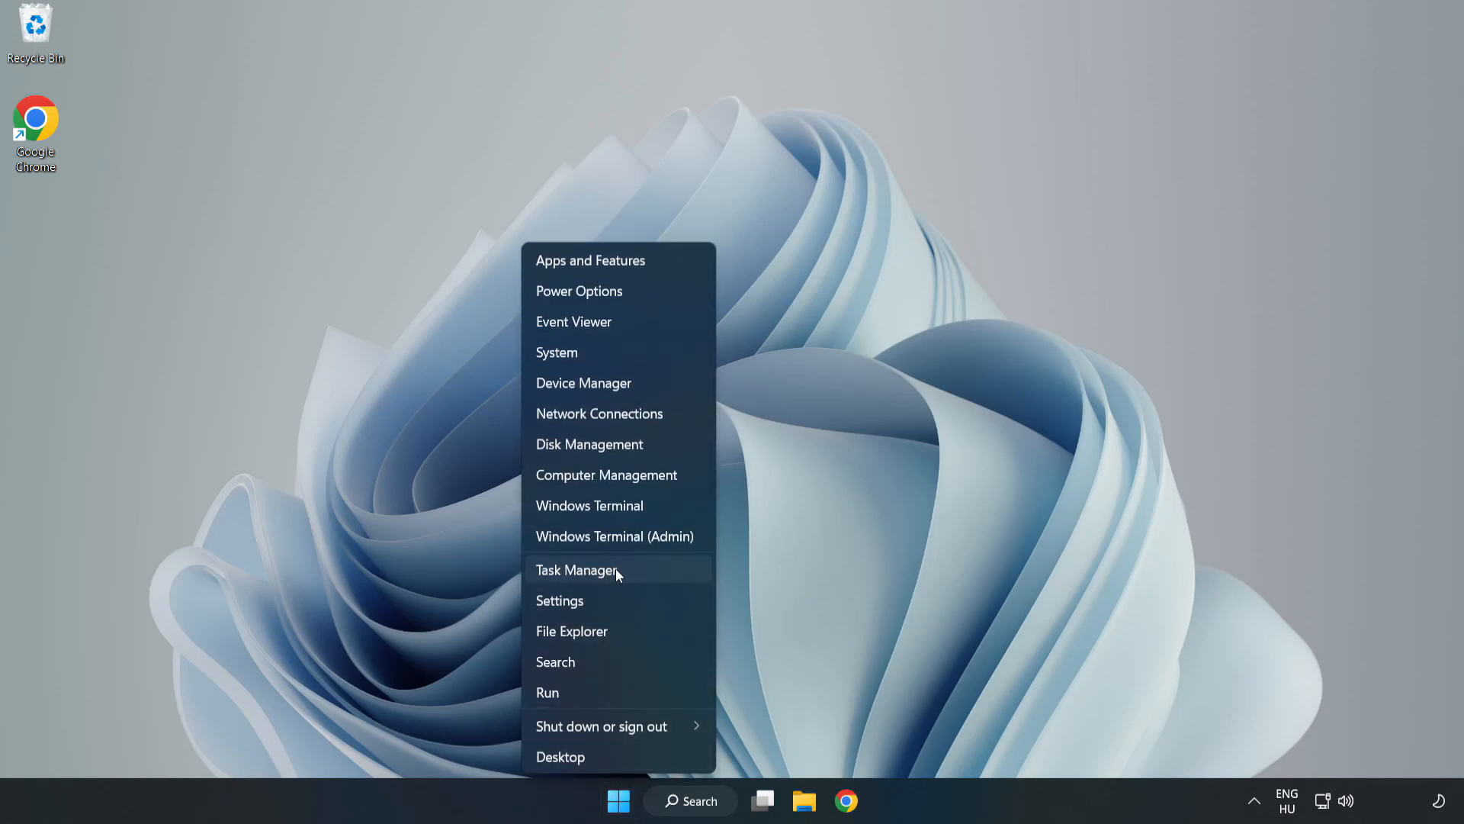
left_click(577, 569)
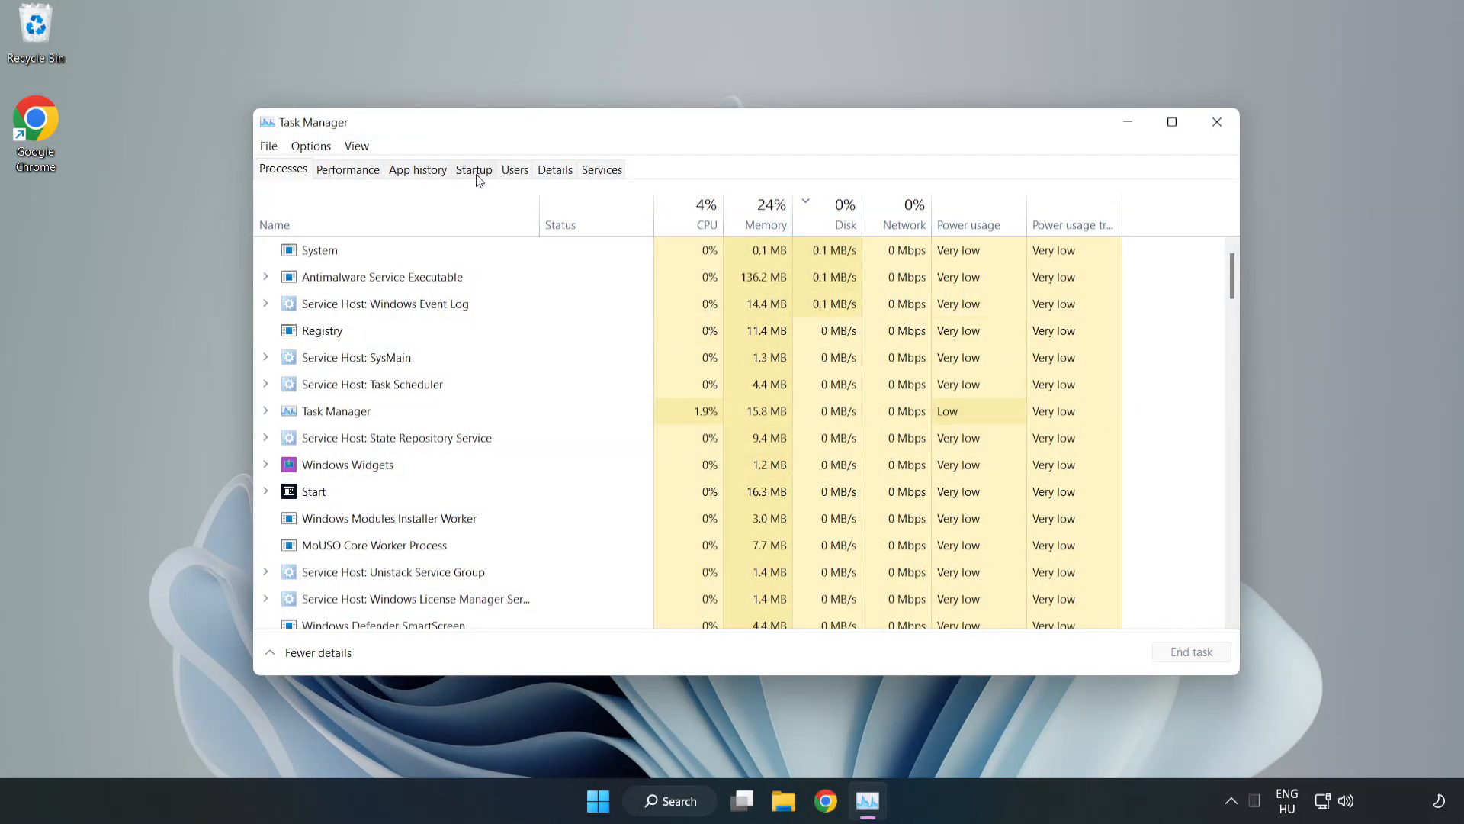
left_click(474, 169)
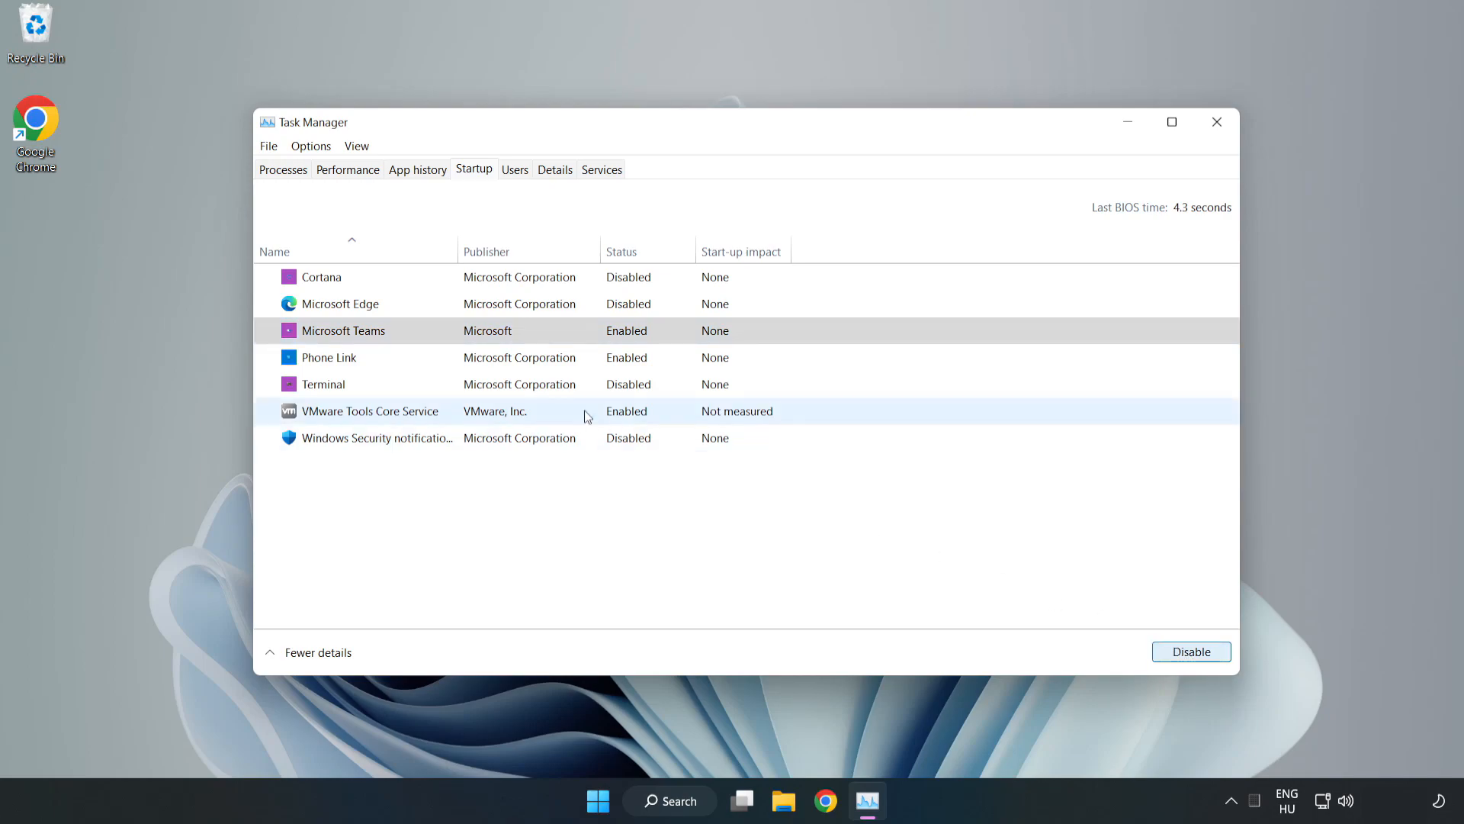
left_click(1190, 650)
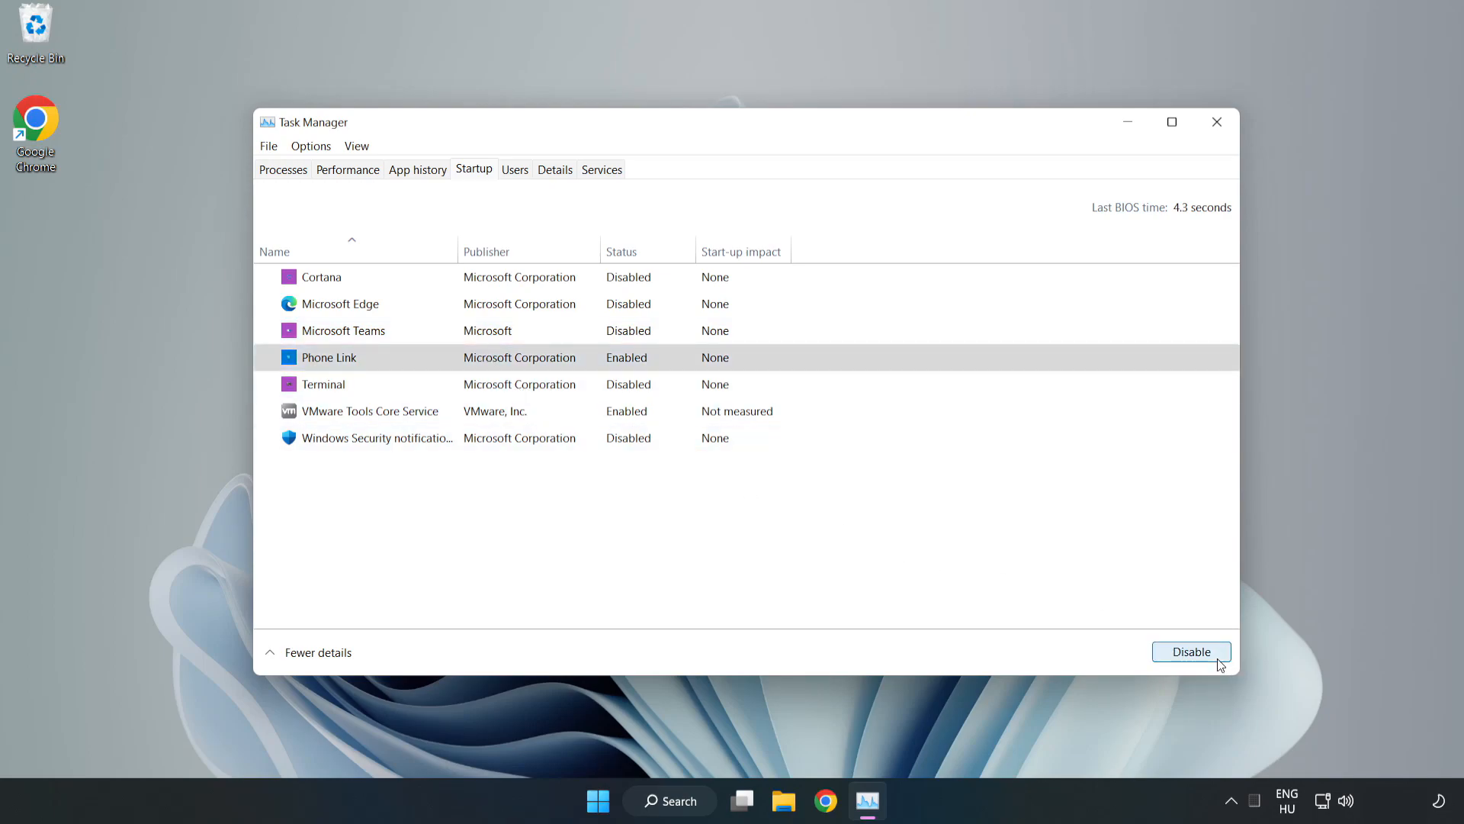
left_click(1190, 651)
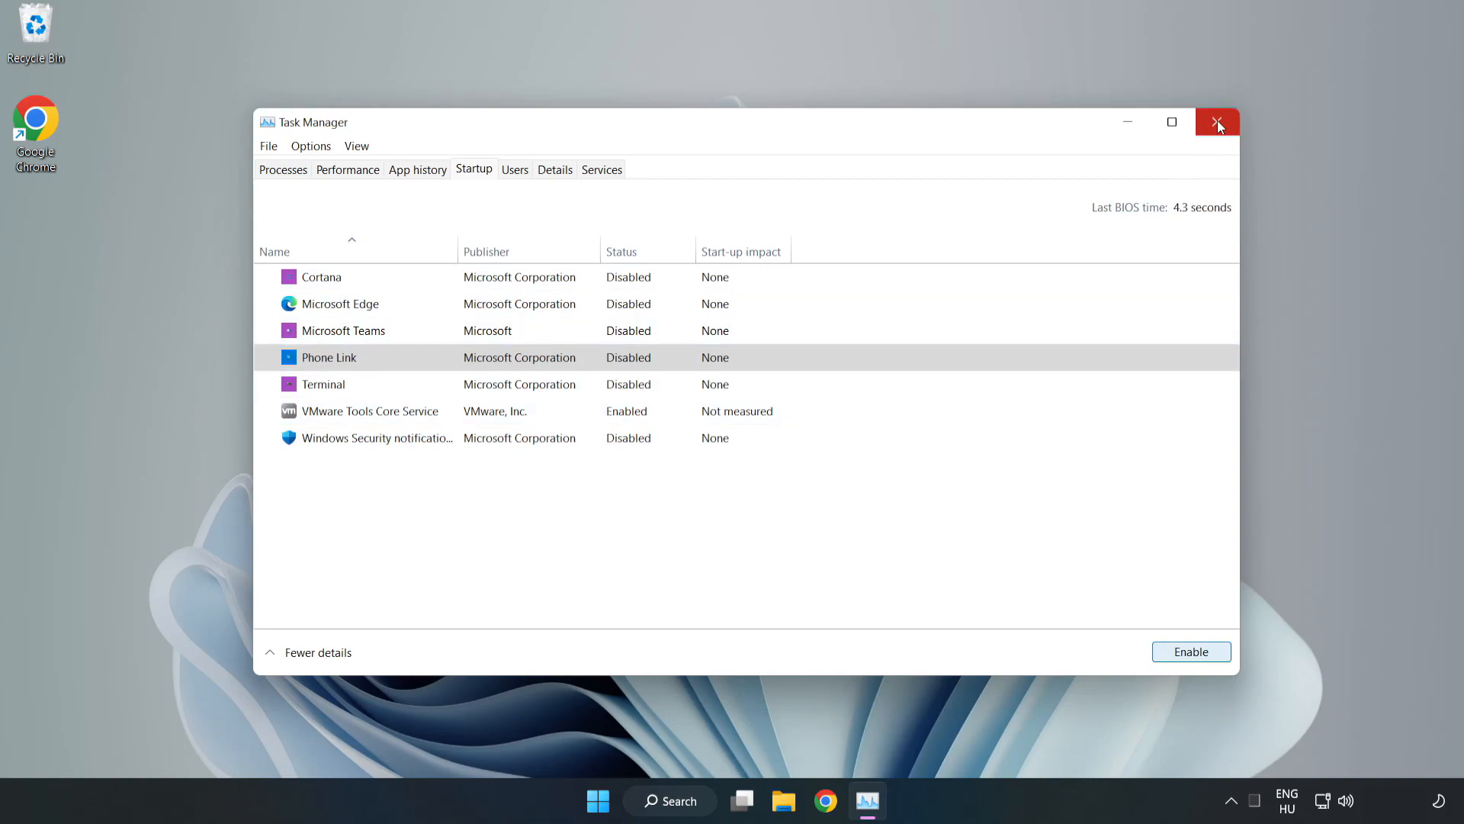
left_click(1217, 122)
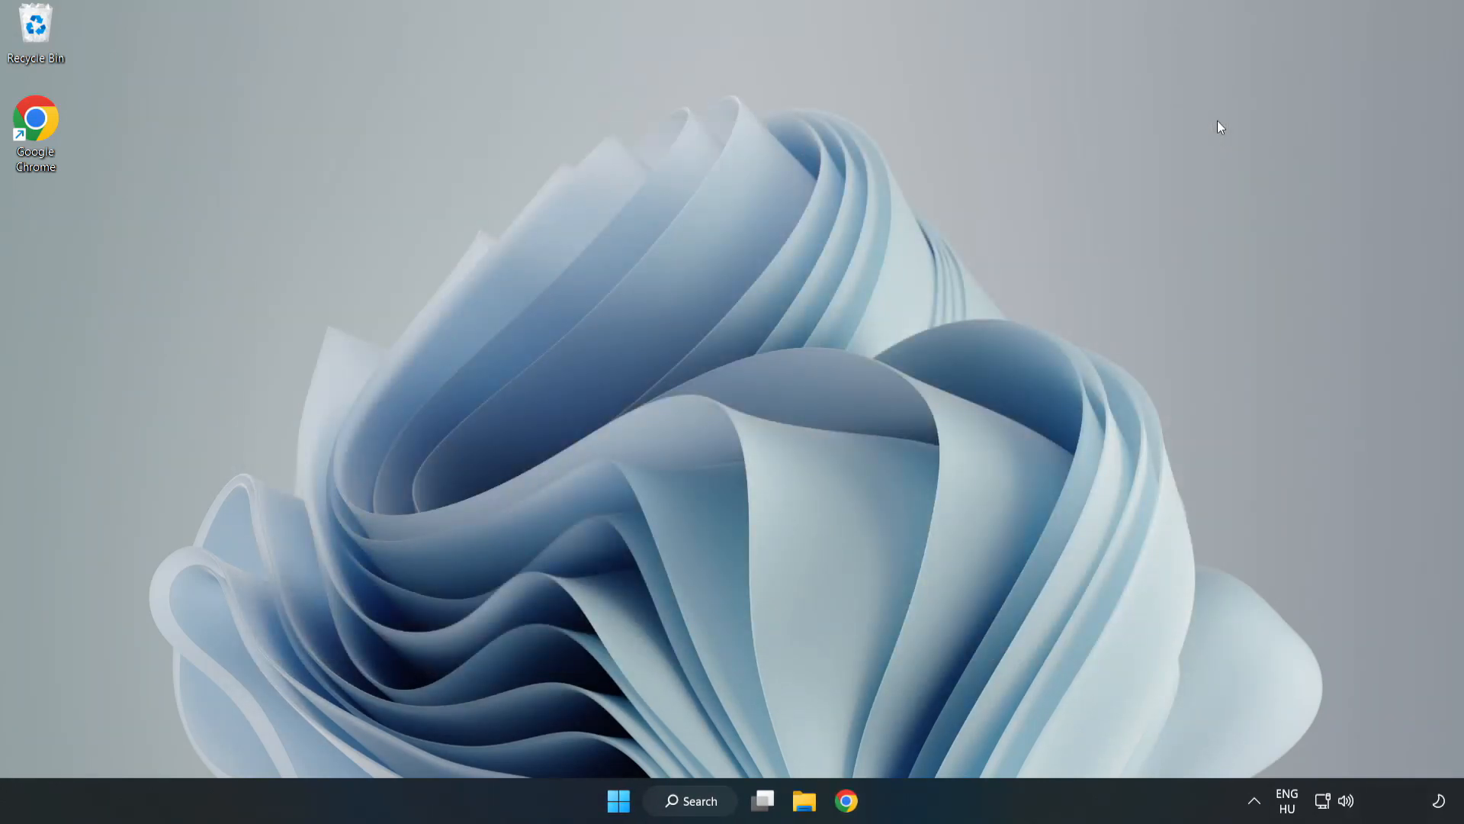
Search Windows for 'sec' to bring up Windows Security
left_click(690, 799)
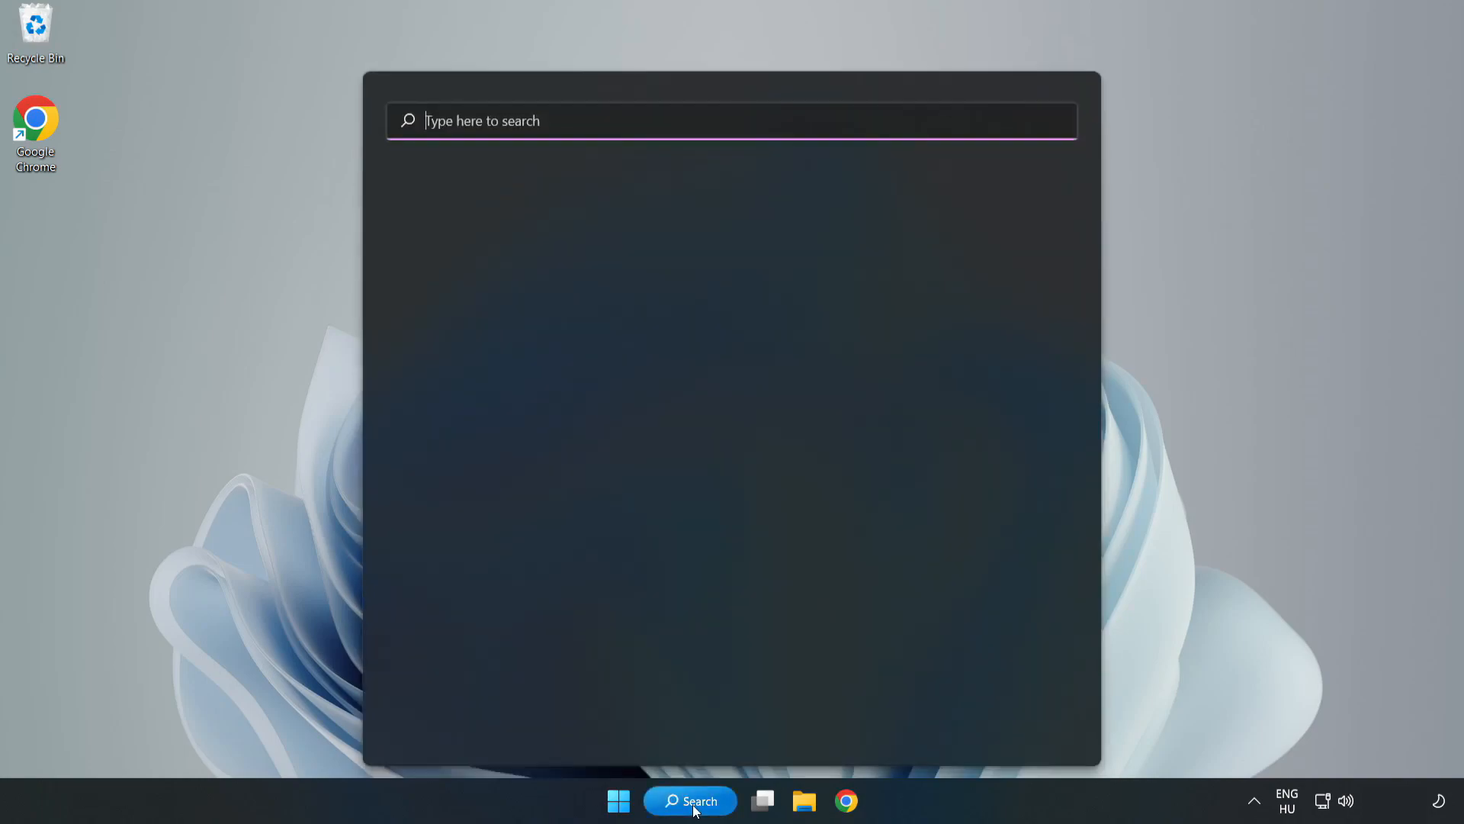
left_click(731, 120)
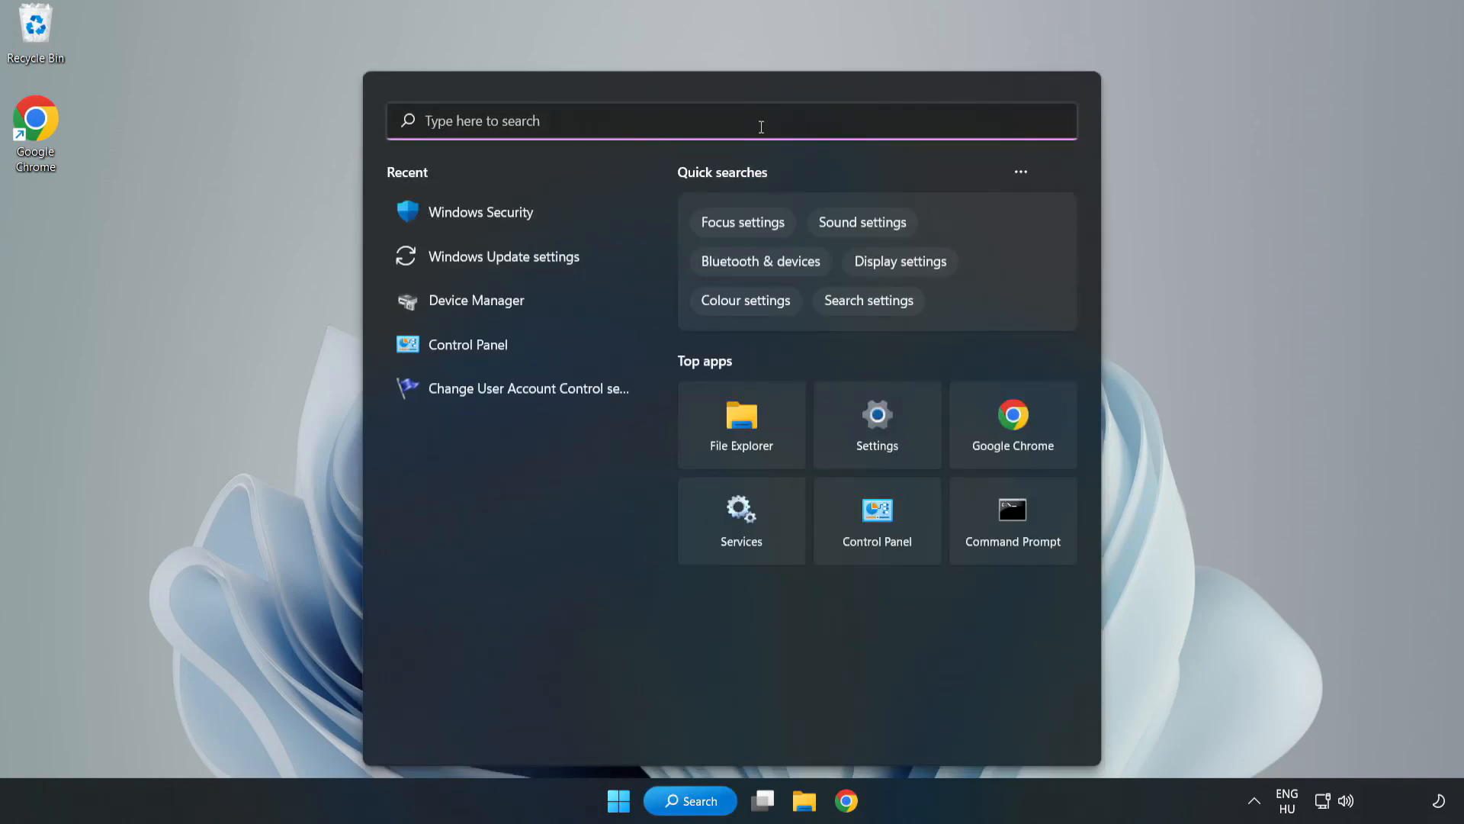
type("sec")
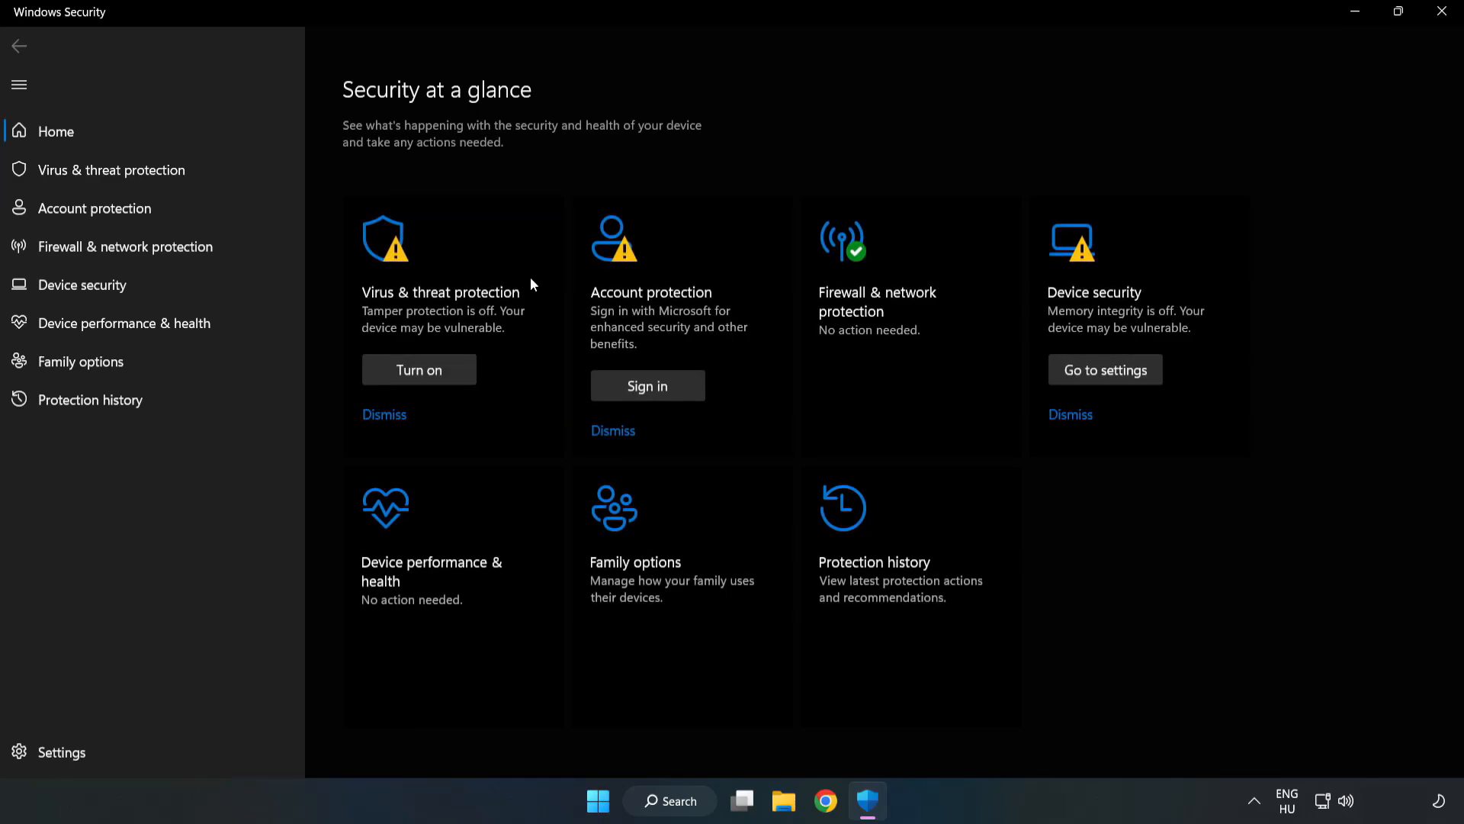
mouse_move(110, 169)
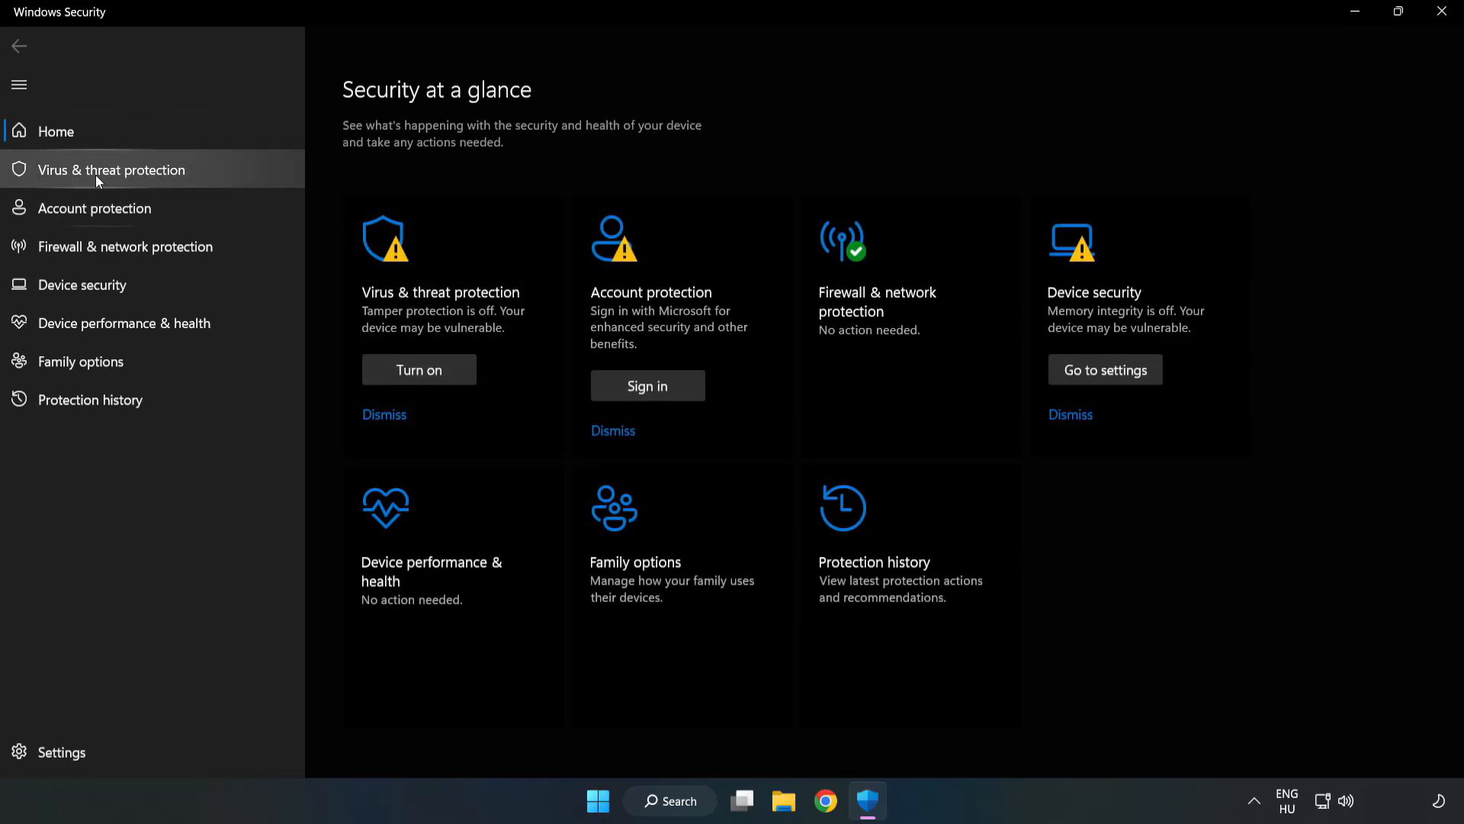
Open Virus & threat protection settings and scroll down to the exclusions option
left_click(110, 170)
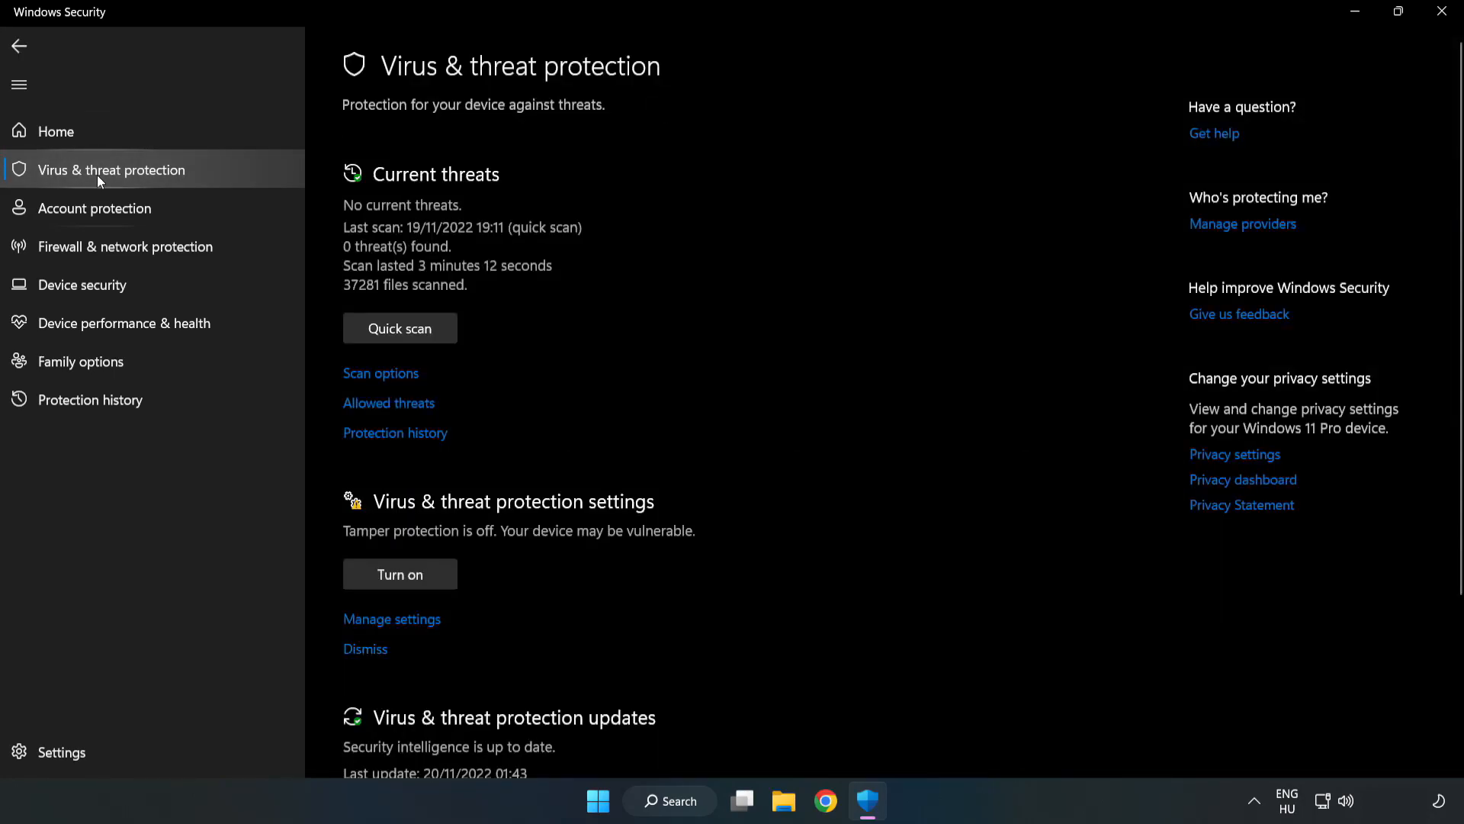
mouse_move(764, 300)
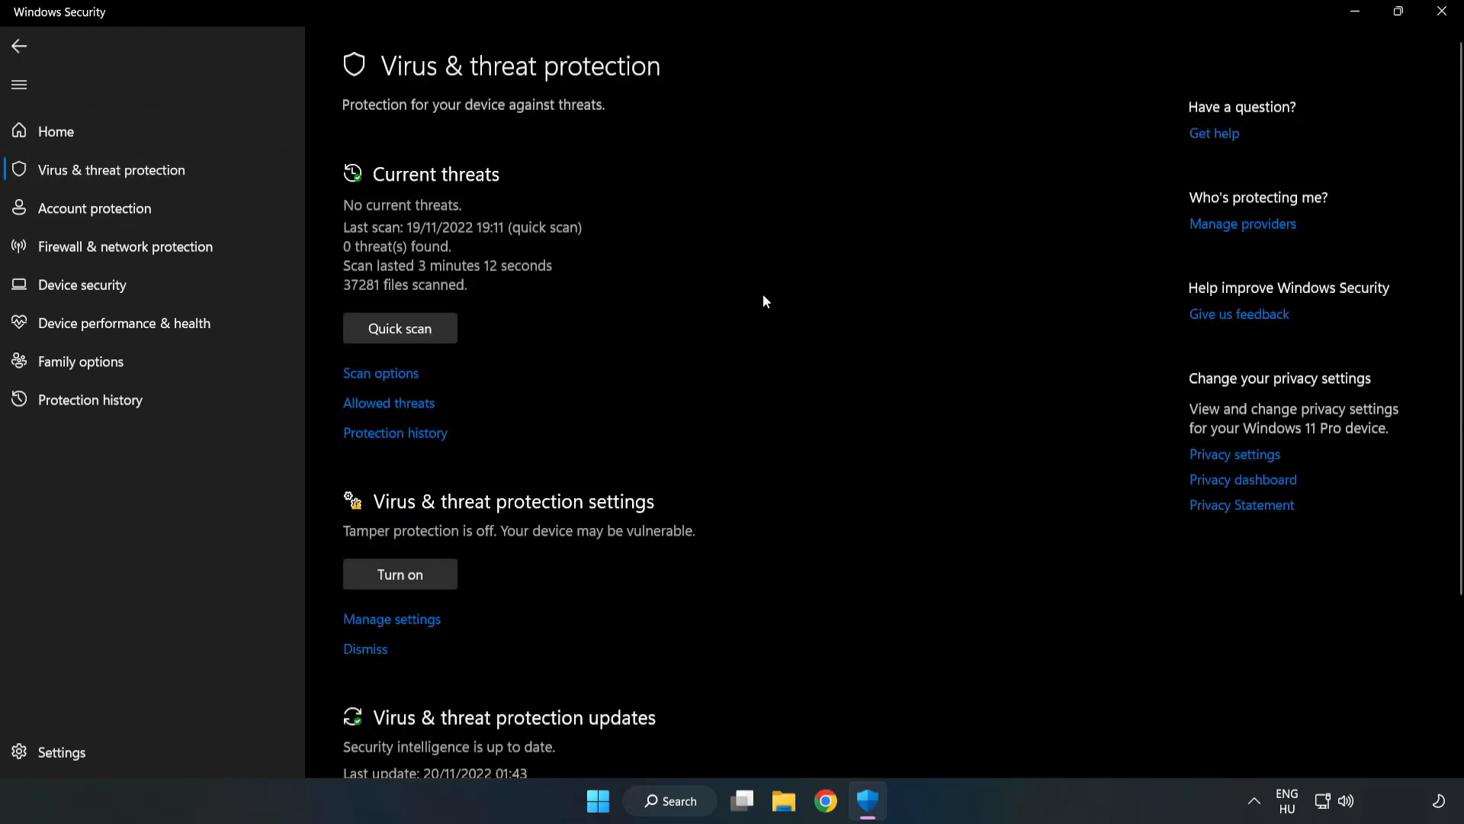
scroll("down", 3)
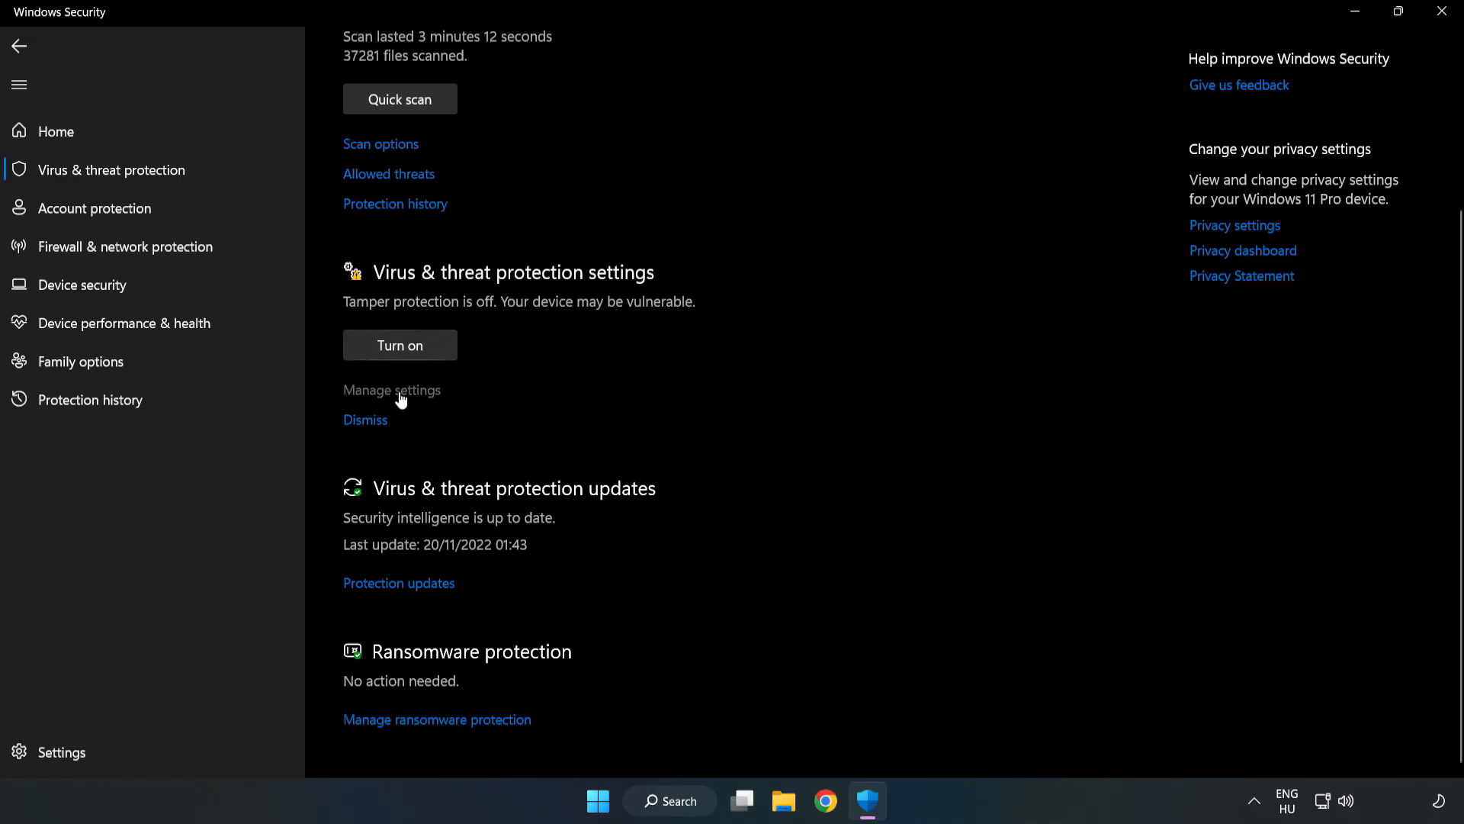
left_click(391, 389)
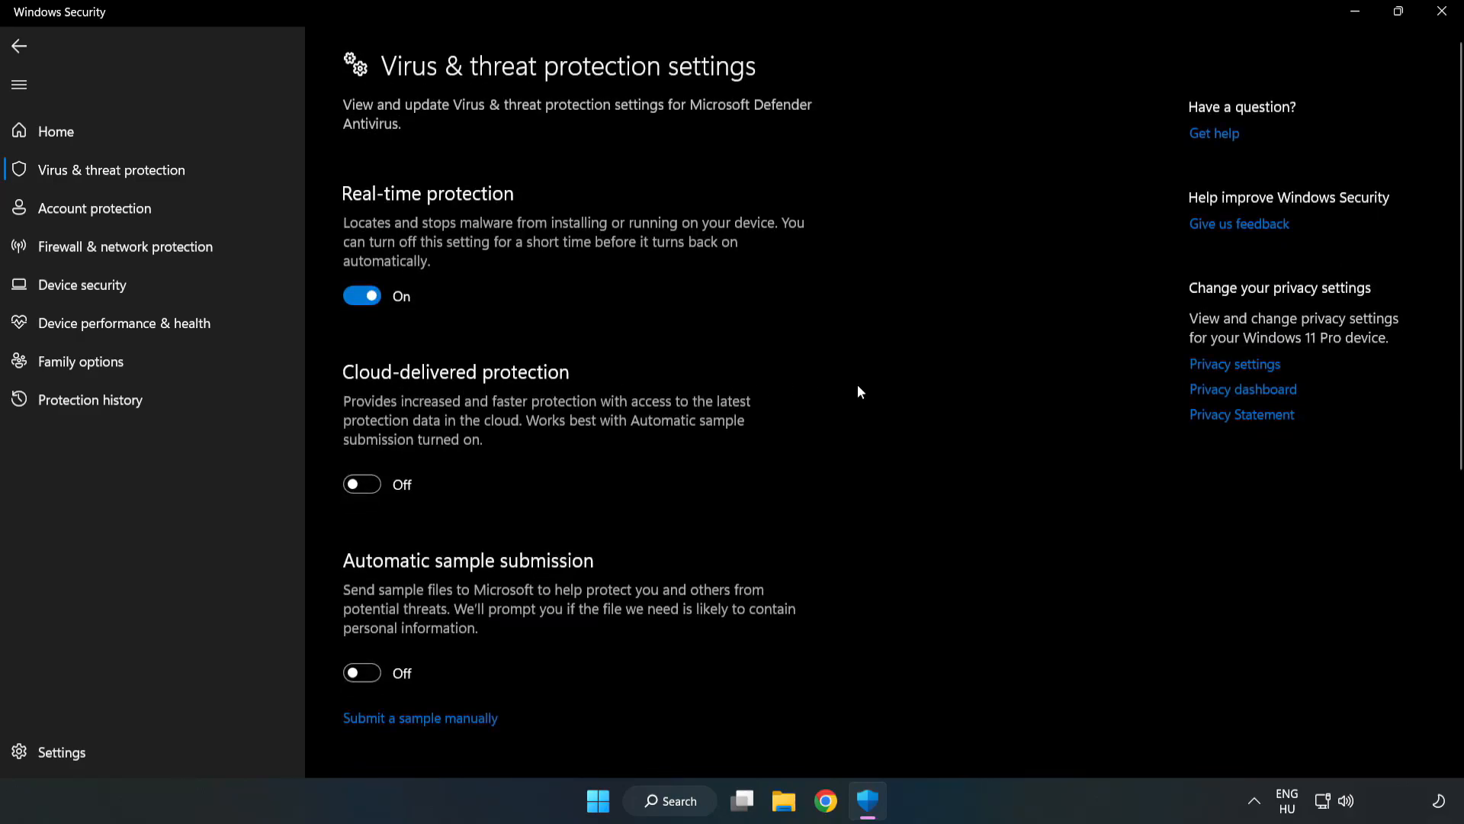
scroll("down", 3)
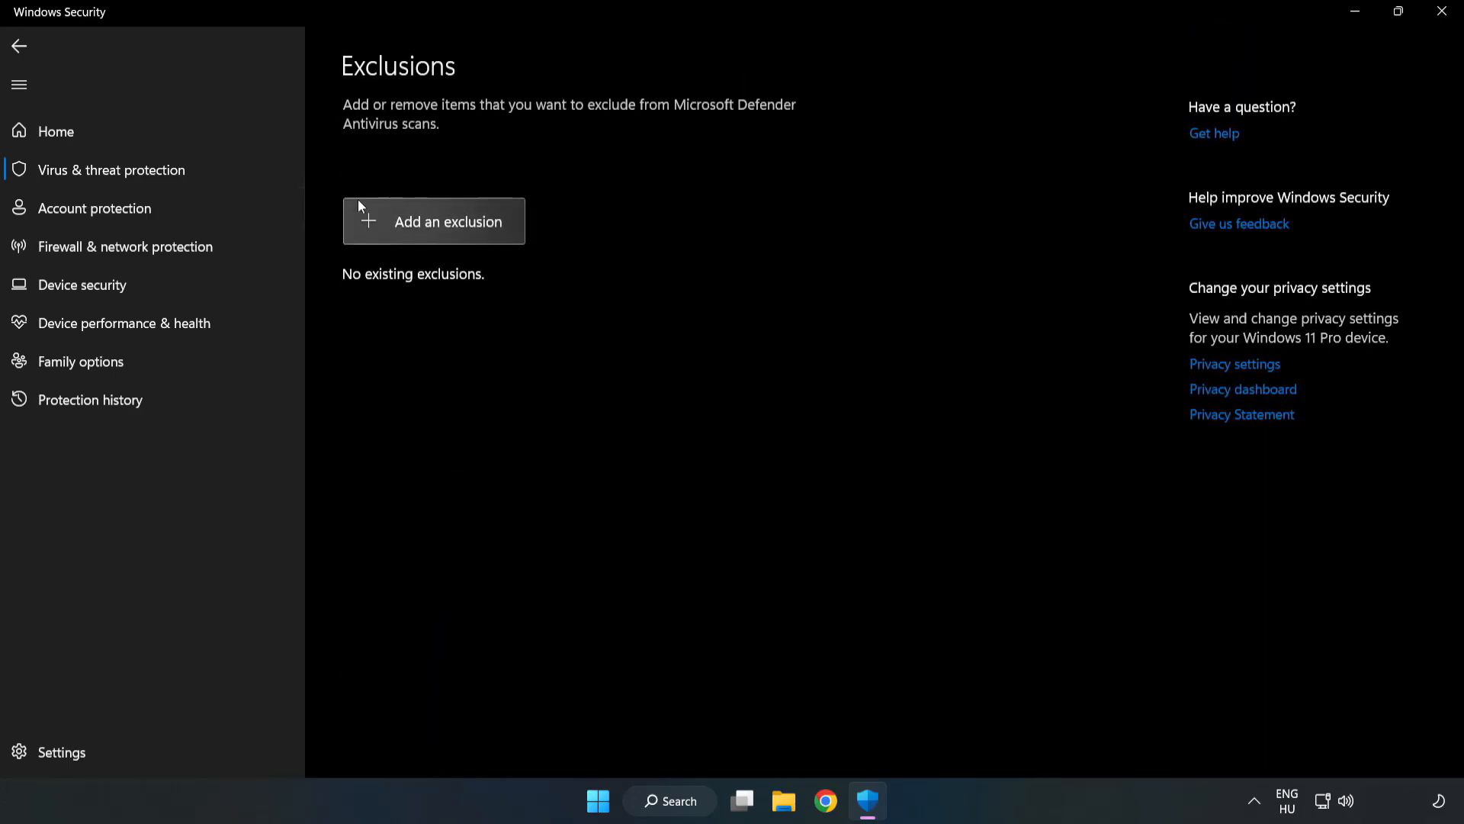
Exclude the NOT WORKING APP shortcut in Program Files (x86), which targets chrome.exe, from Defender scanning
left_click(450, 221)
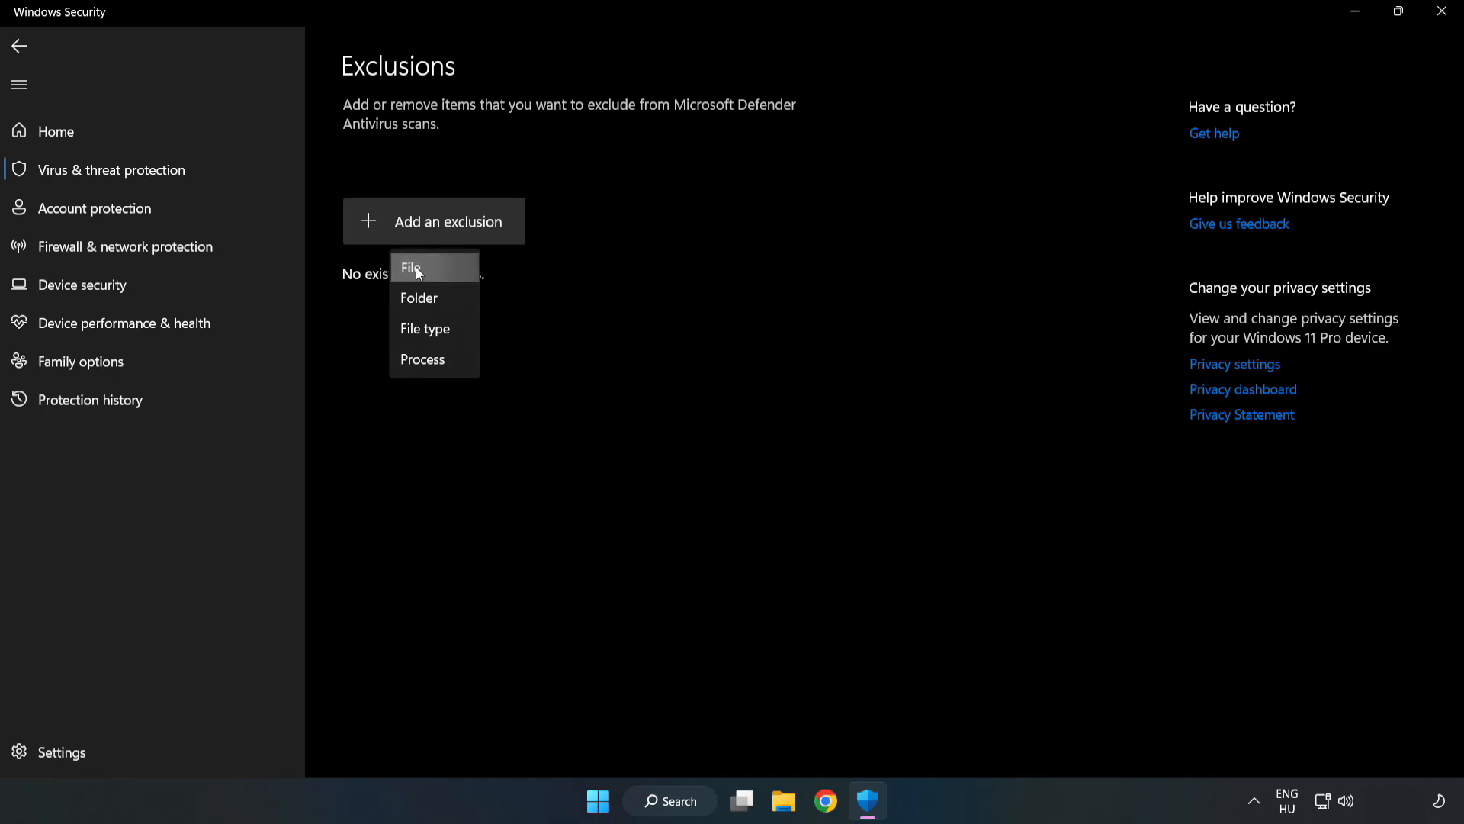
left_click(411, 268)
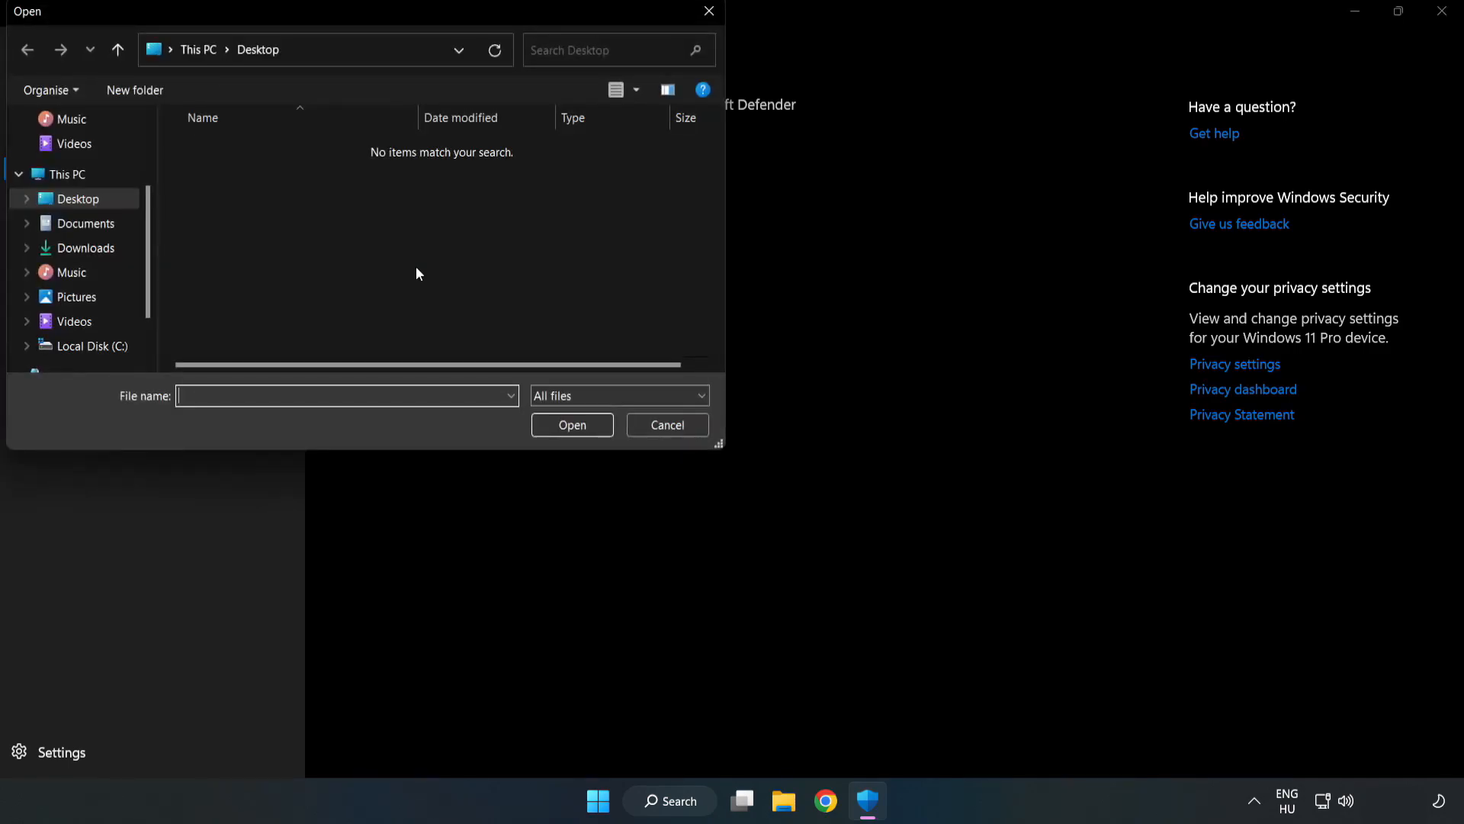
mouse_move(405, 223)
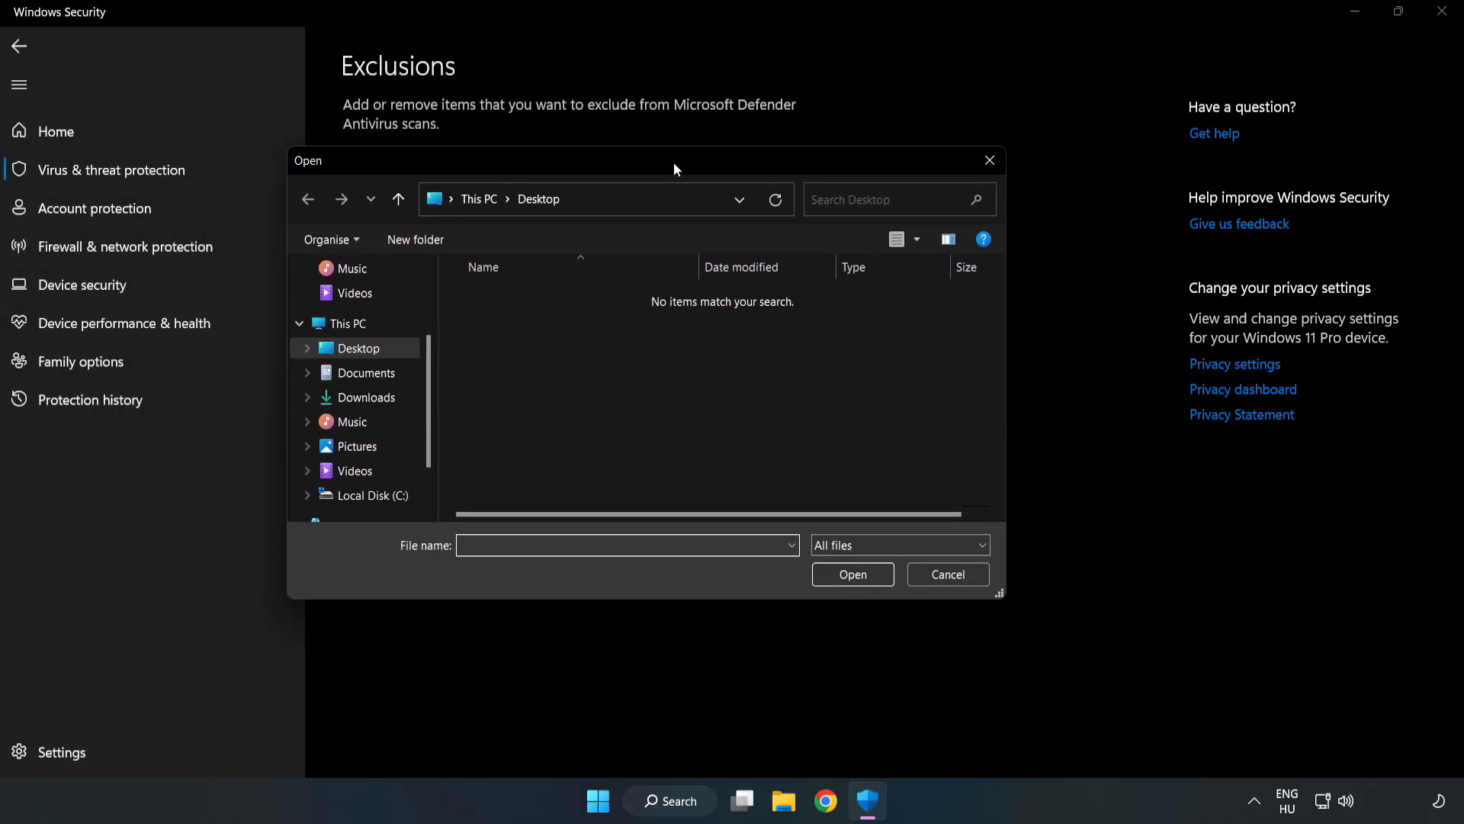
left_click(371, 494)
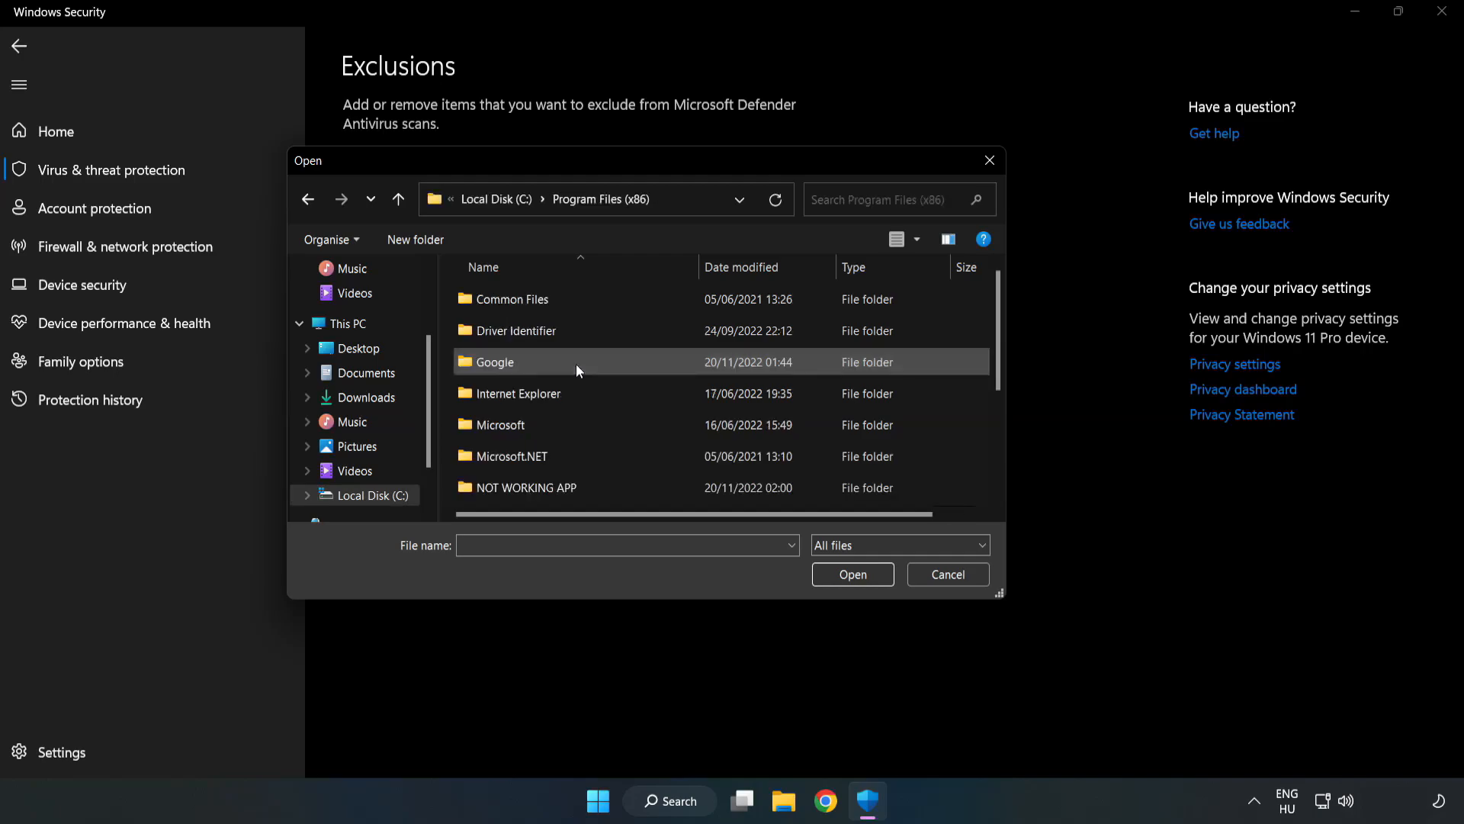
left_click(529, 486)
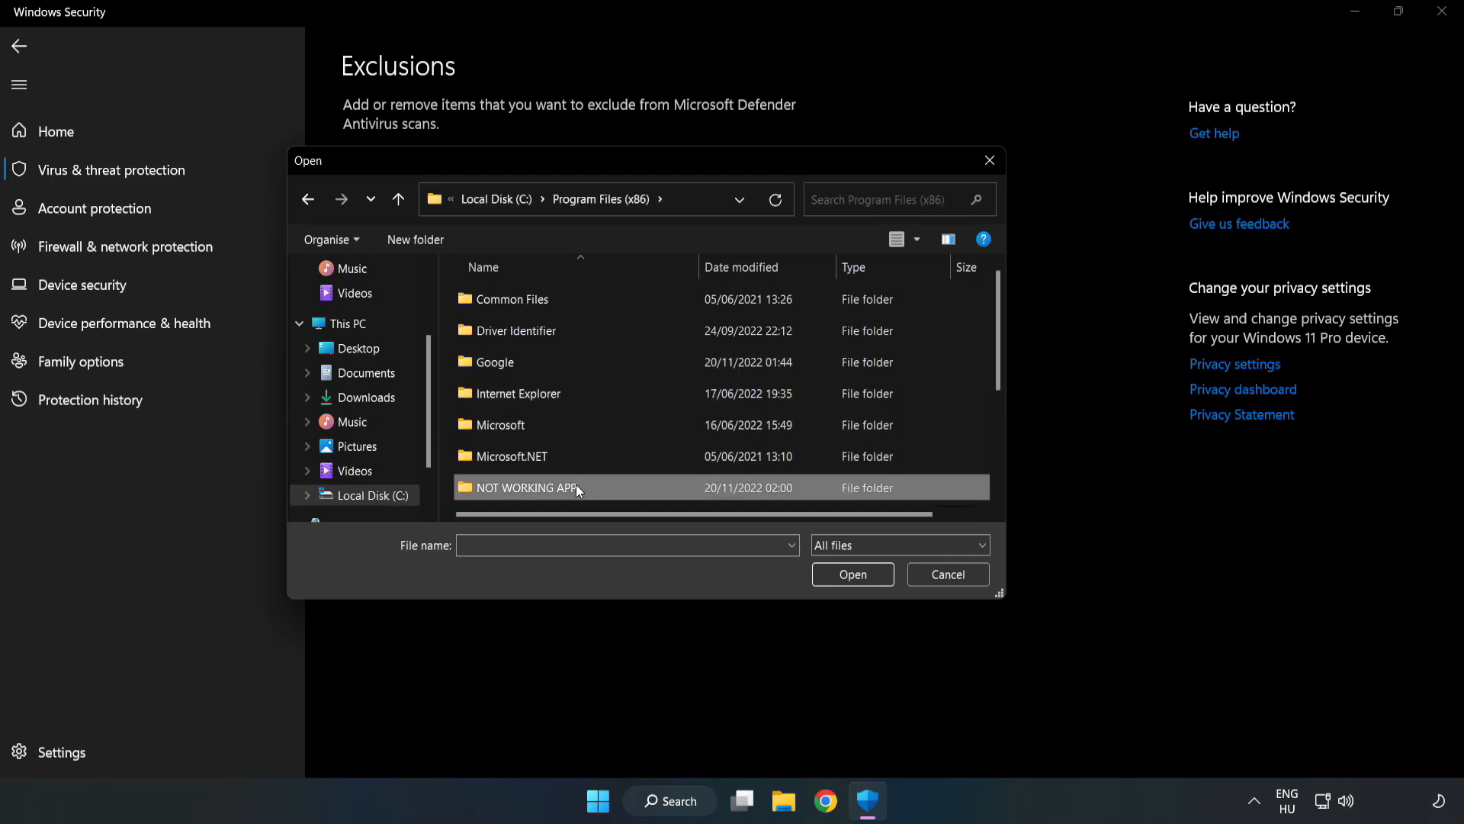
double_click(528, 487)
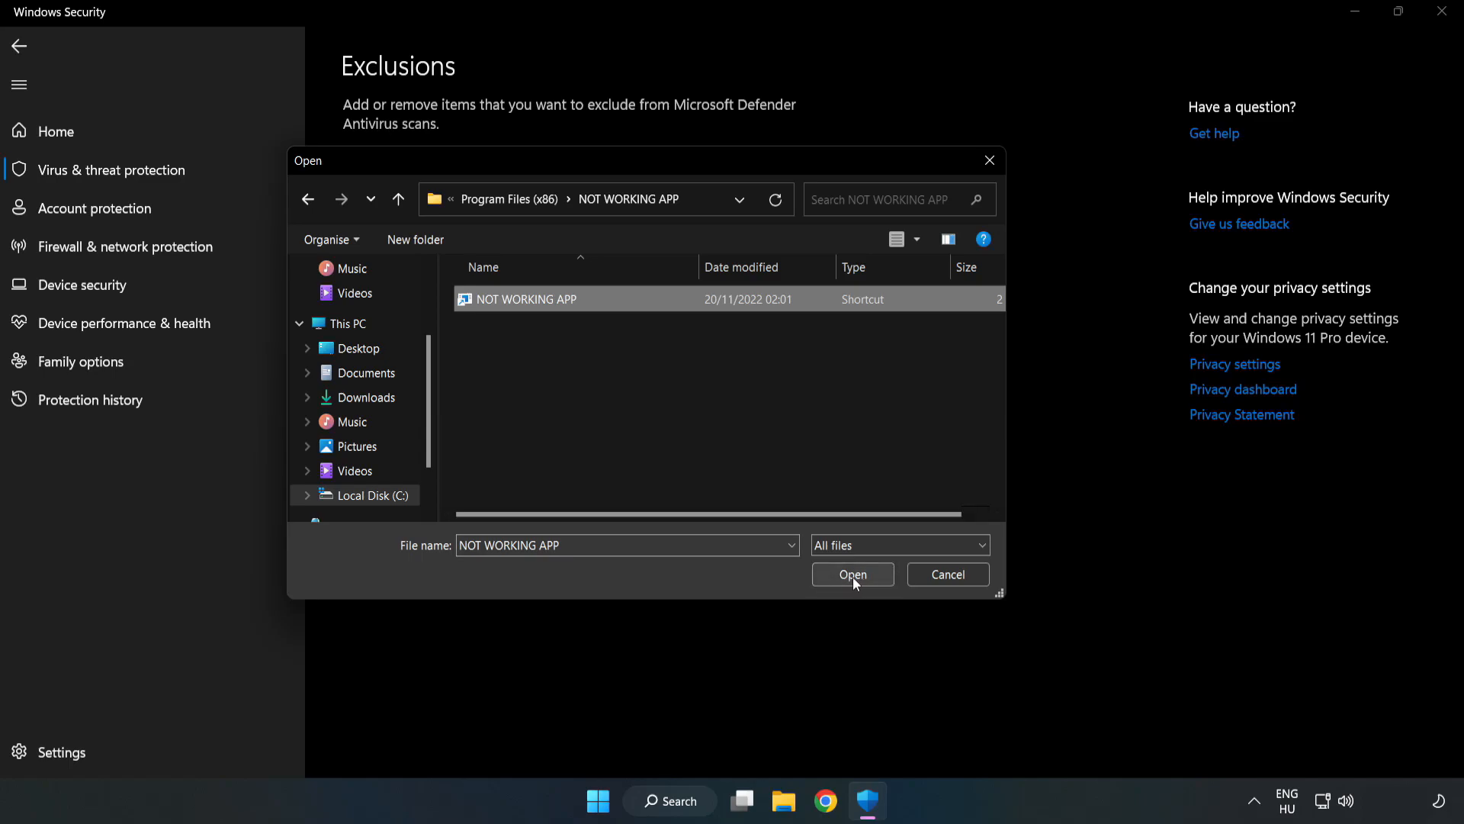
left_click(851, 573)
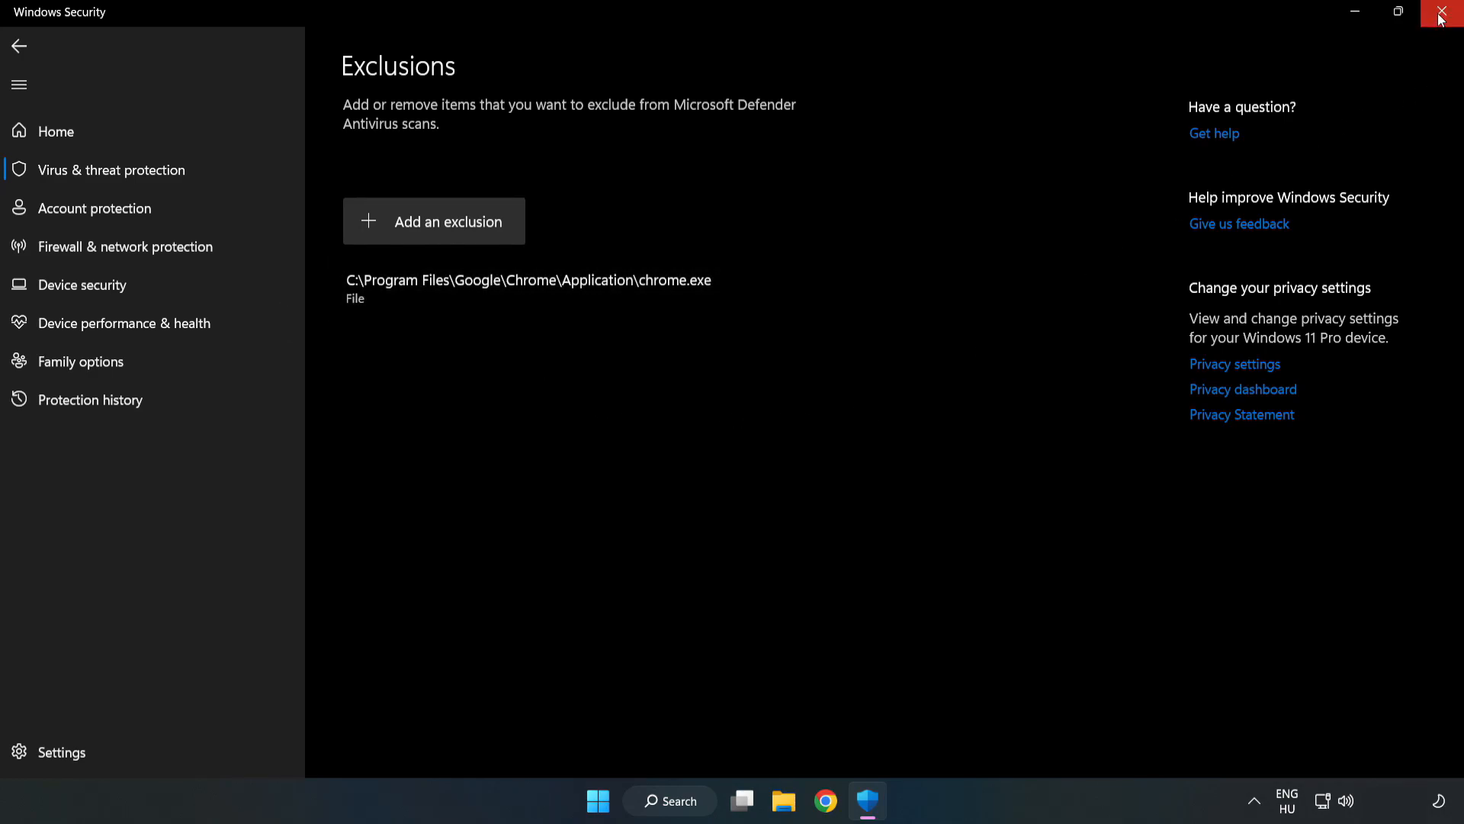
mouse_move(1446, 16)
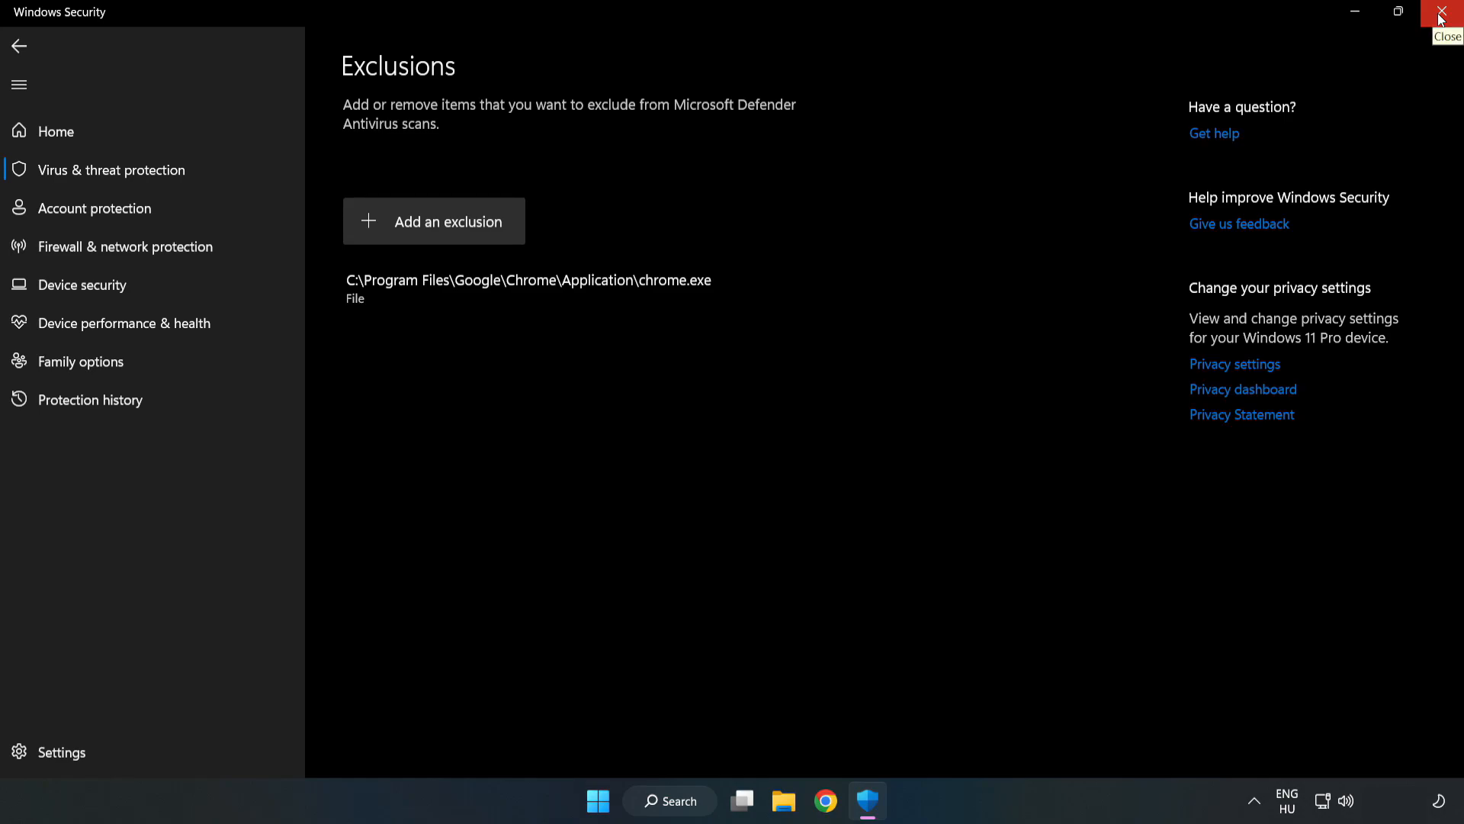
Close Windows Security and bring up the Start menu power options to restart
left_click(1440, 12)
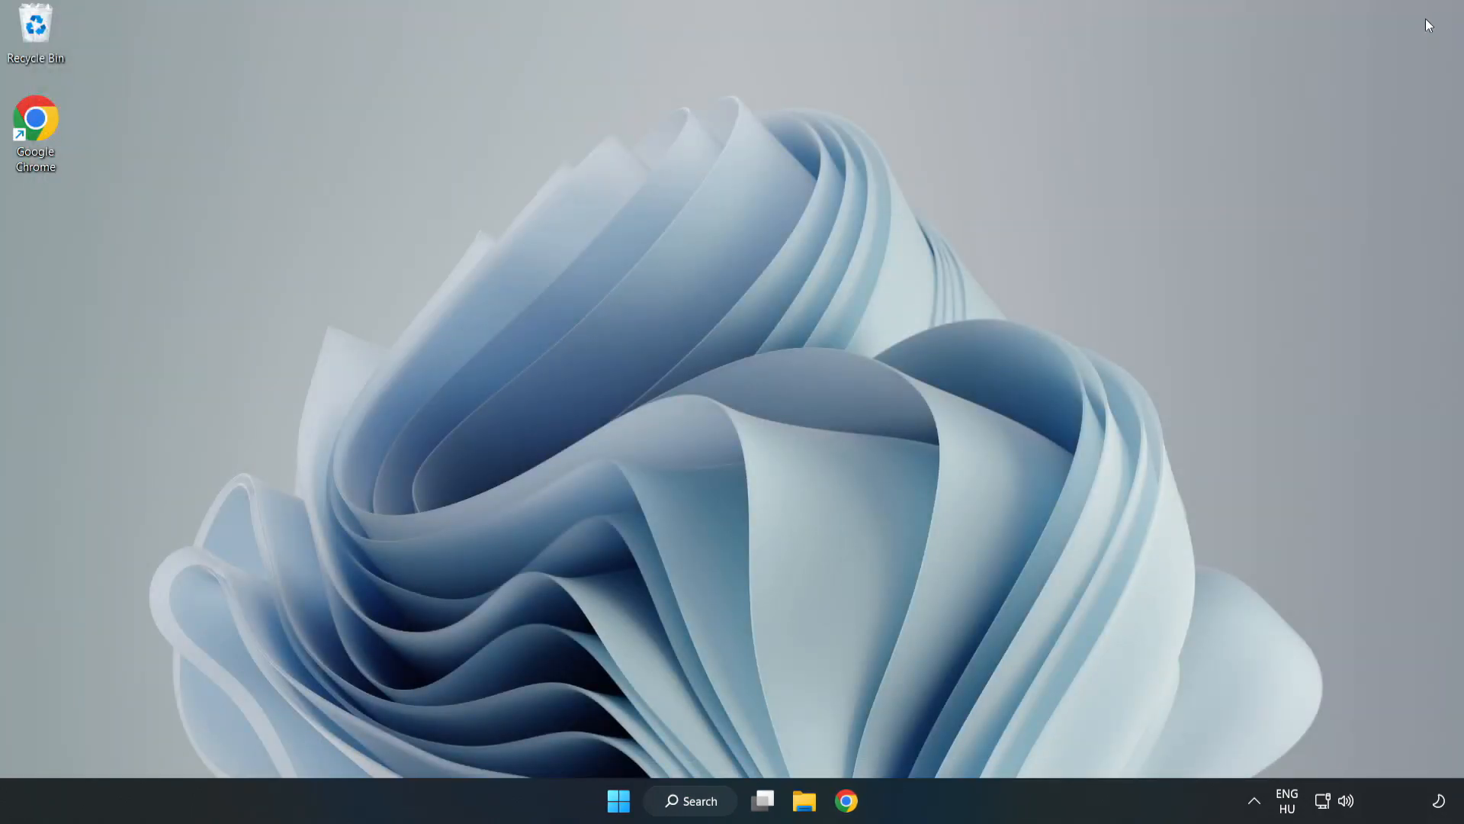
mouse_move(742, 413)
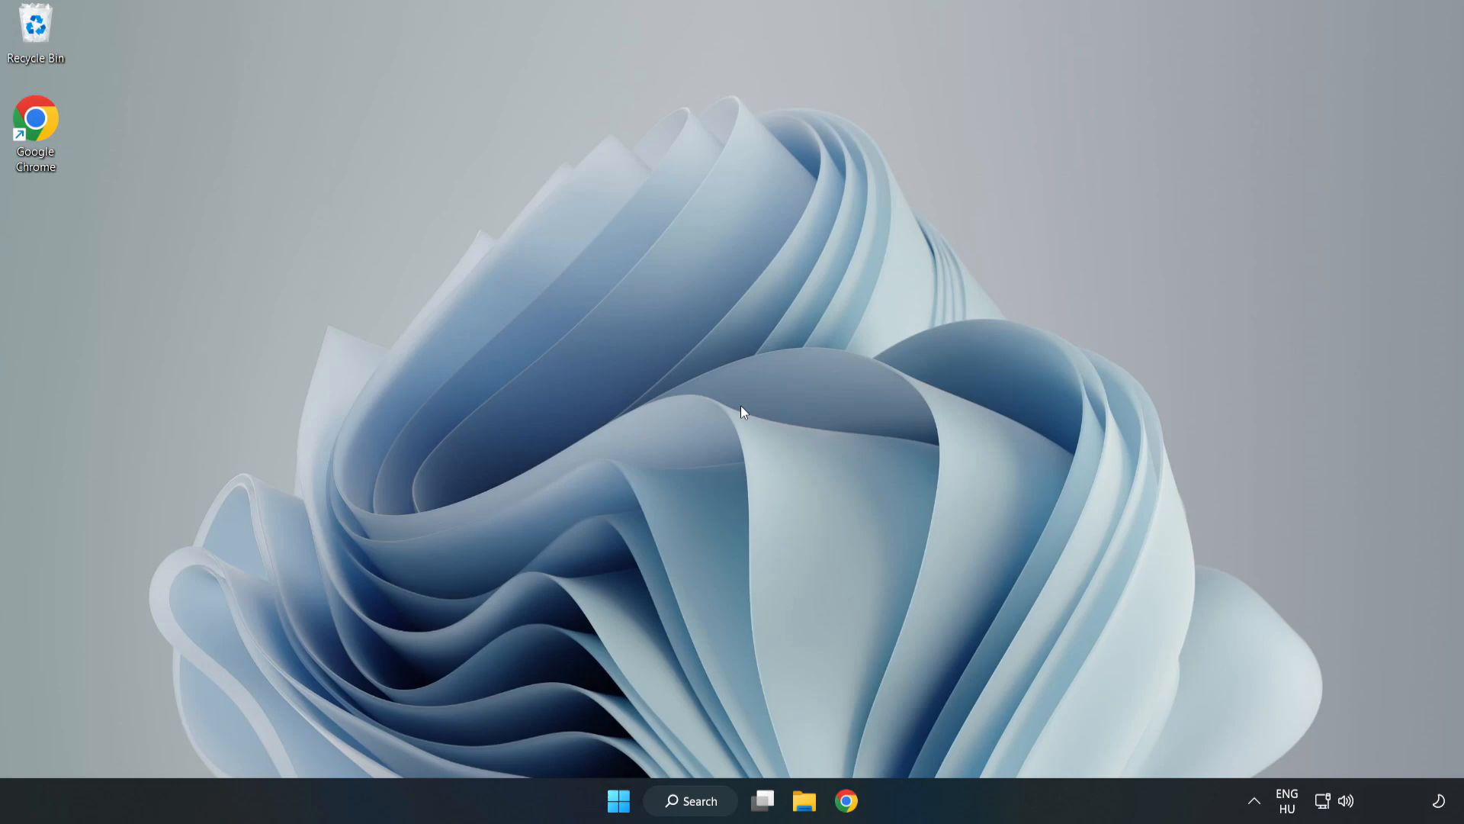
mouse_move(613, 800)
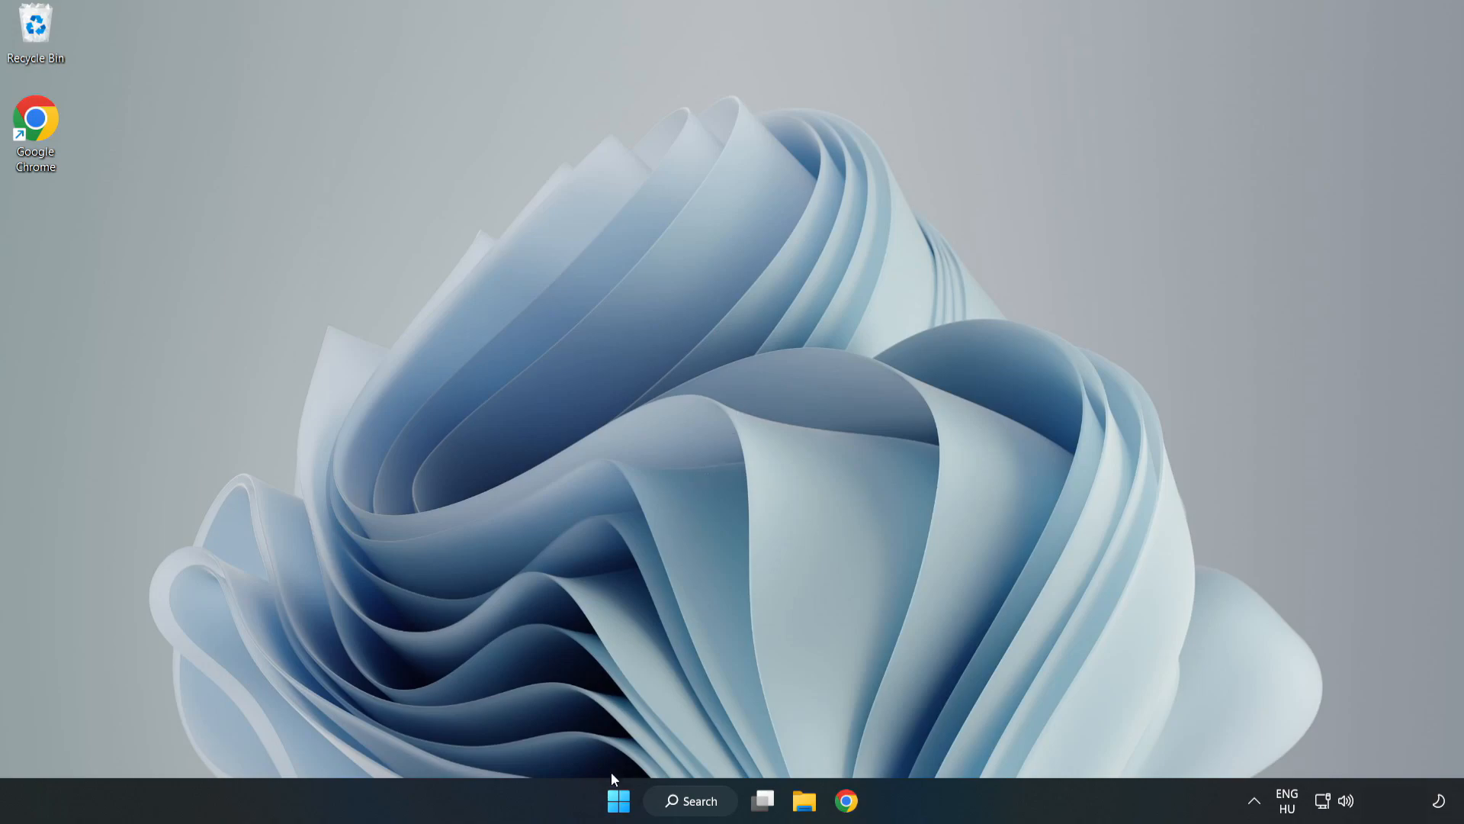
left_click(618, 800)
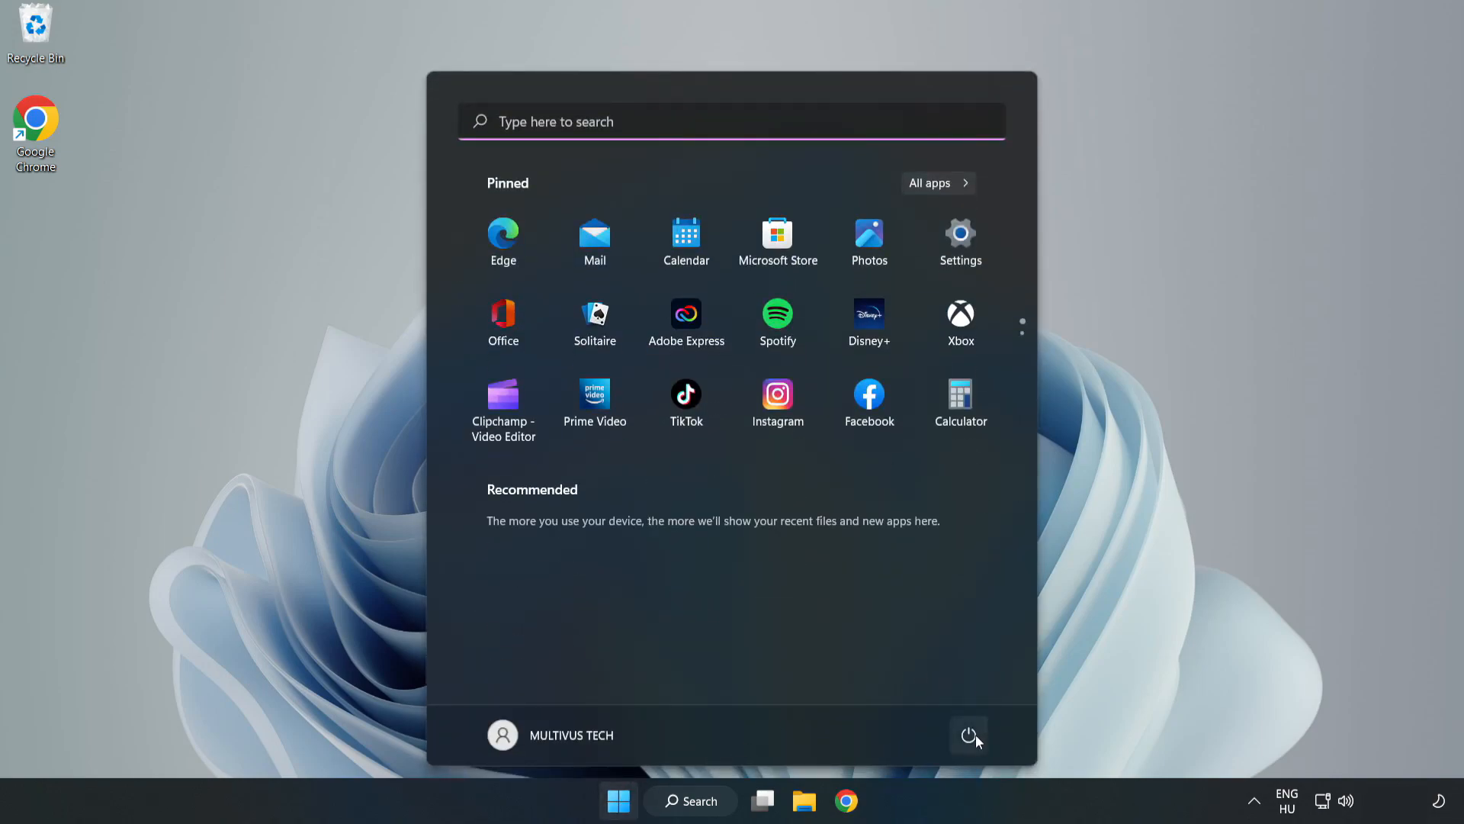
left_click(968, 735)
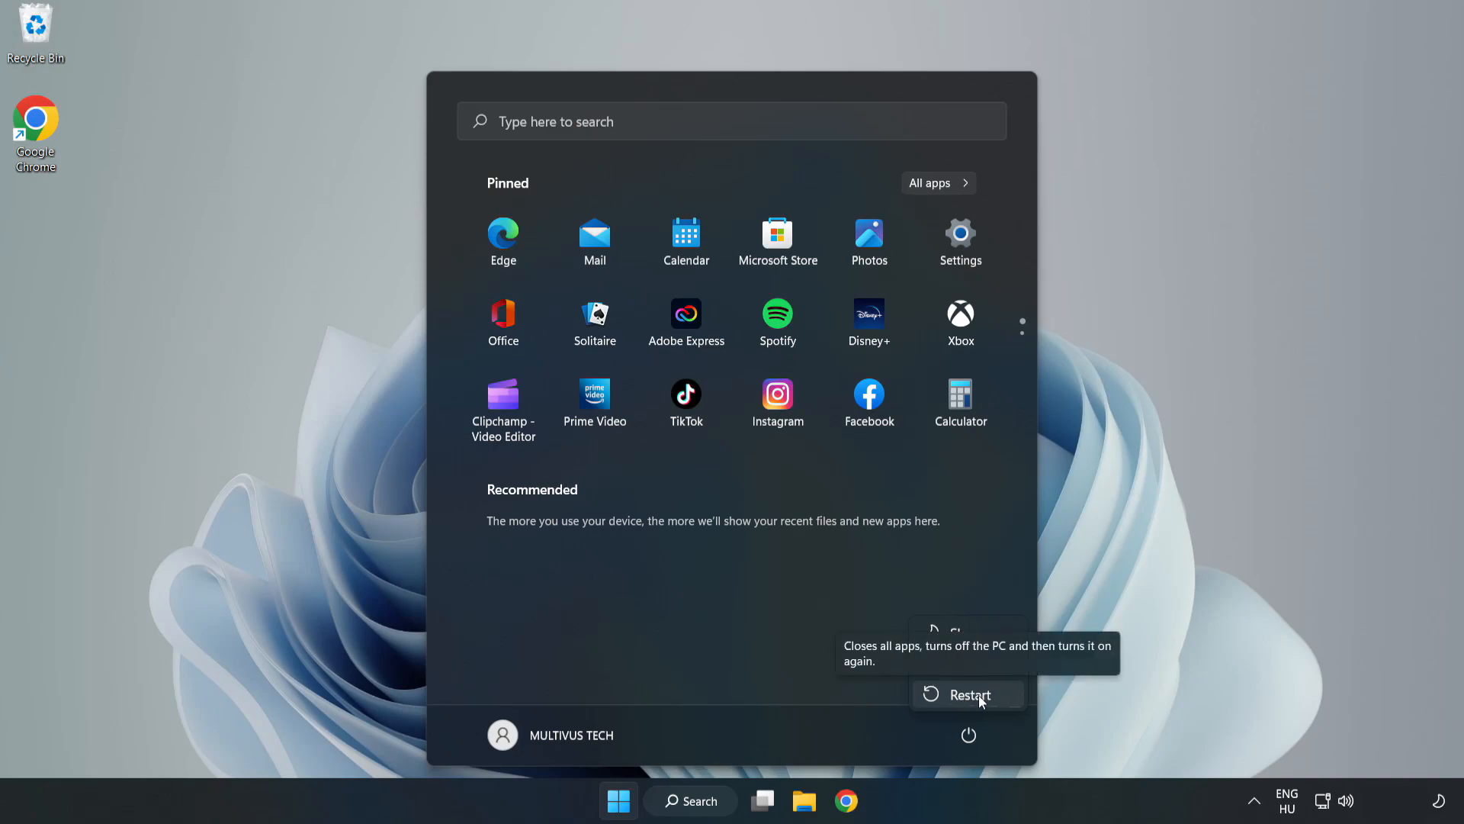